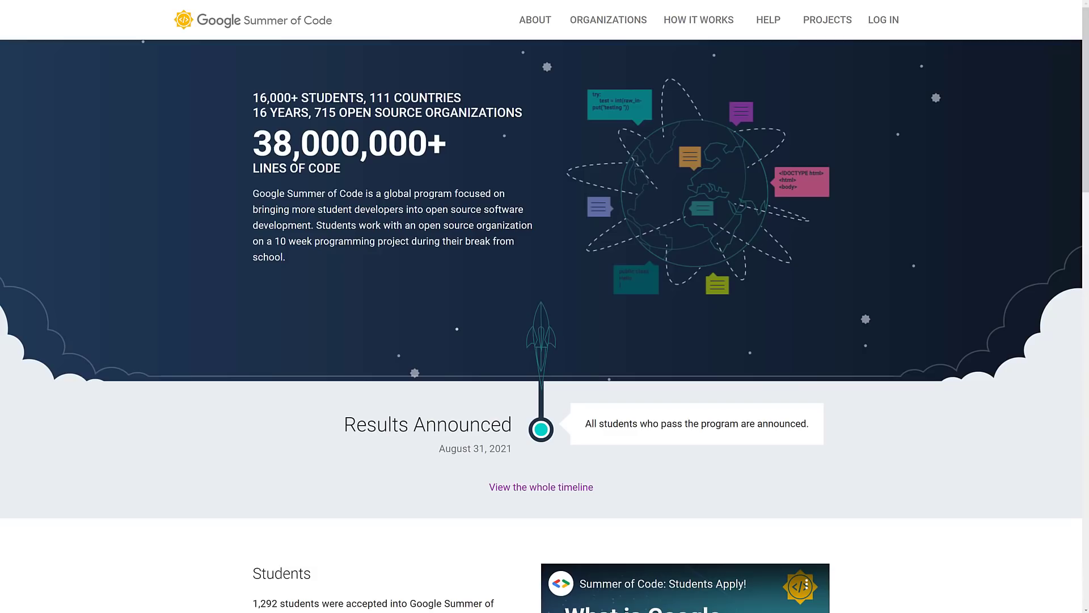
{"action": "mouse_move", "coordinate": [323, 329]}
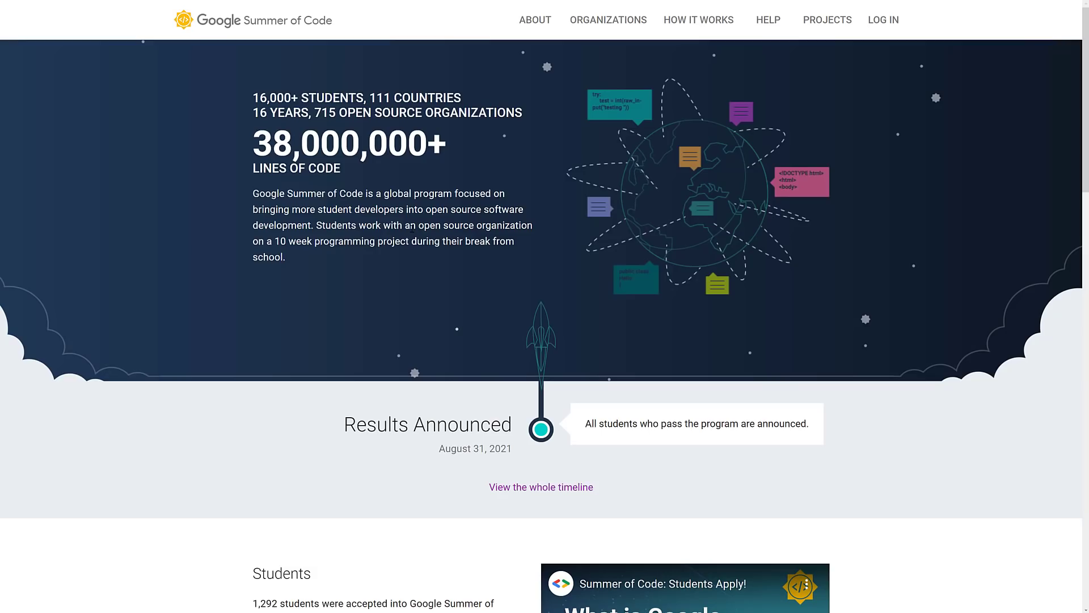
Step: Go to the Google Summer of Code Organizations page listing participating organizations
{"action": "left_click", "coordinate": [608, 20]}
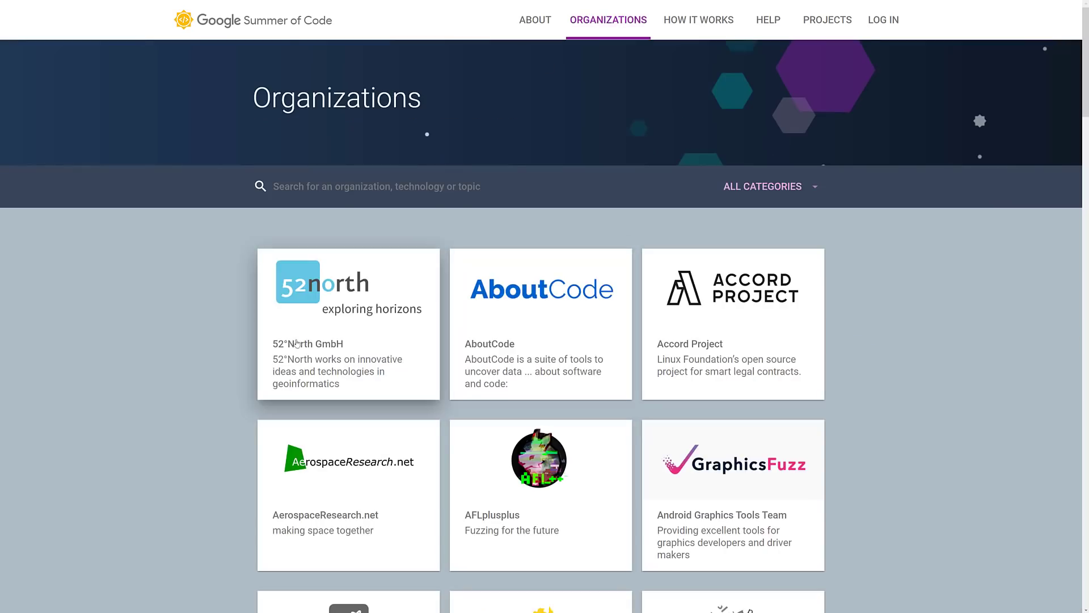
Step: Scroll to the Blender Foundation card, then down to its student project list
{"action": "scroll", "scroll_direction": "down", "scroll_amount": 3}
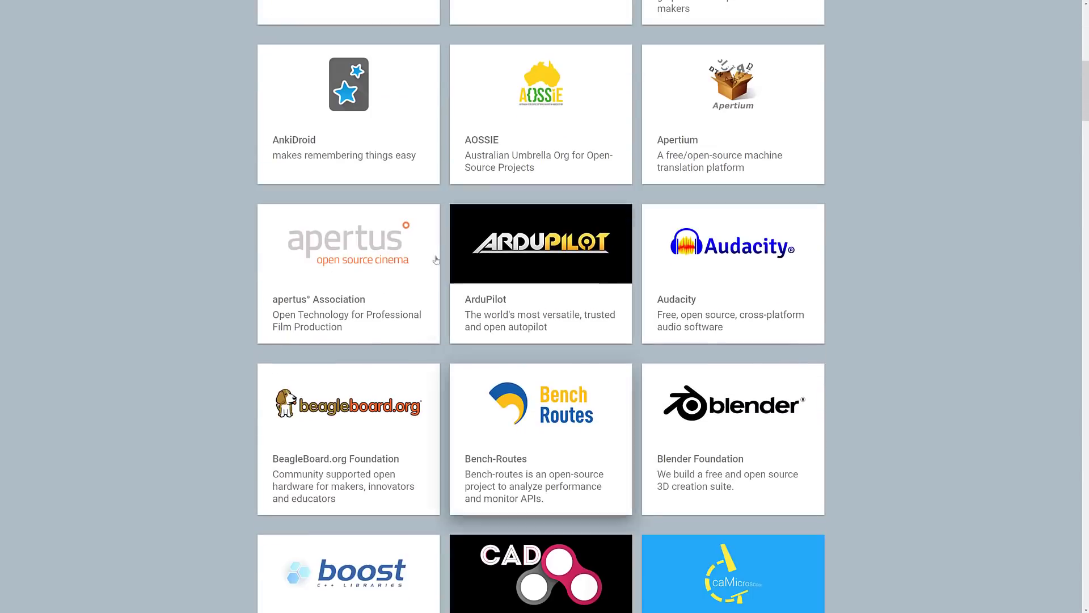
{"action": "scroll", "scroll_direction": "down", "scroll_amount": 3}
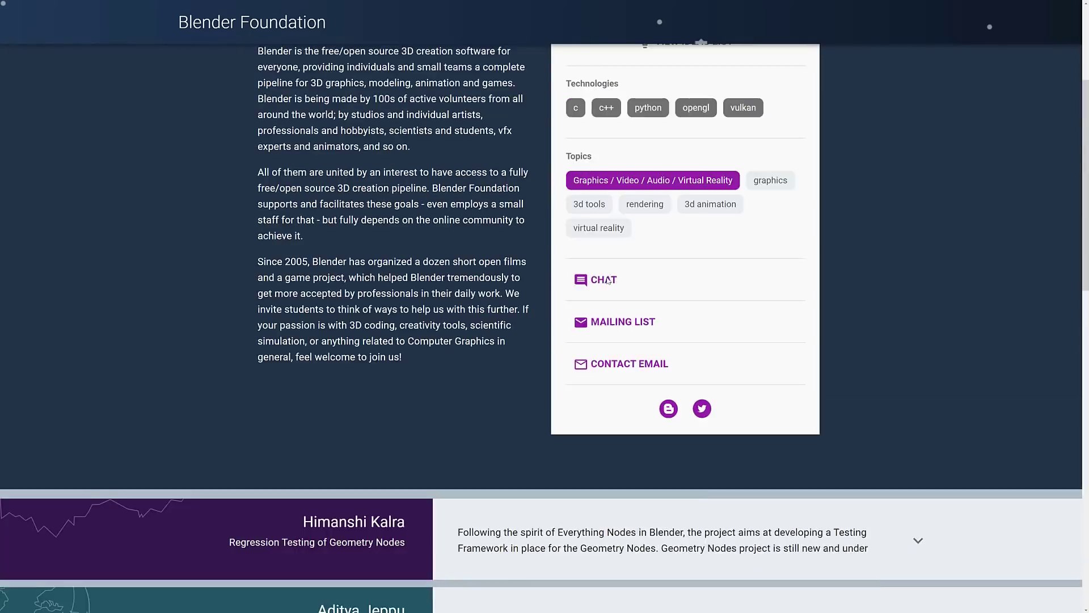
{"action": "scroll", "scroll_direction": "down", "scroll_amount": 3}
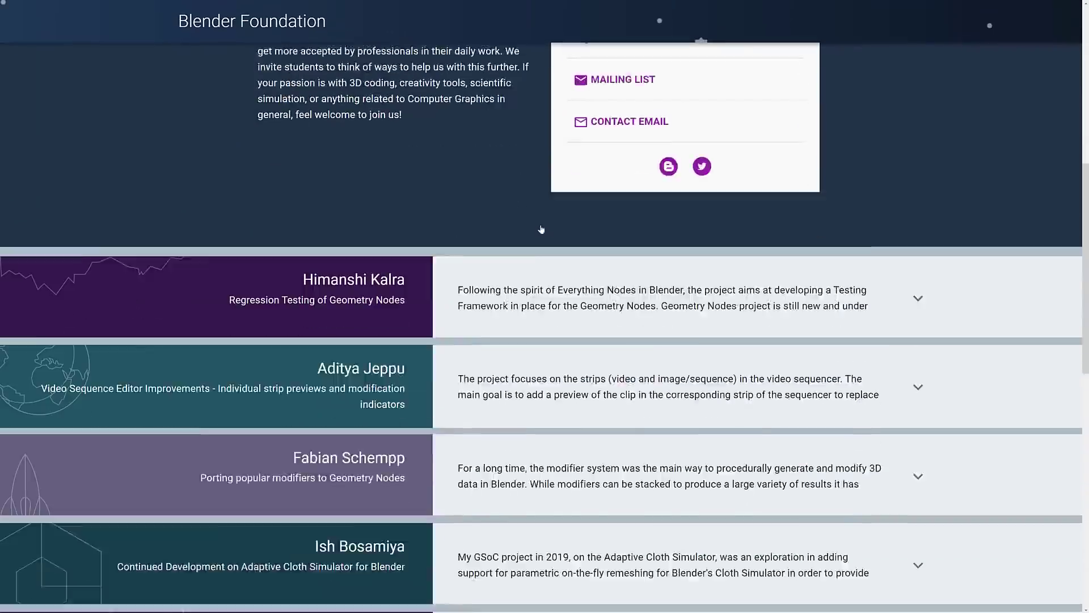
{"action": "scroll", "scroll_direction": "down", "scroll_amount": 3}
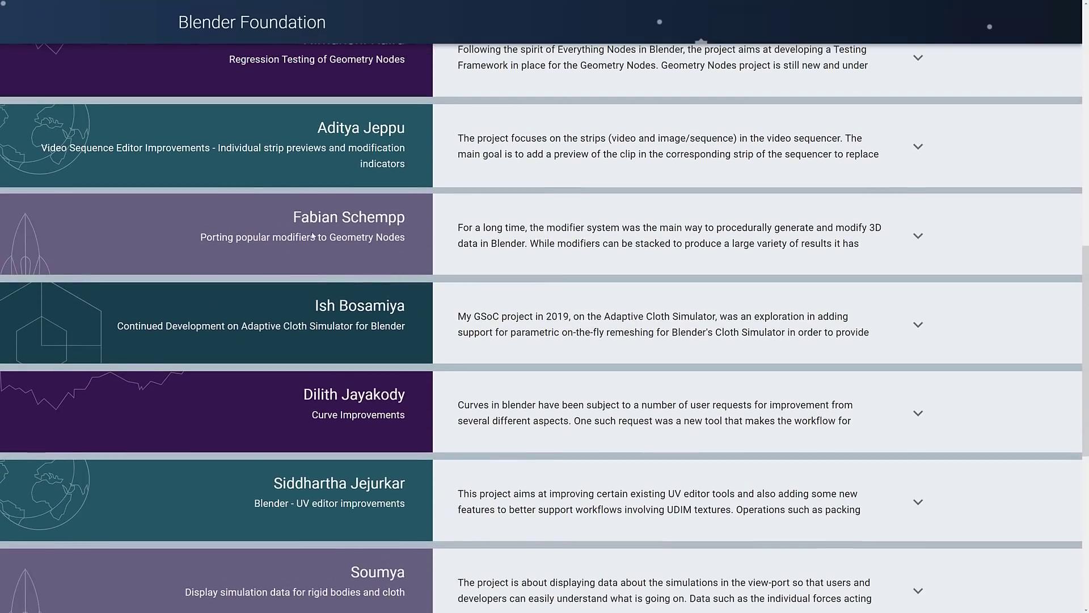
{"action": "mouse_move", "coordinate": [95, 153]}
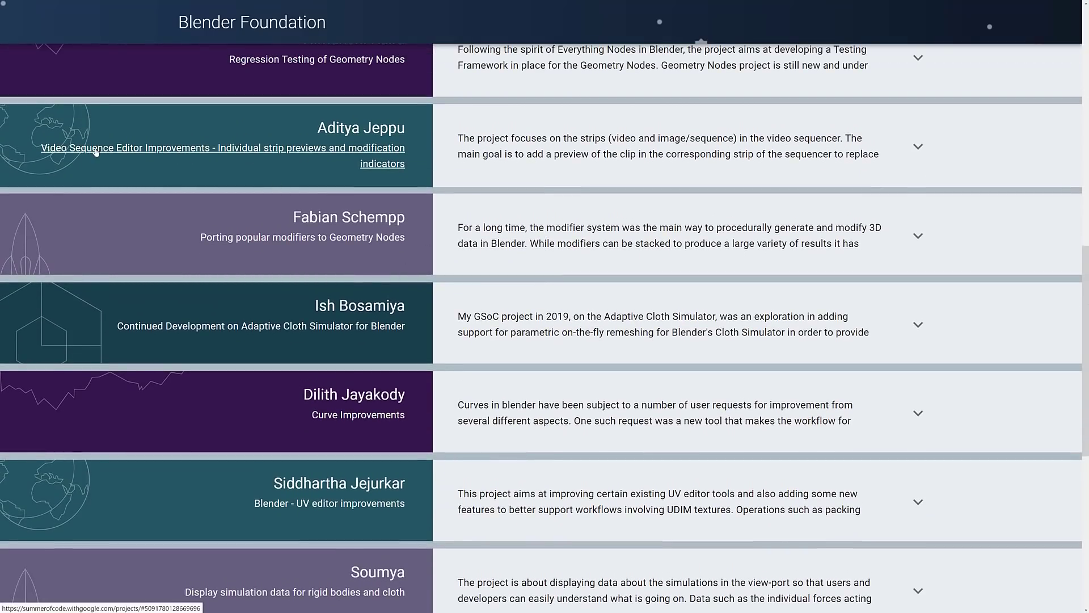
{"action": "mouse_move", "coordinate": [151, 152]}
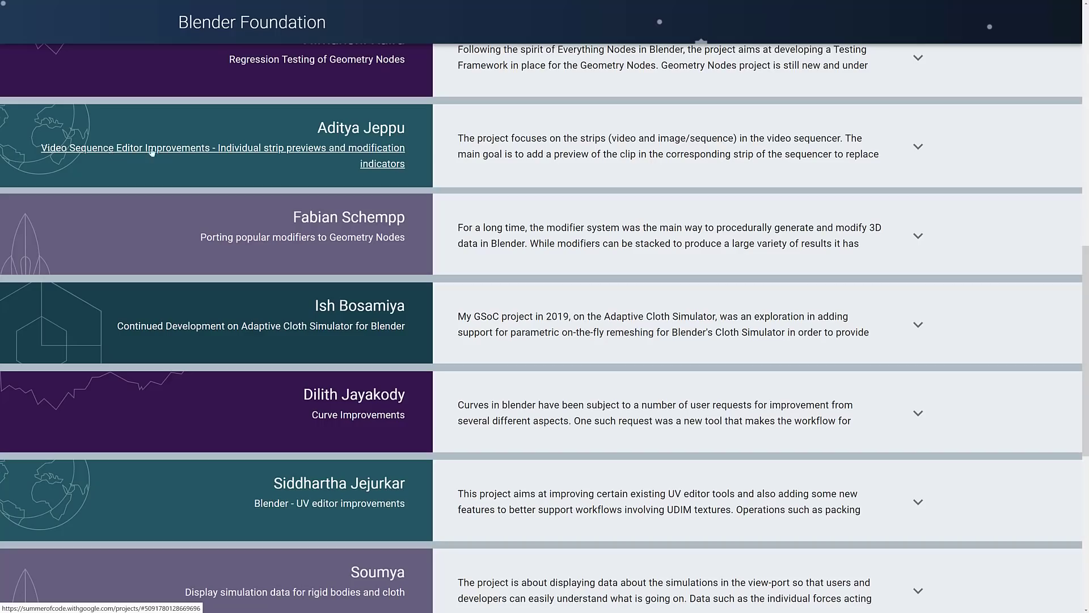
{"action": "mouse_move", "coordinate": [330, 159]}
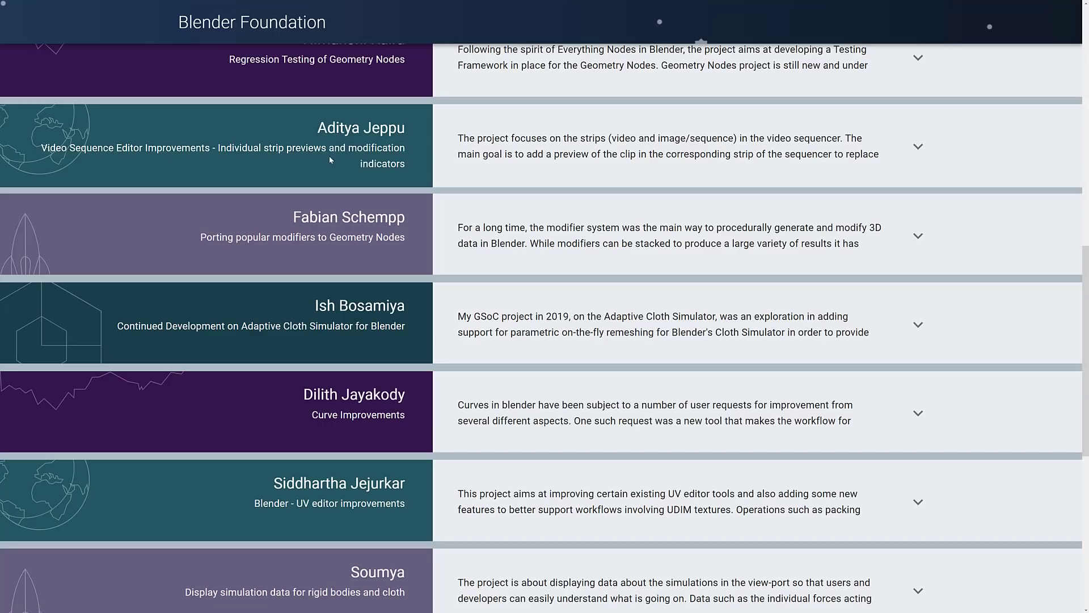
{"action": "scroll", "scroll_direction": "down", "scroll_amount": 3}
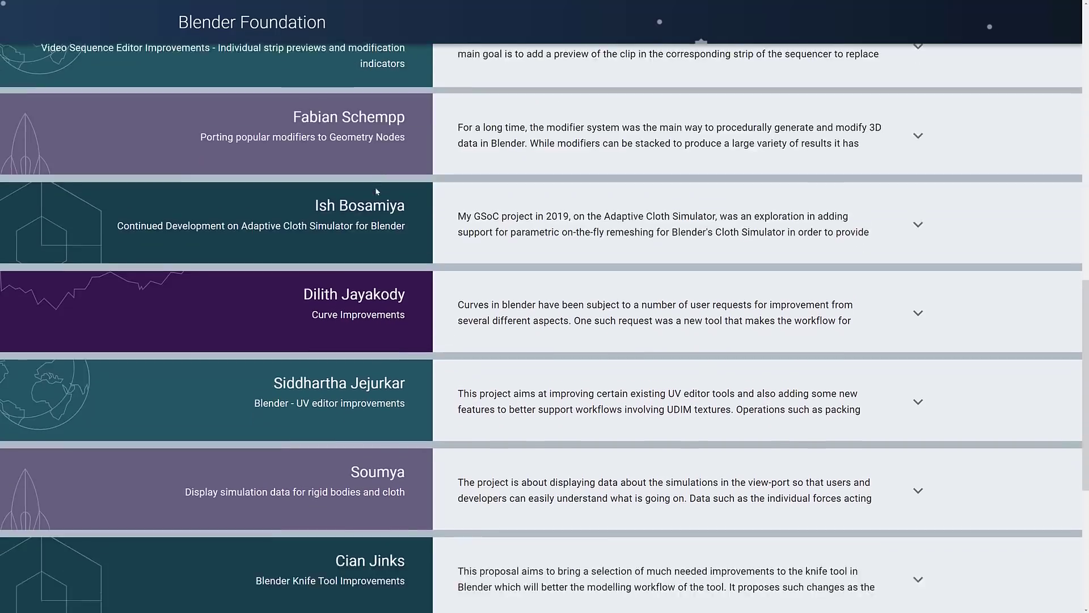
{"action": "scroll", "scroll_direction": "down", "scroll_amount": 3}
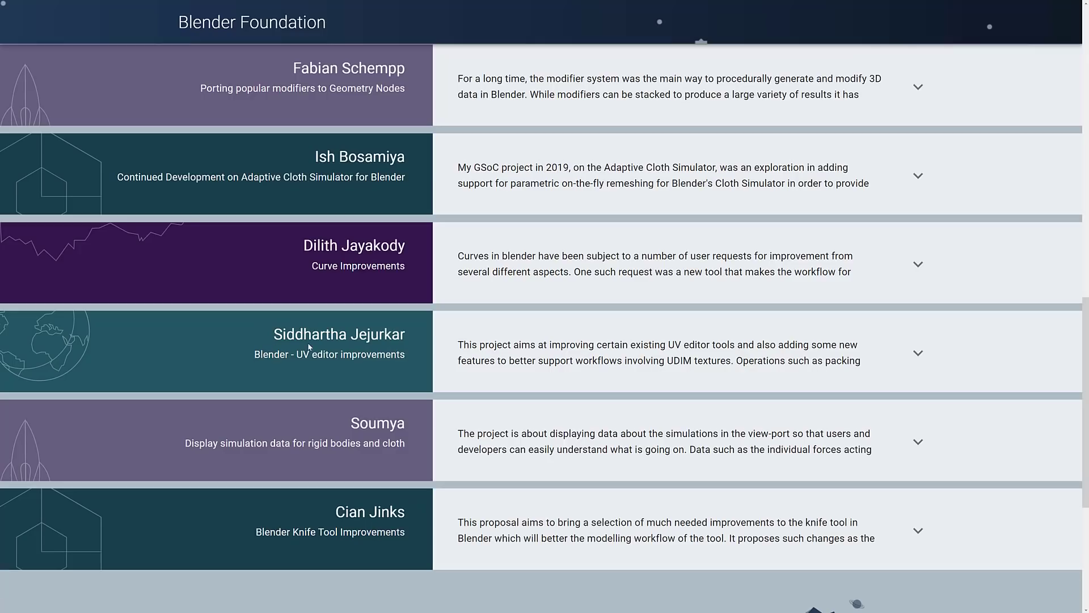
{"action": "mouse_move", "coordinate": [525, 355]}
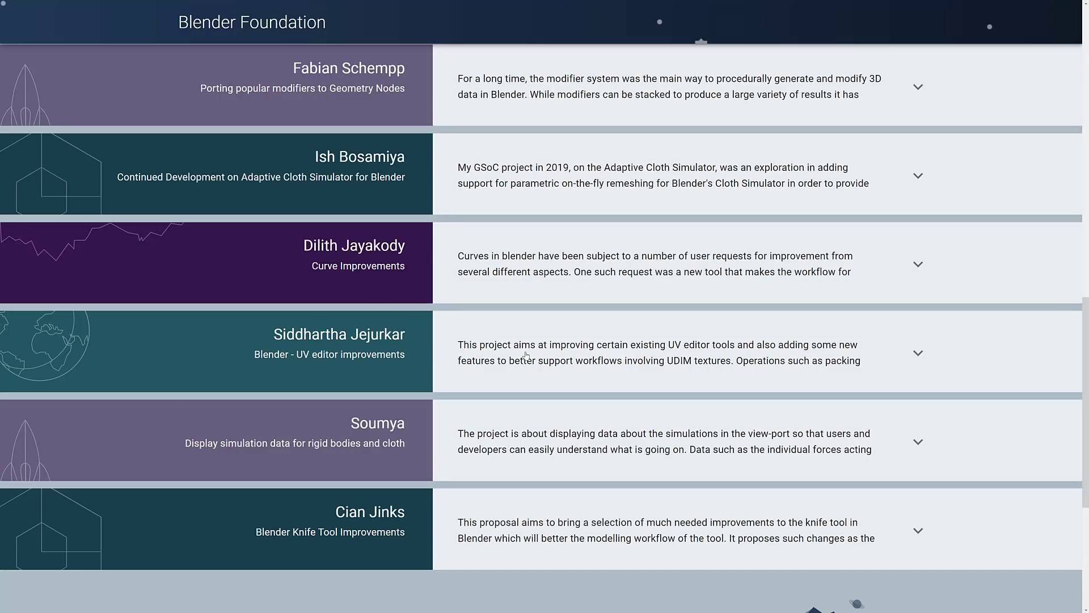
{"action": "mouse_move", "coordinate": [537, 365]}
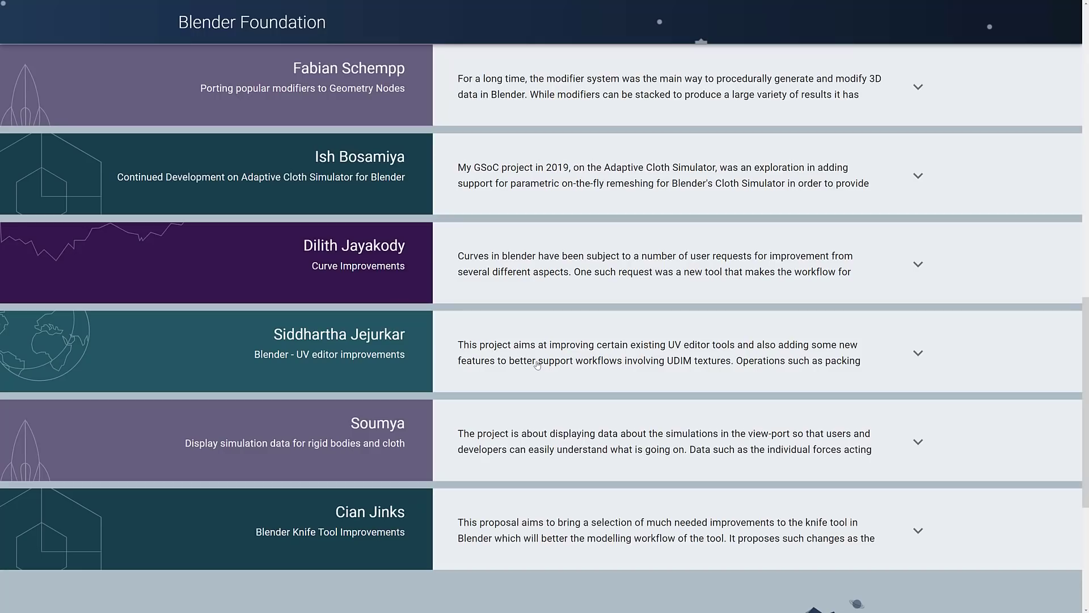
{"action": "mouse_move", "coordinate": [516, 342]}
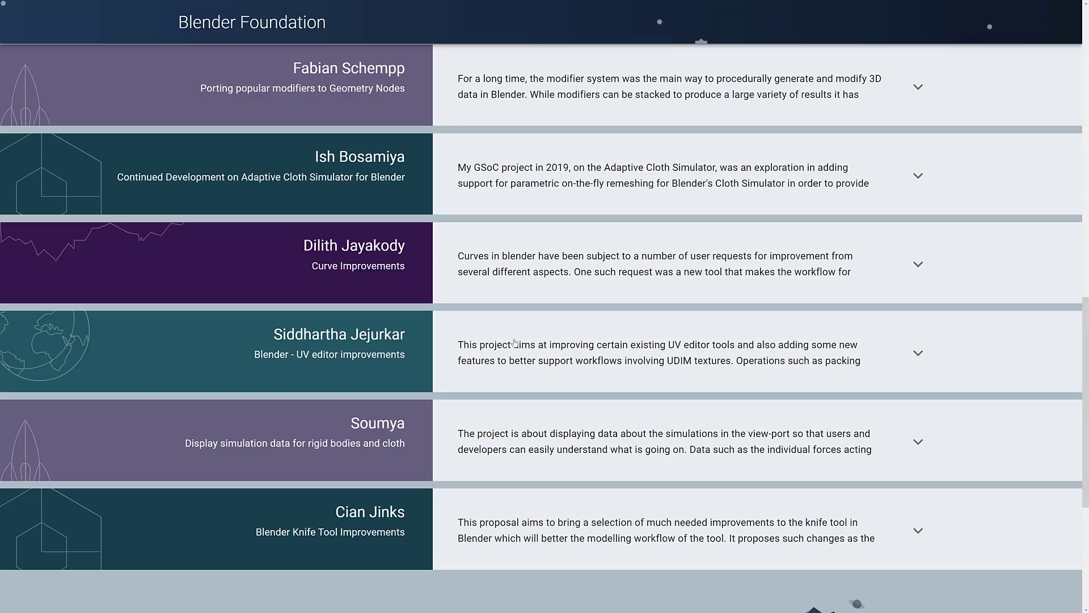
{"action": "mouse_move", "coordinate": [507, 424]}
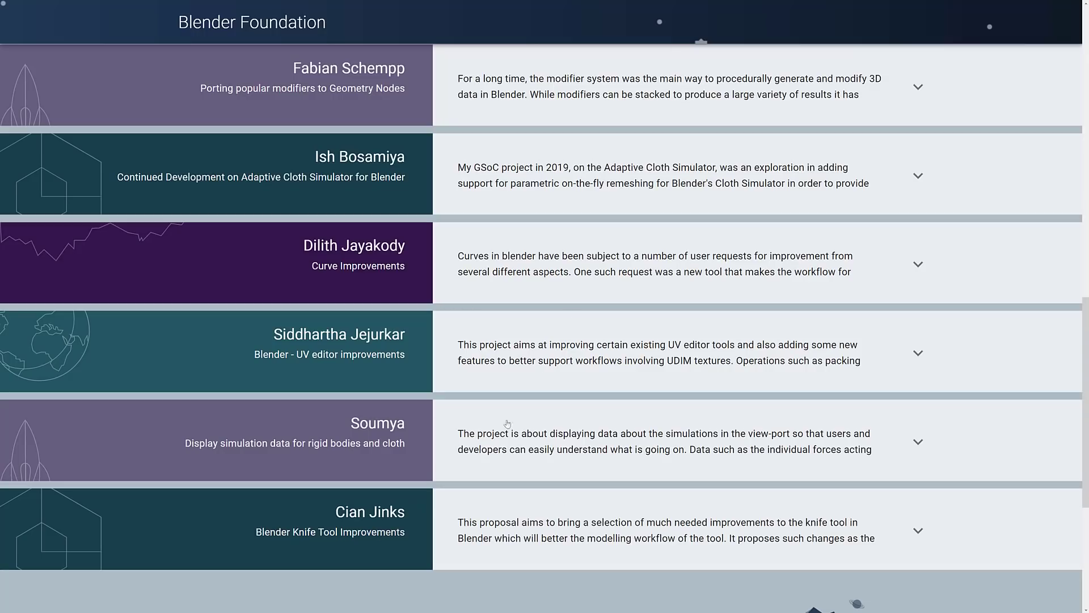
Step: Open the 'UV Editor Improvements - Final Report' page on the Blender Developer Wiki
{"action": "left_click", "coordinate": [329, 342]}
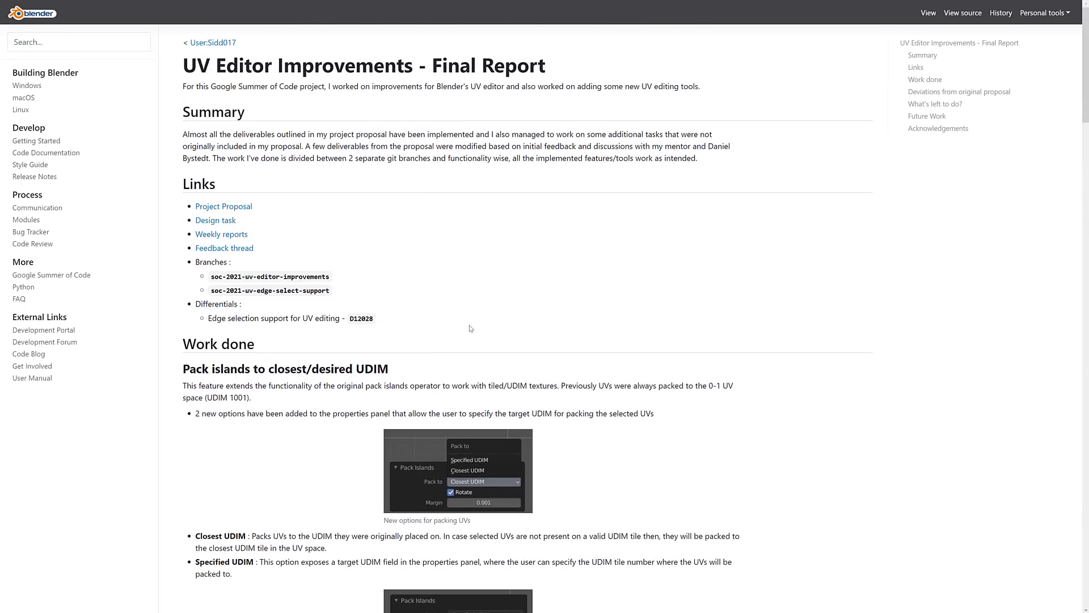
{"action": "mouse_move", "coordinate": [529, 214]}
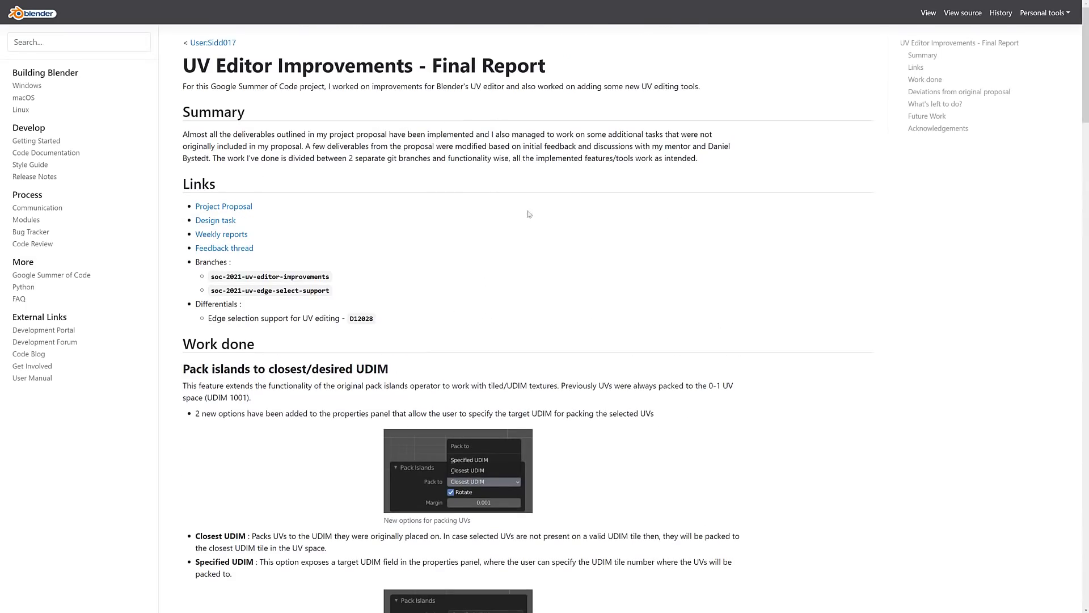
{"action": "mouse_move", "coordinate": [529, 134]}
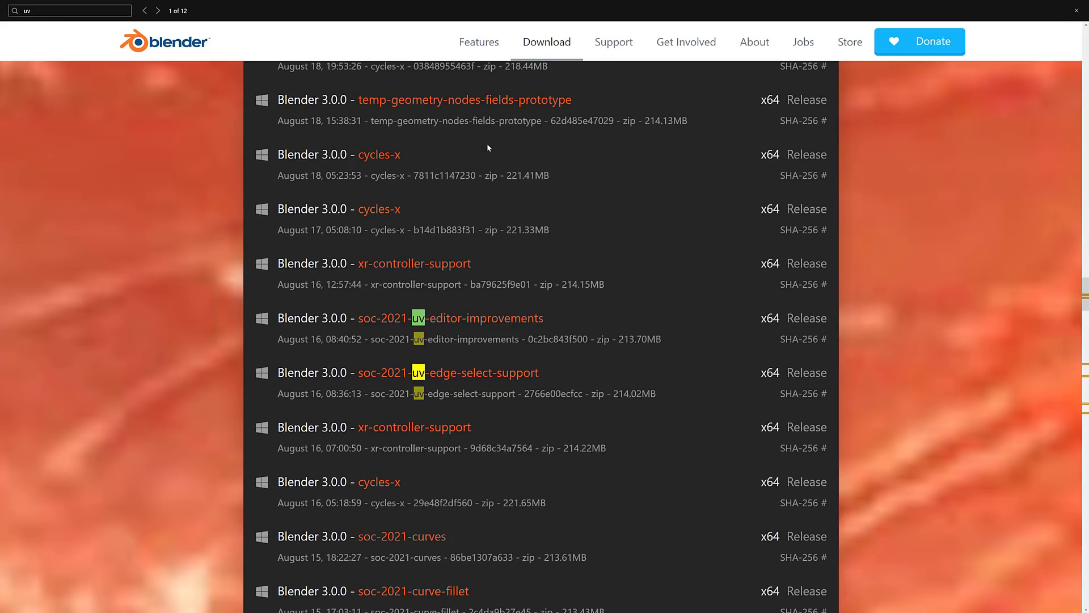
{"action": "mouse_move", "coordinate": [457, 325]}
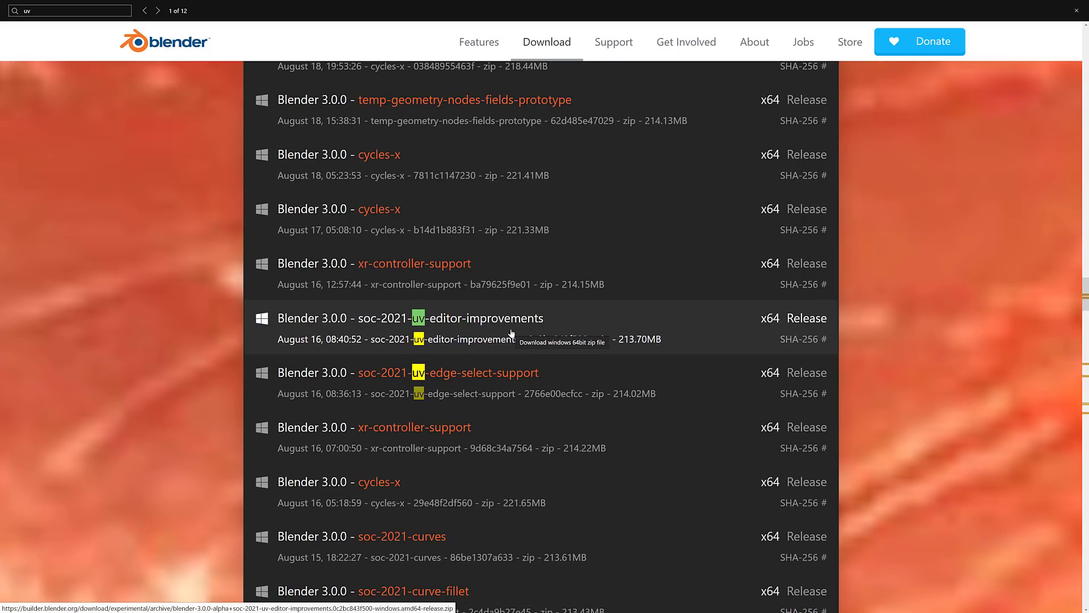
{"action": "mouse_move", "coordinate": [497, 342]}
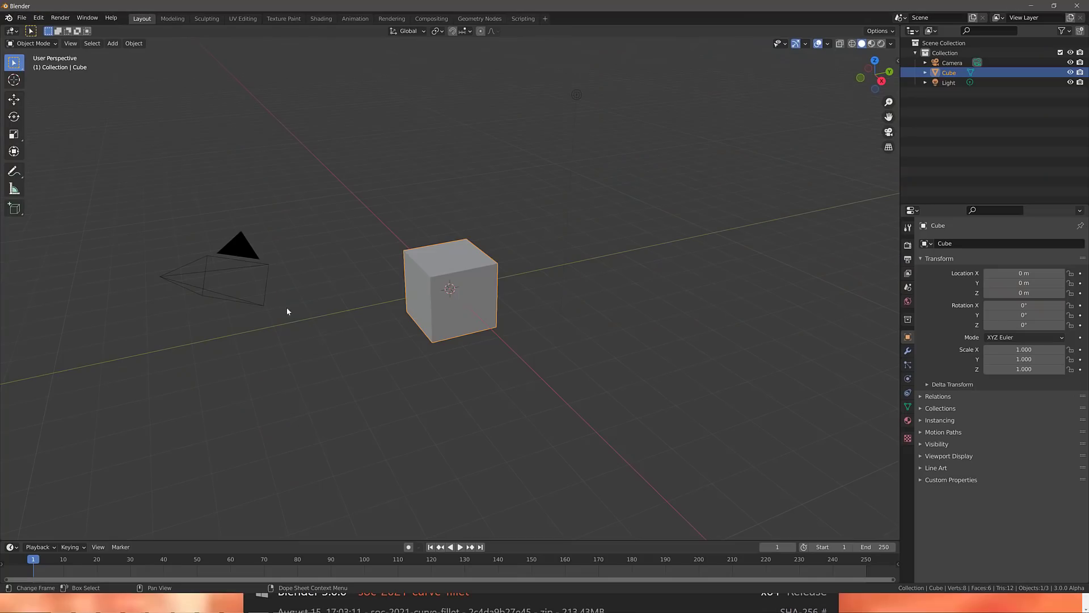
{"action": "mouse_move", "coordinate": [482, 276]}
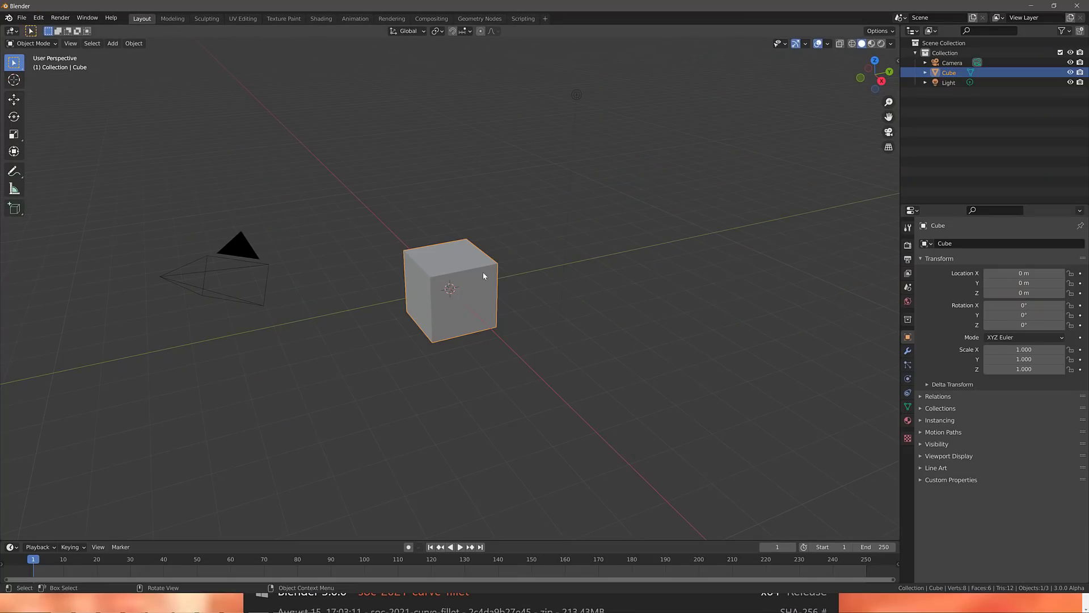
{"action": "mouse_move", "coordinate": [4, 533]}
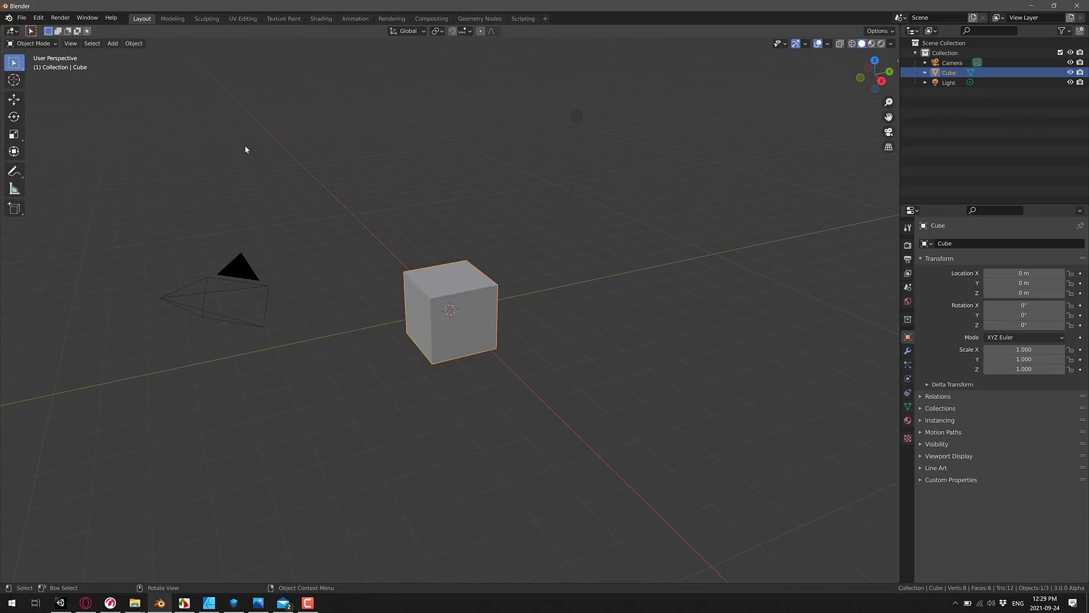
{"action": "mouse_move", "coordinate": [448, 254]}
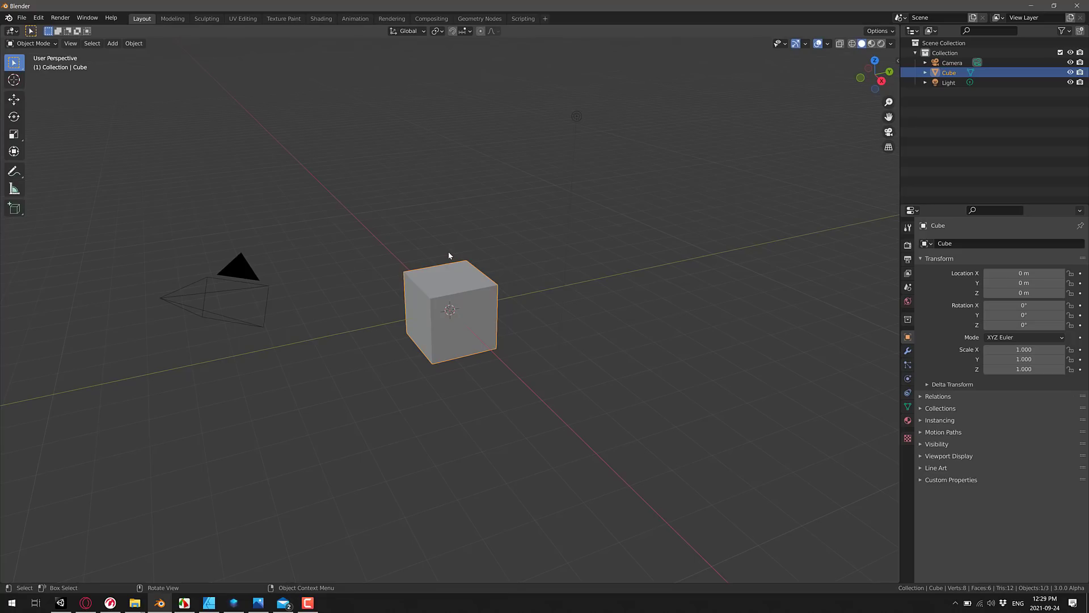
{"action": "mouse_move", "coordinate": [444, 271]}
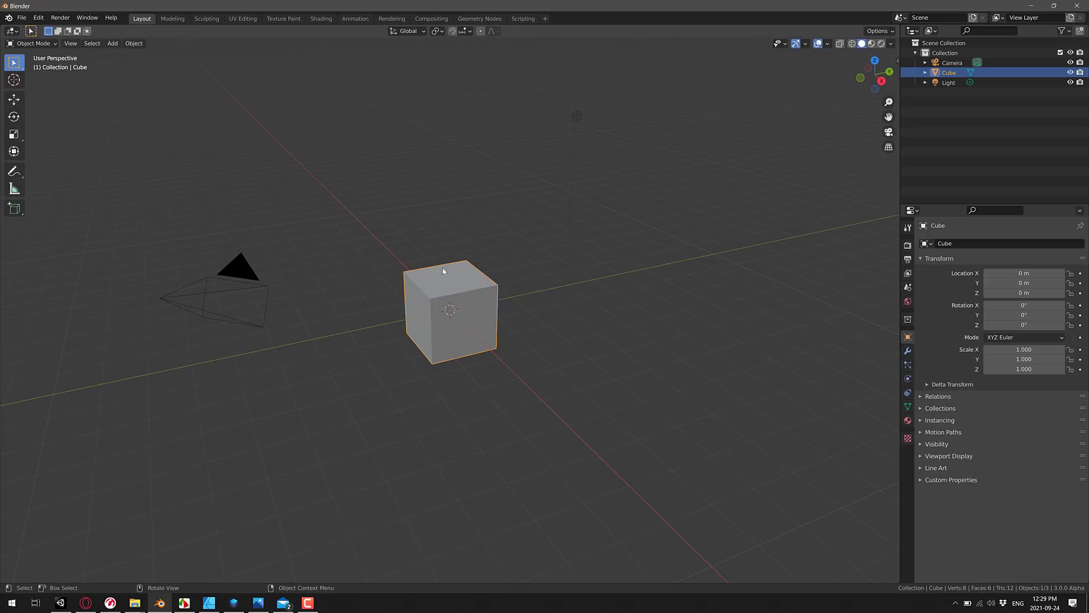
{"action": "mouse_move", "coordinate": [439, 277]}
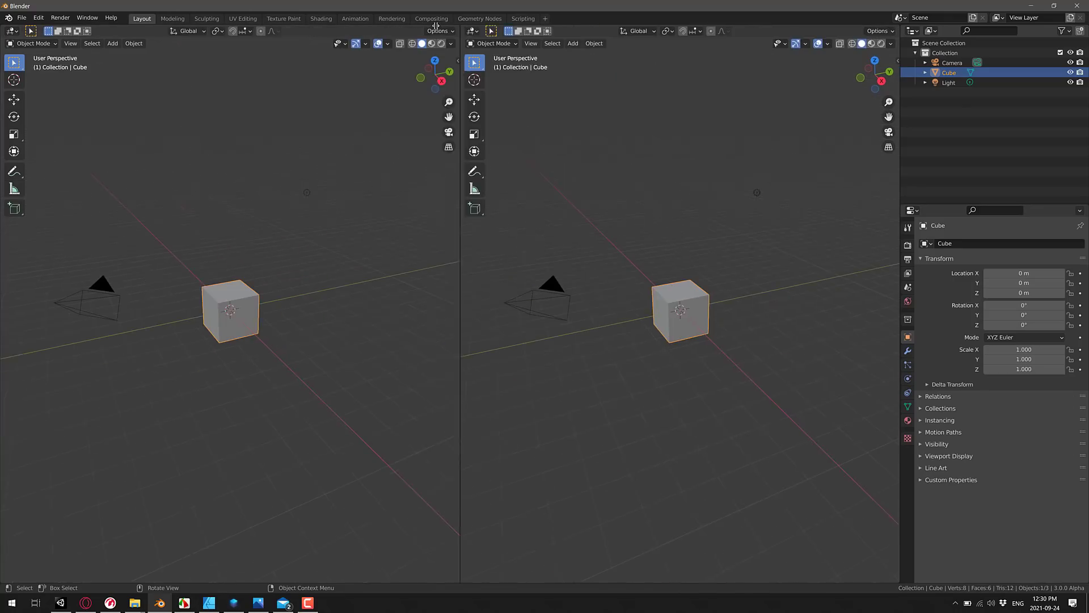
Step: Turn the right-hand area into a UV Editor and enter Edit Mode to show the cube's UVs
{"action": "left_click", "coordinate": [452, 31]}
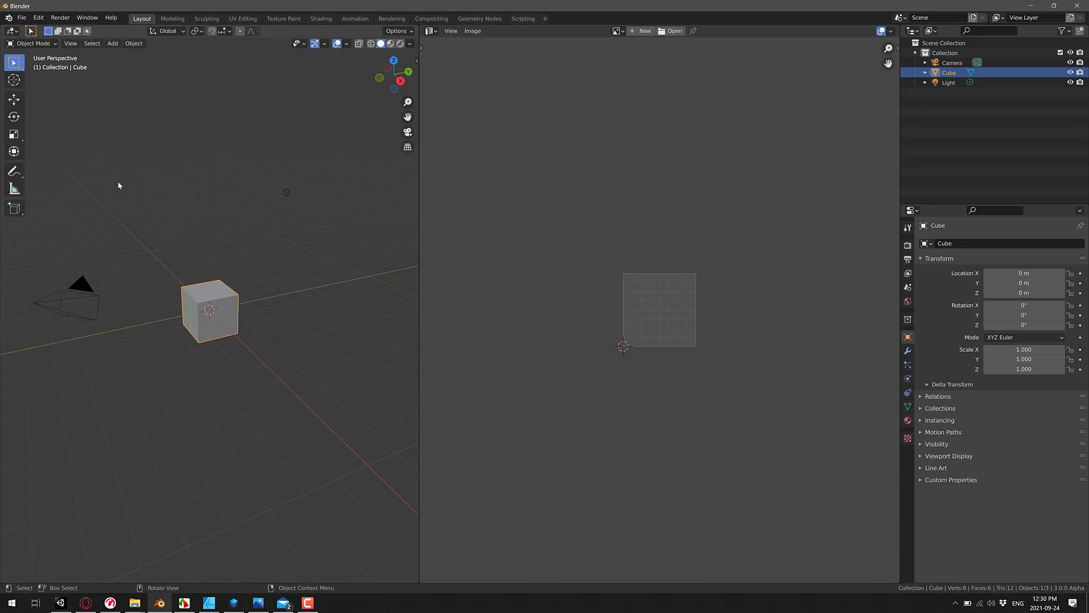
{"action": "key", "text": "Tab"}
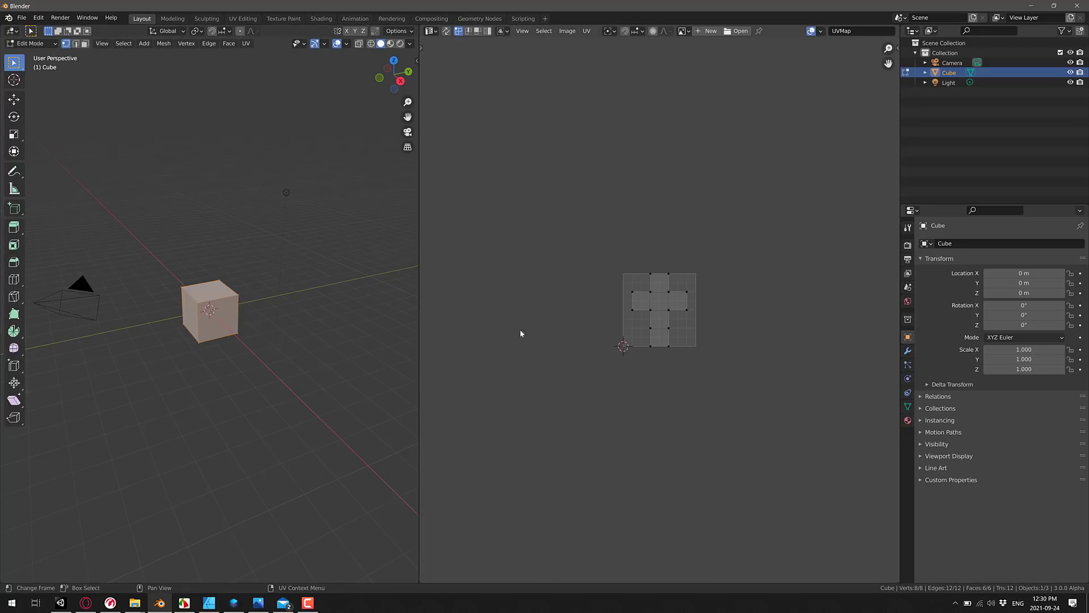
{"action": "mouse_move", "coordinate": [667, 293]}
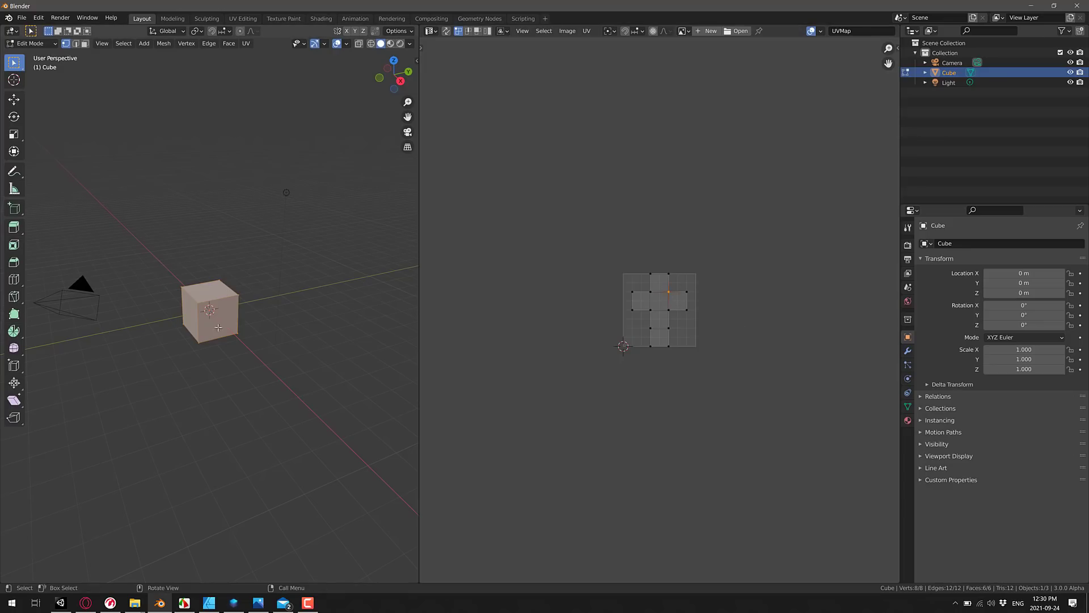
{"action": "mouse_move", "coordinate": [179, 325]}
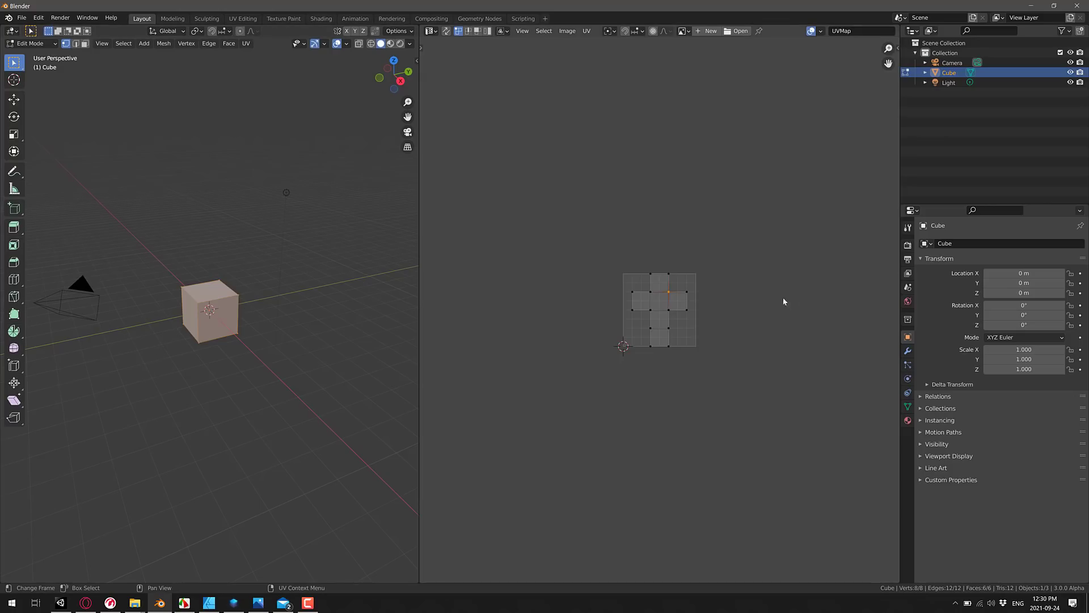
{"action": "mouse_move", "coordinate": [742, 313]}
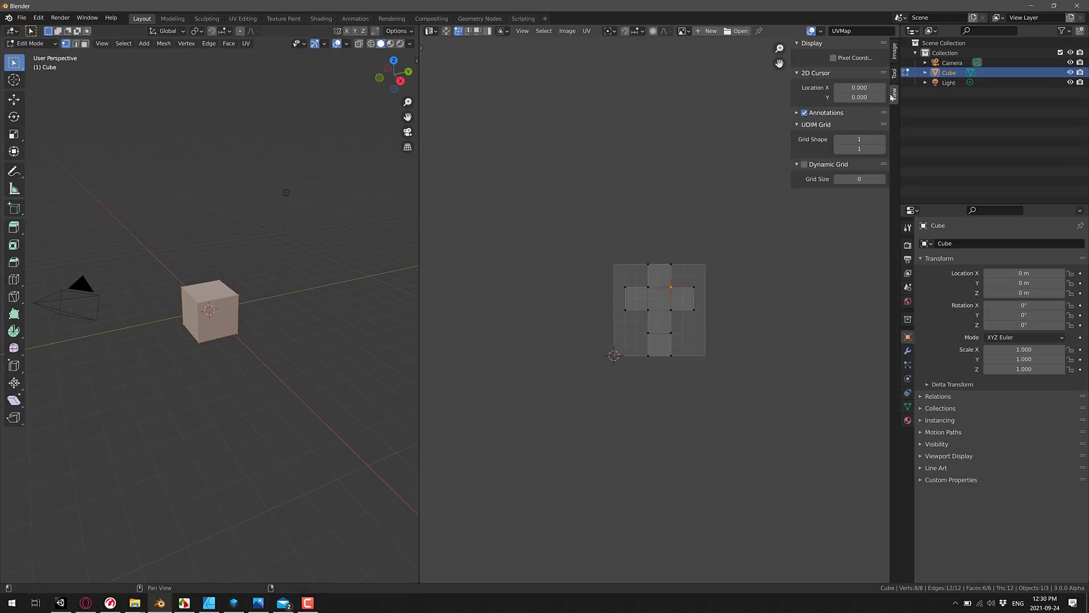
{"action": "mouse_move", "coordinate": [840, 174]}
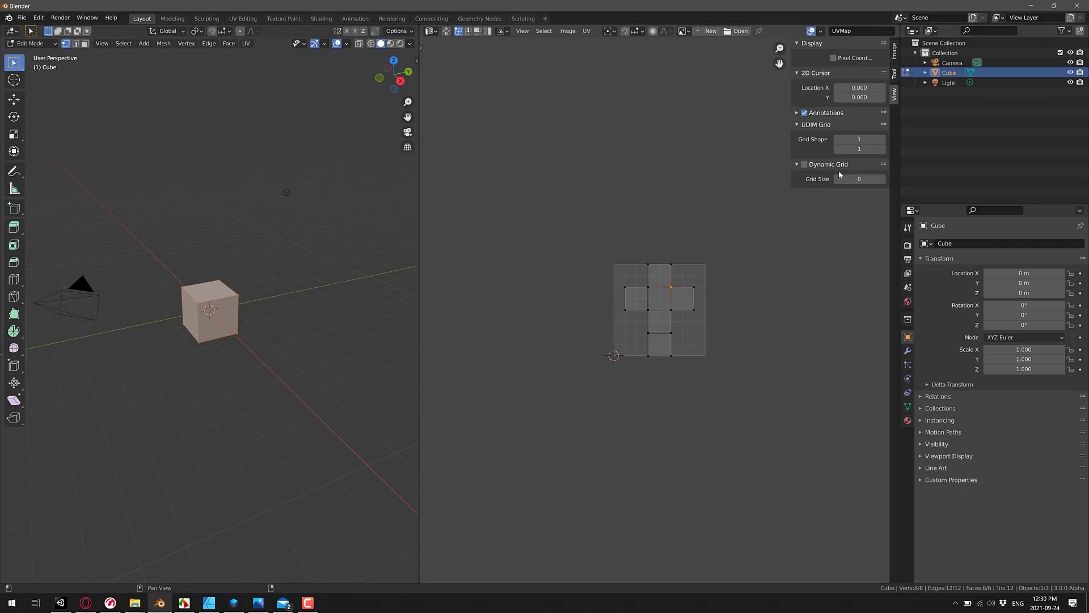
{"action": "mouse_move", "coordinate": [787, 217]}
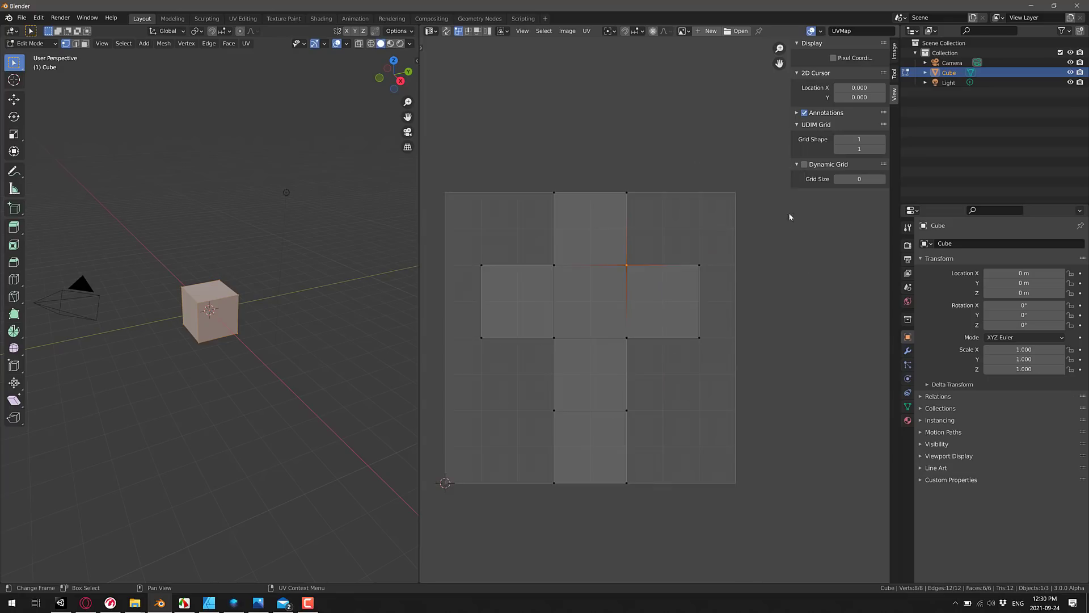
Step: Tick Dynamic Grid in the UV Editor's View sidebar, with grid size 1
{"action": "left_click", "coordinate": [804, 164]}
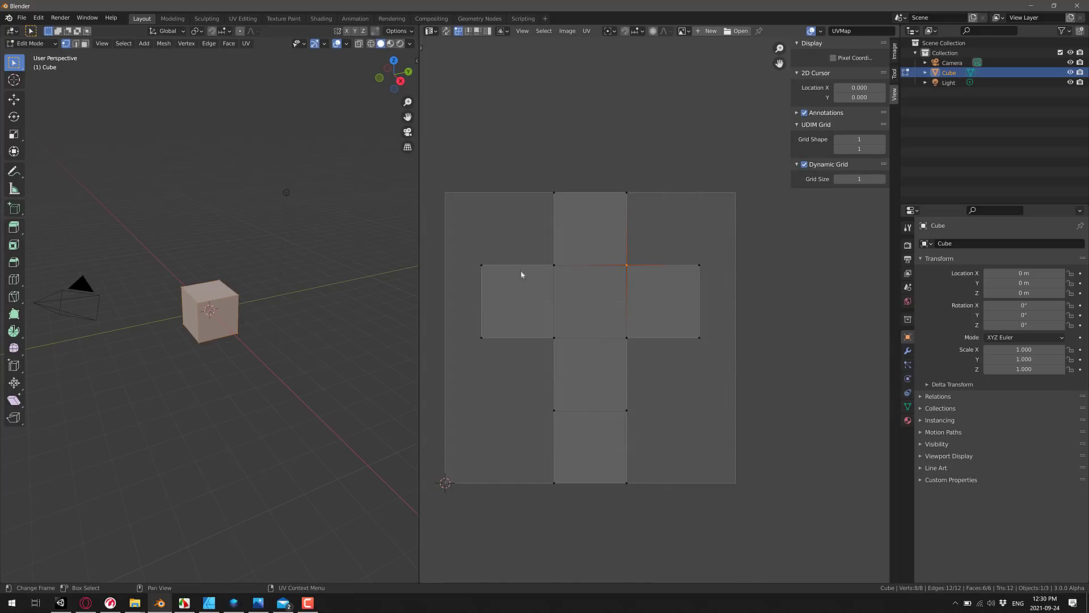
{"action": "mouse_move", "coordinate": [592, 173]}
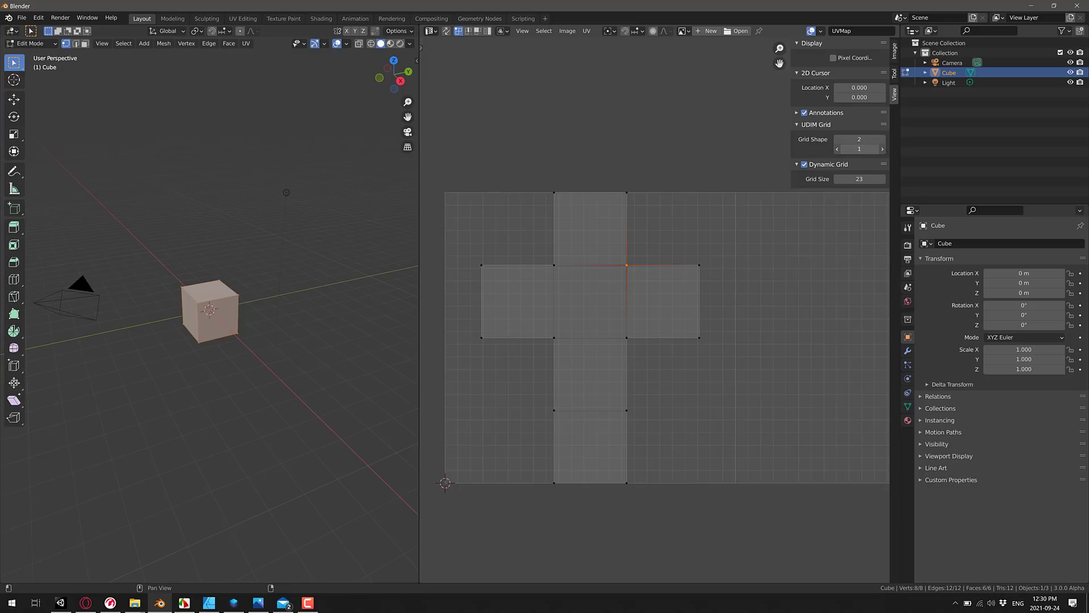
Step: Adjust the UDIM Grid Shape tile counts in the View sidebar
{"action": "left_click", "coordinate": [882, 149]}
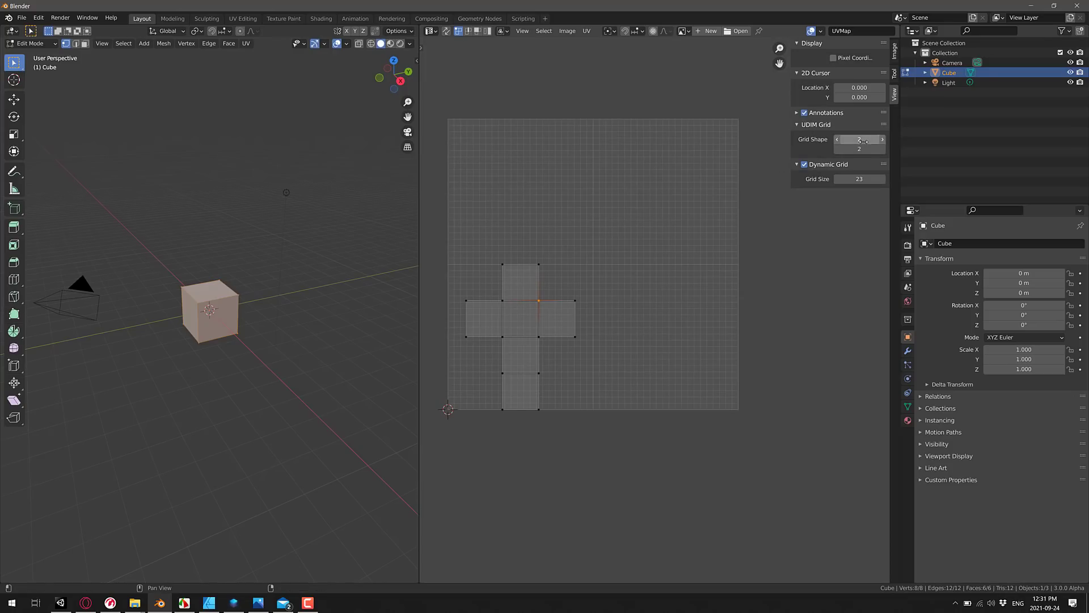
{"action": "left_click", "coordinate": [837, 139]}
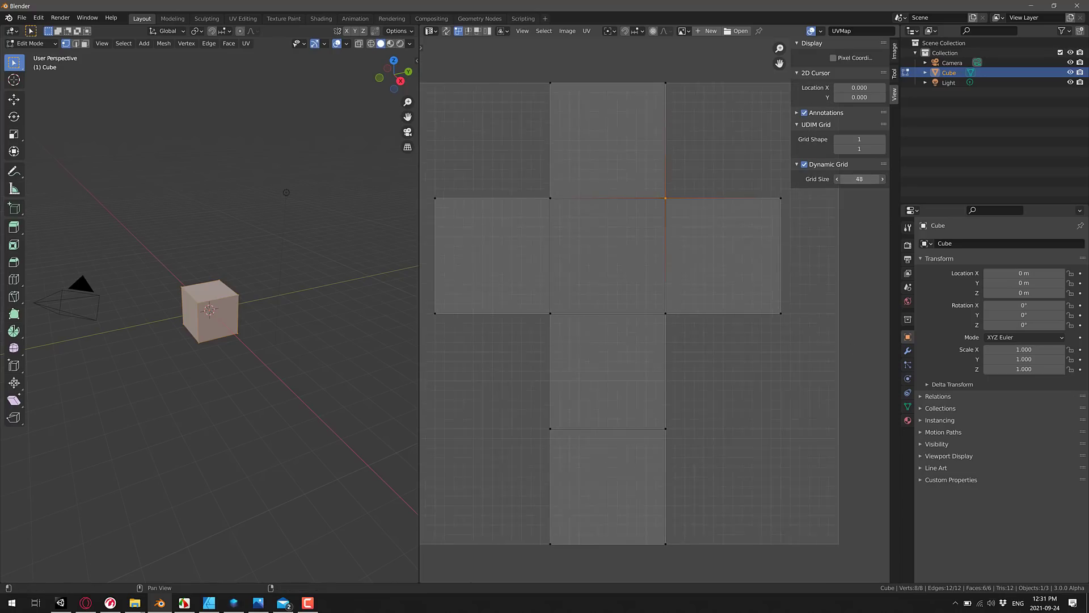
Step: Set the Dynamic Grid Size field to 4
{"action": "left_click", "coordinate": [837, 178]}
{"action": "type", "text": "4"}
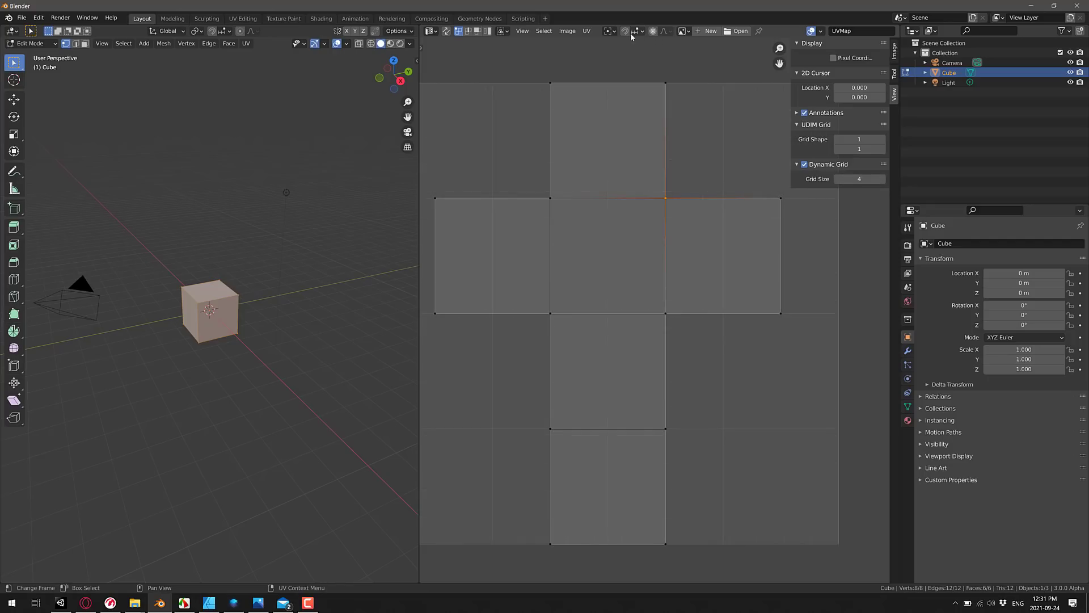
Step: Enable Absolute Grid Snap in the snapping popover and raise the dynamic grid size to 37
{"action": "left_click", "coordinate": [634, 31]}
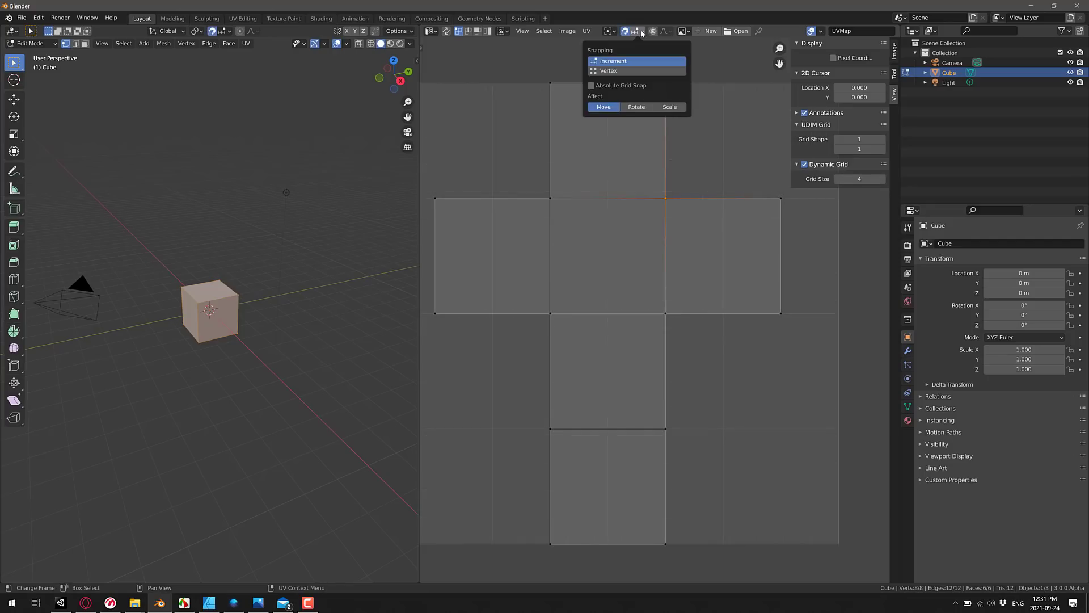
{"action": "left_click", "coordinate": [590, 85]}
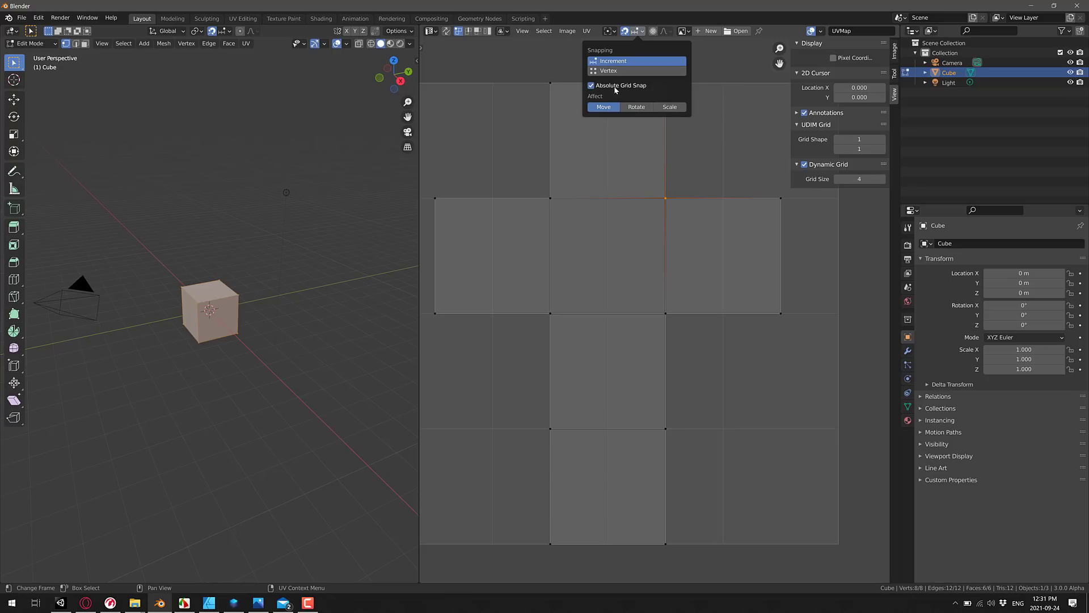
{"action": "mouse_move", "coordinate": [608, 85]}
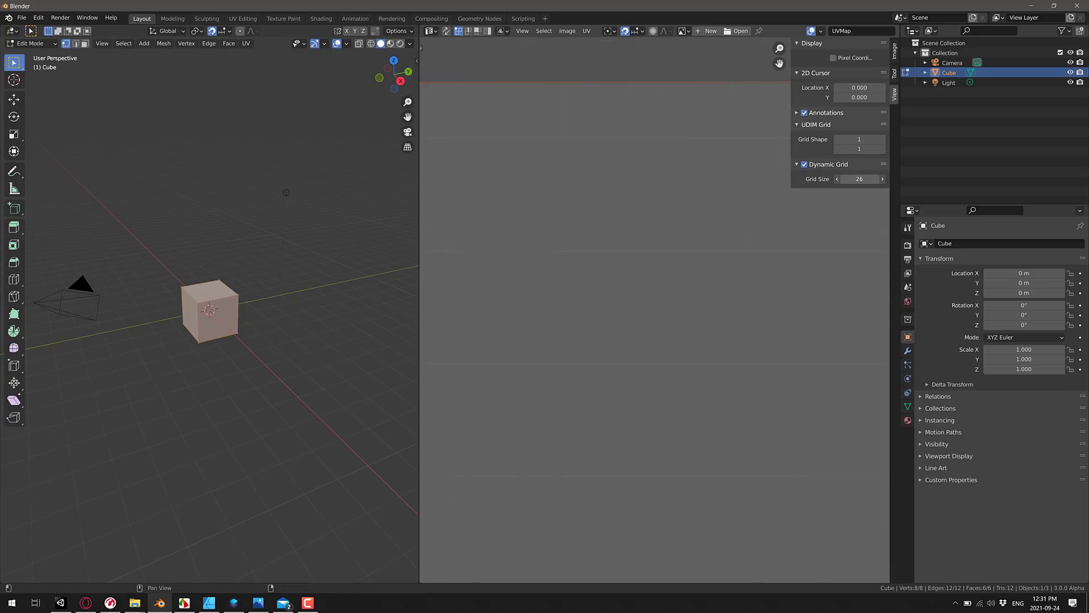
{"action": "left_click", "coordinate": [882, 179]}
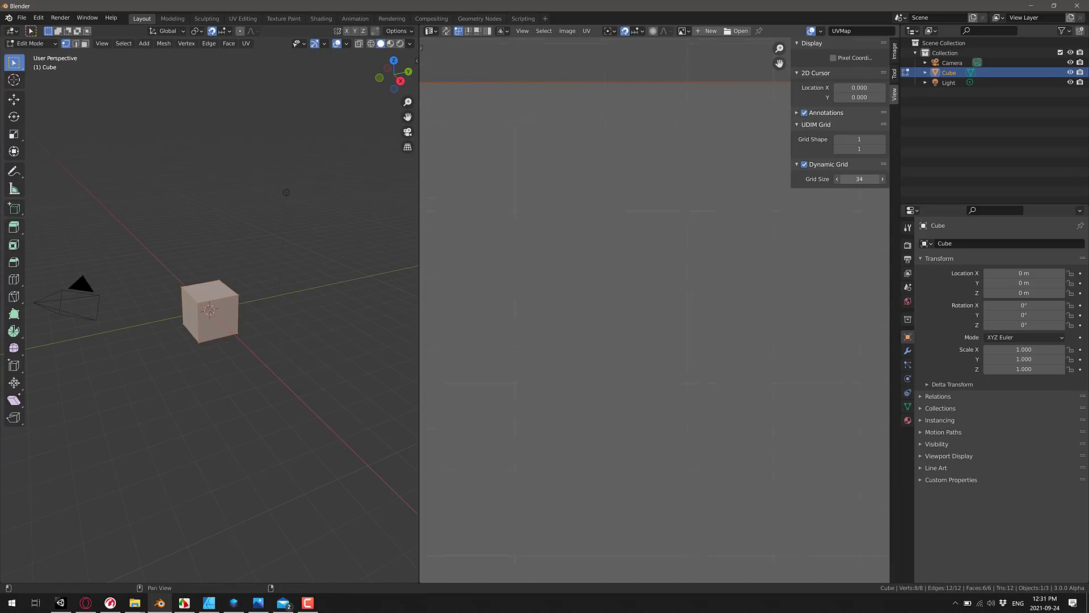
{"action": "left_click", "coordinate": [837, 179]}
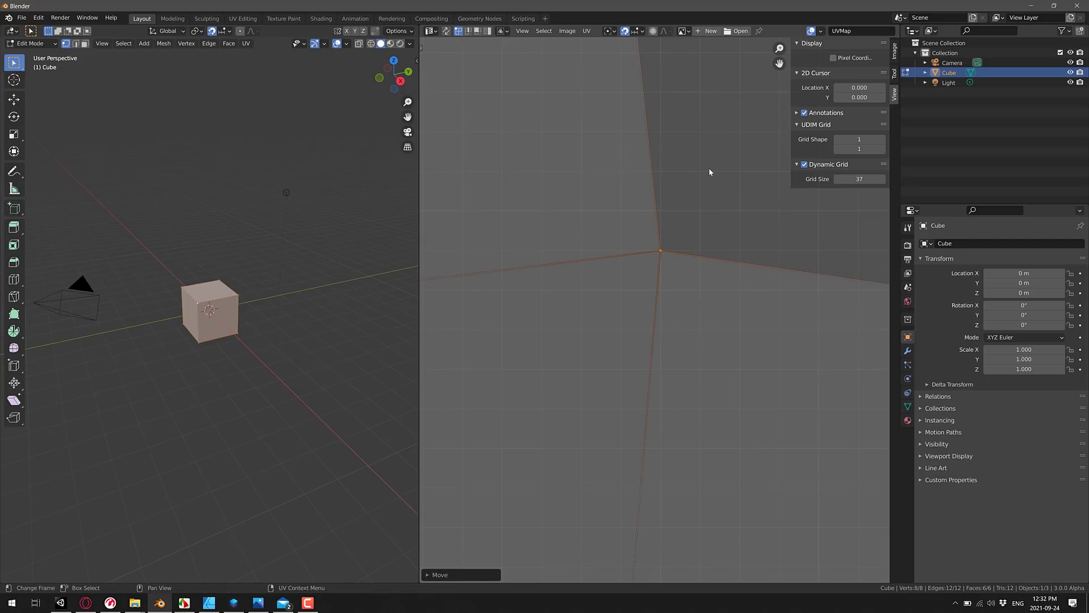
{"action": "mouse_move", "coordinate": [627, 41]}
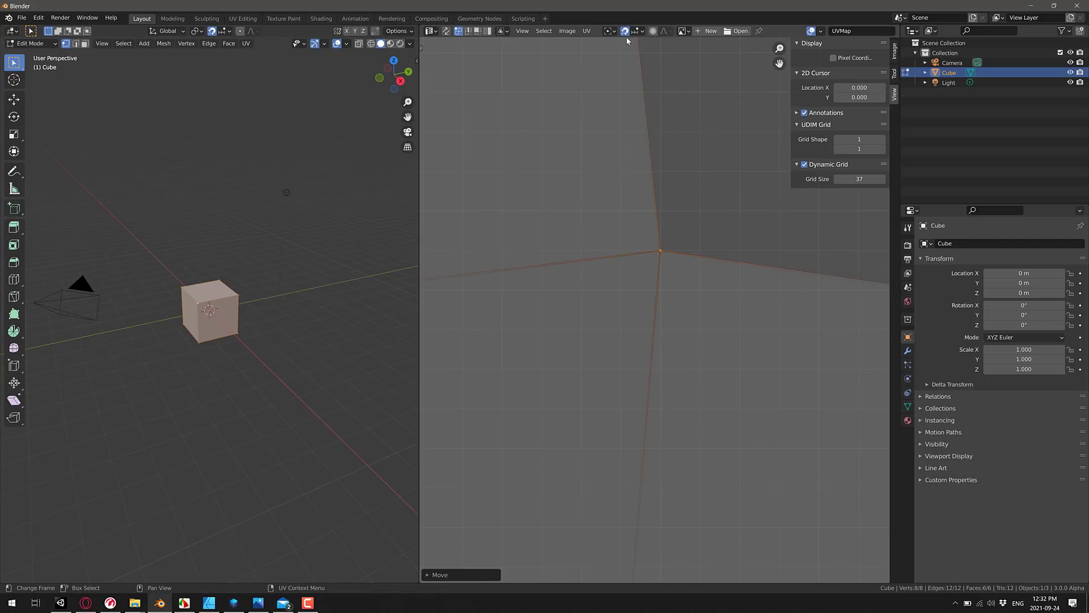
Step: Switch UV snapping from Increment to Vertex in the snapping popover
{"action": "left_click", "coordinate": [634, 31]}
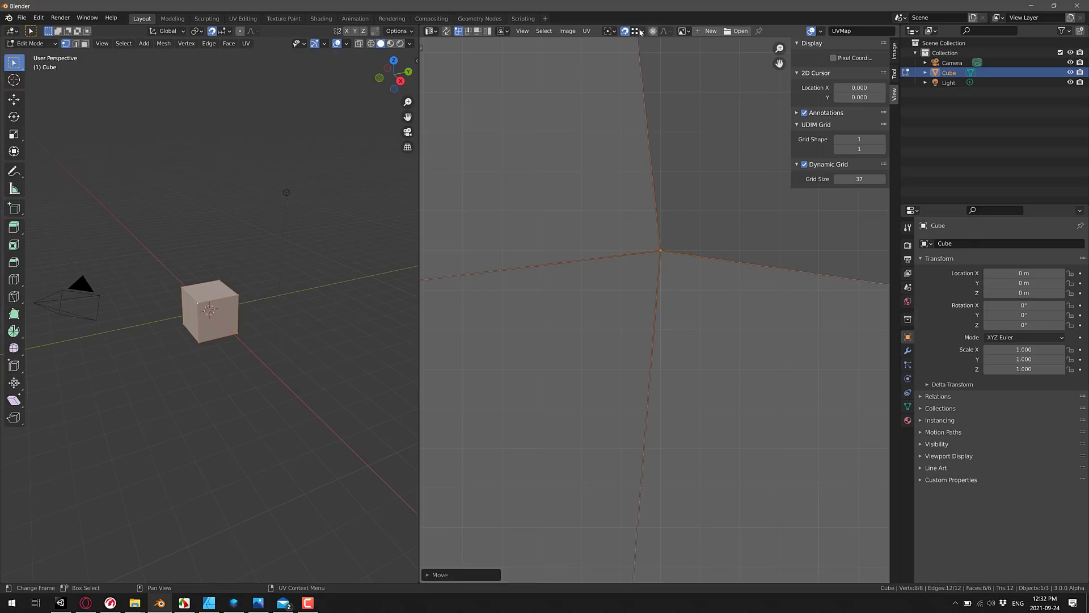
{"action": "left_click", "coordinate": [642, 31]}
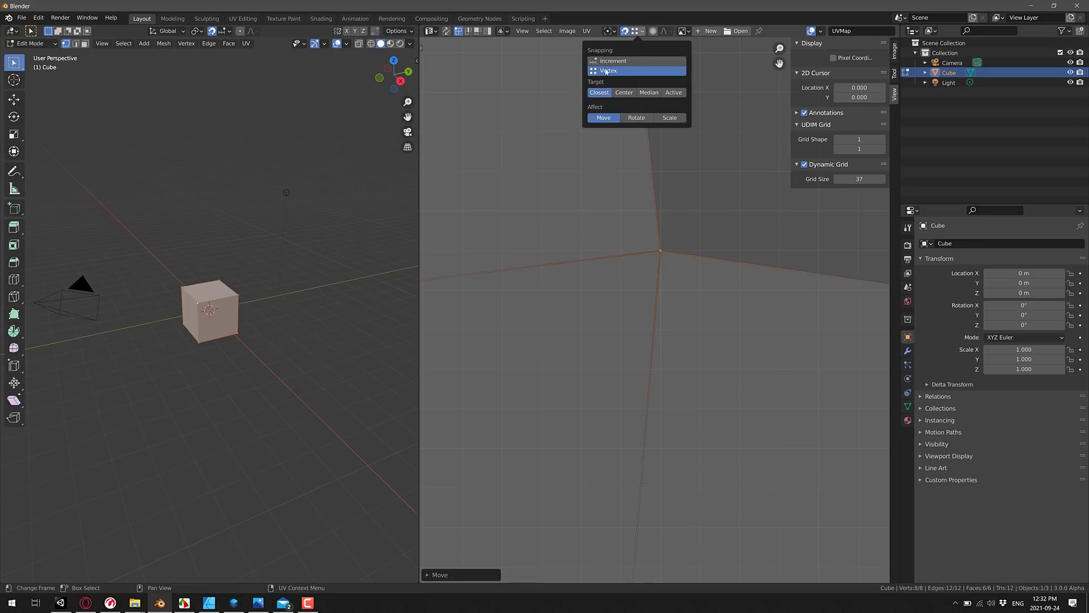
{"action": "left_click", "coordinate": [613, 61]}
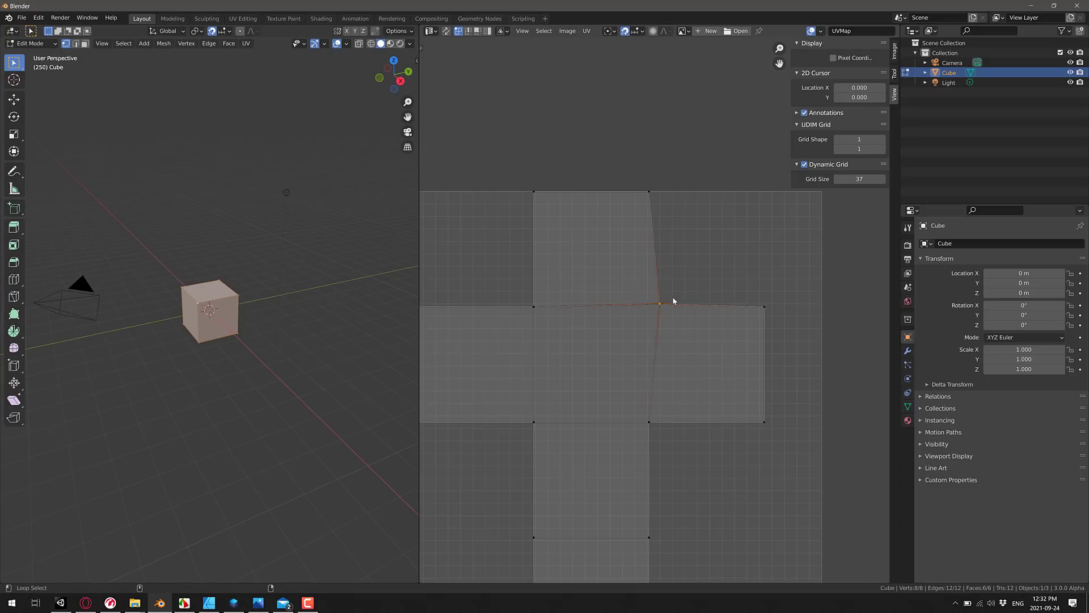
Step: Snap the stray vertex onto the cross's centre corner and set the UDIM Grid Shape to 2×2
{"action": "left_click_drag", "start_coordinate": [659, 300], "coordinate": [632, 254]}
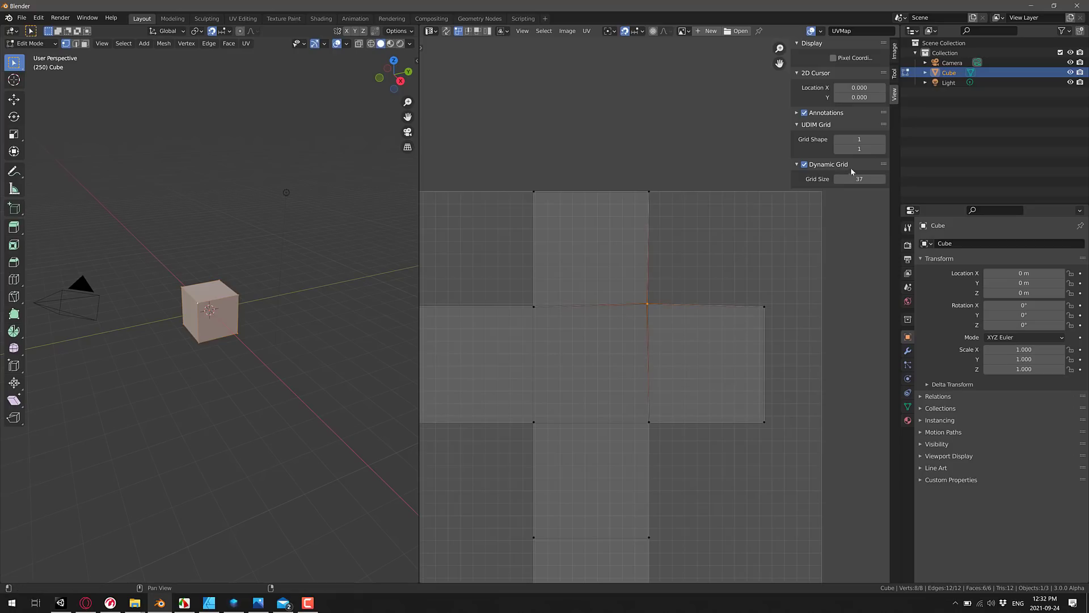
{"action": "left_click", "coordinate": [880, 139]}
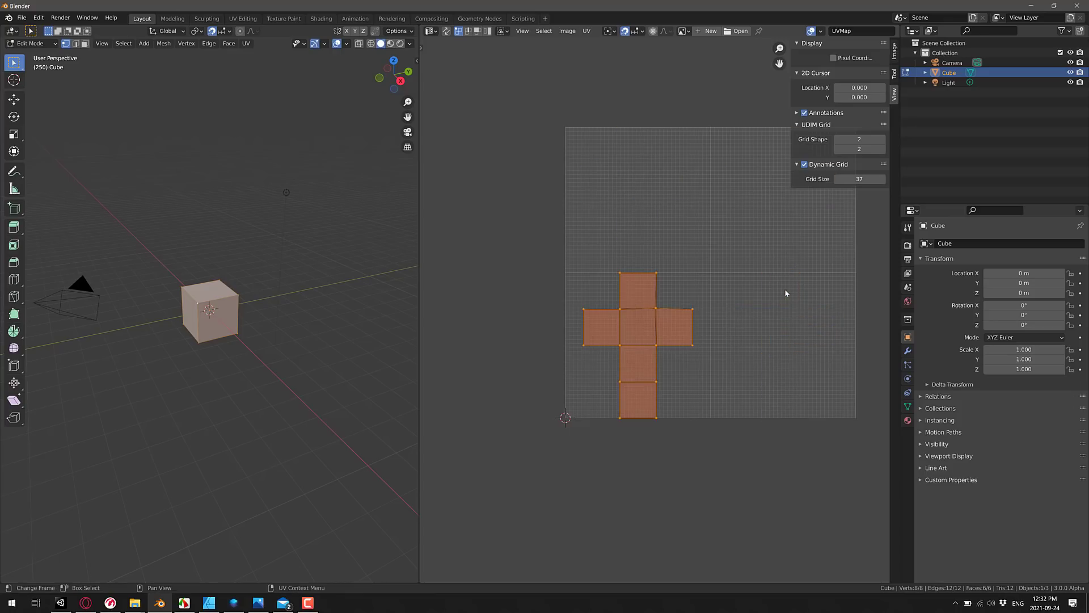
{"action": "mouse_move", "coordinate": [765, 257]}
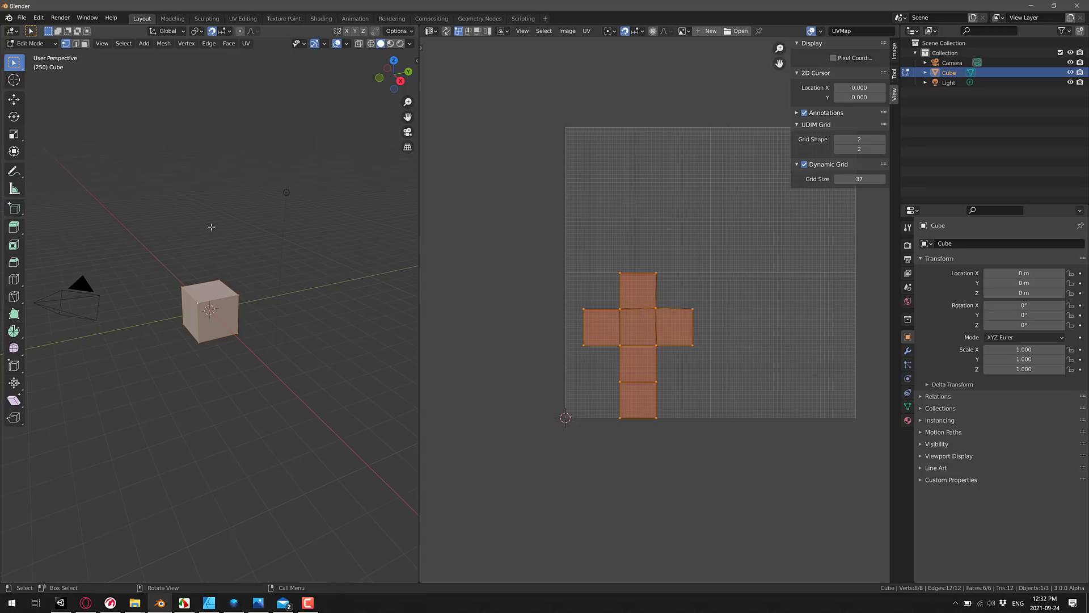
Step: Delete the cube and add a Suzanne monkey mesh in its place
{"action": "key", "text": "Tab"}
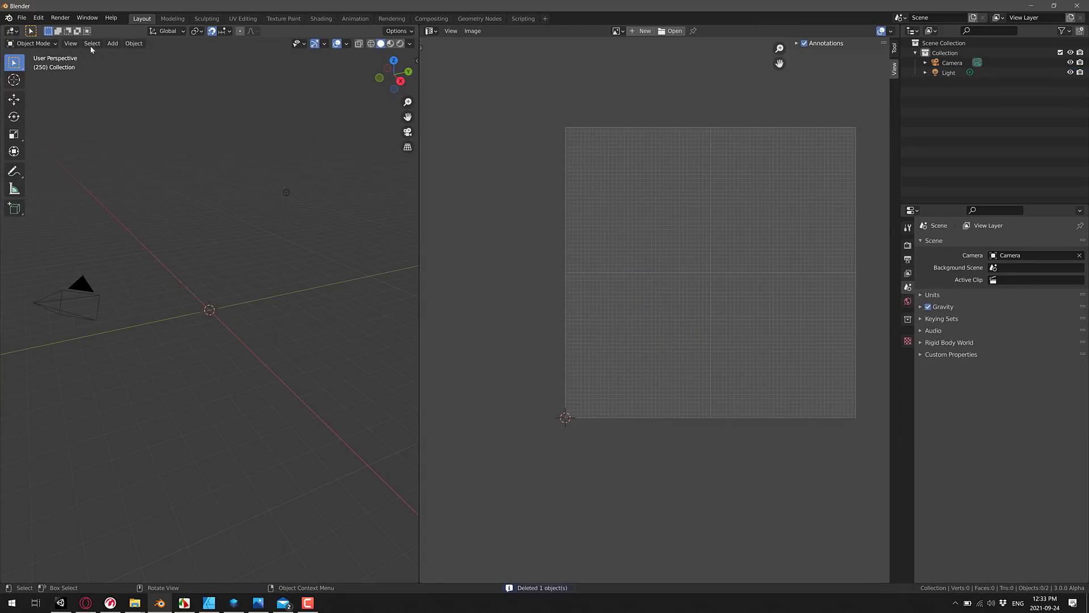
{"action": "left_click", "coordinate": [113, 44]}
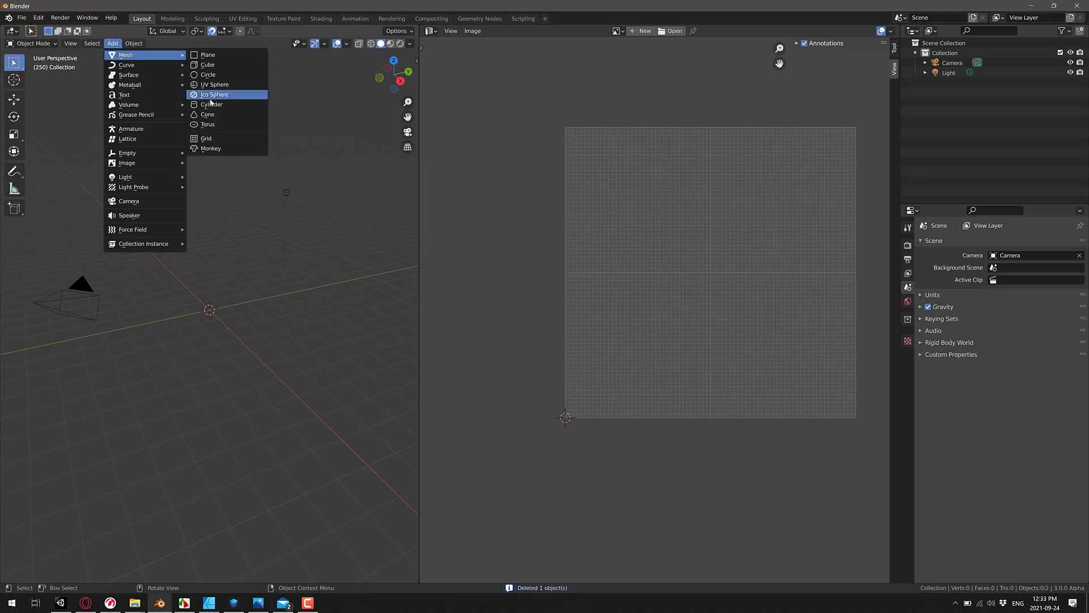
{"action": "left_click", "coordinate": [209, 148]}
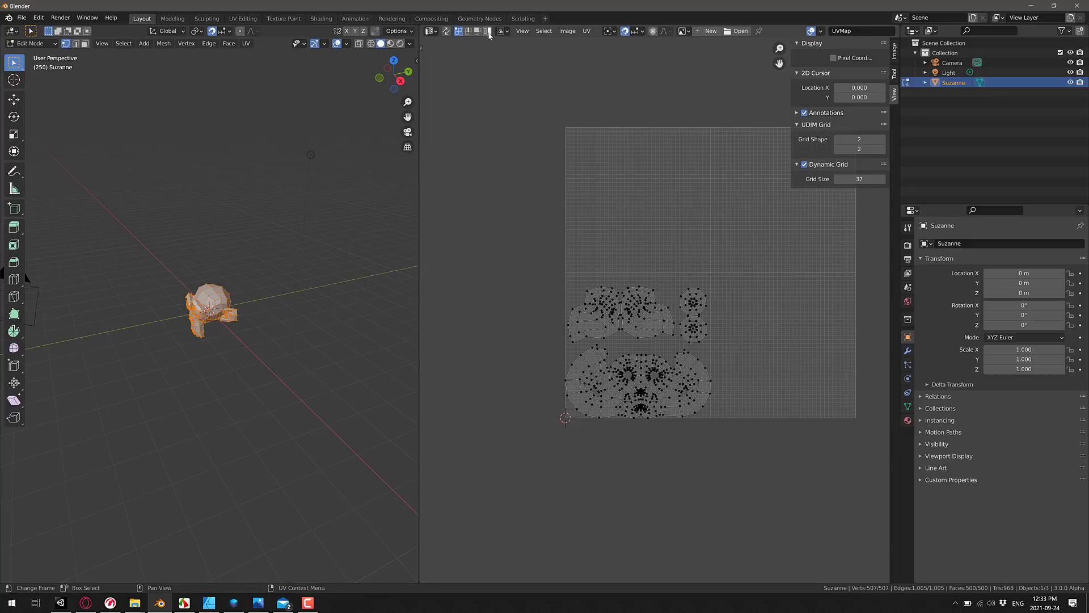
{"action": "mouse_move", "coordinate": [486, 32]}
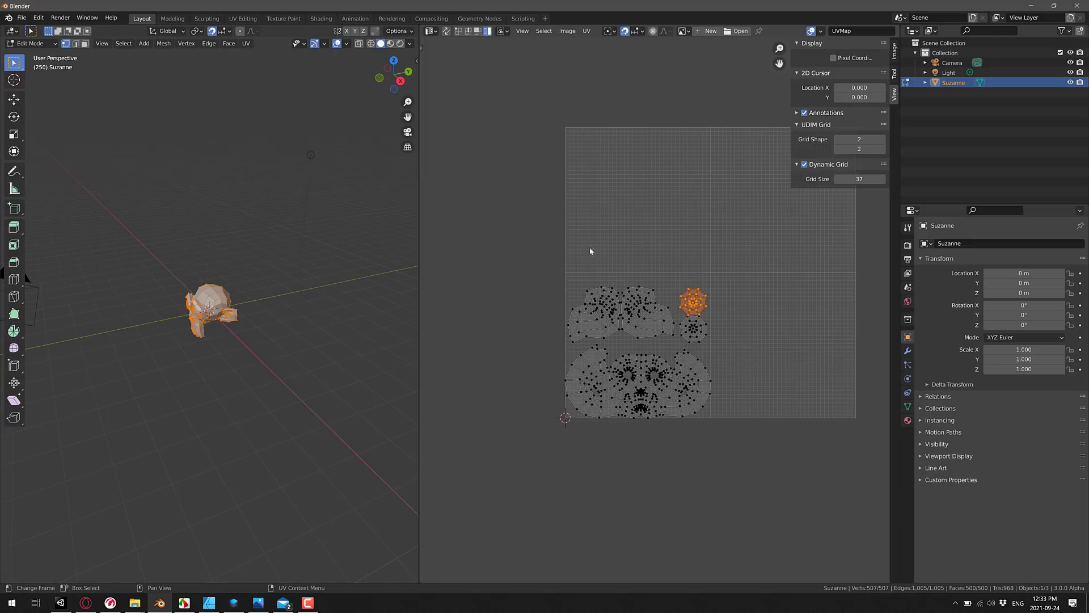
{"action": "mouse_move", "coordinate": [691, 266]}
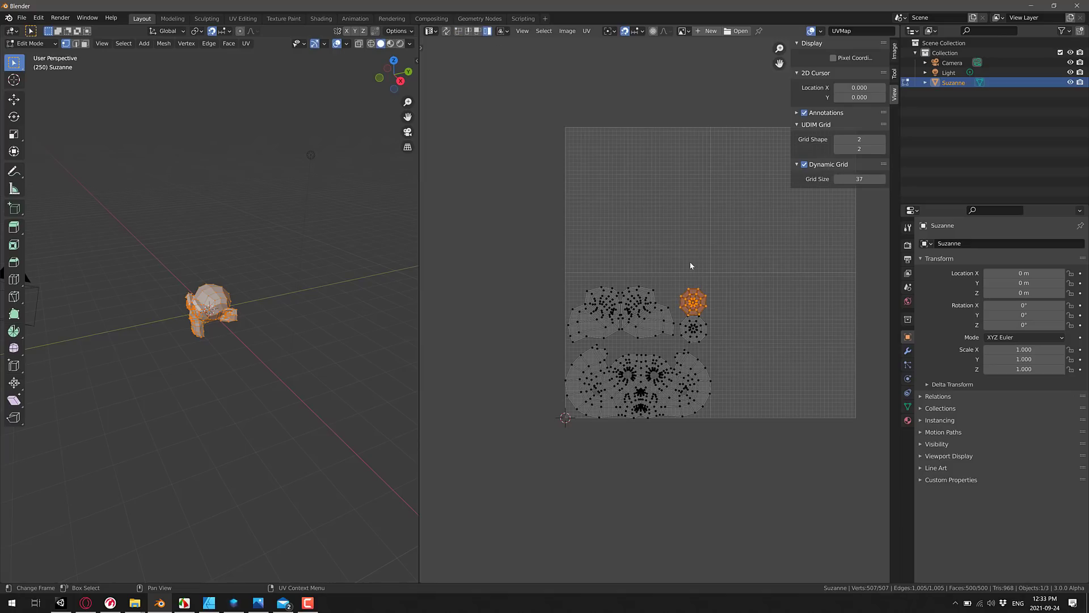
{"action": "mouse_move", "coordinate": [592, 60]}
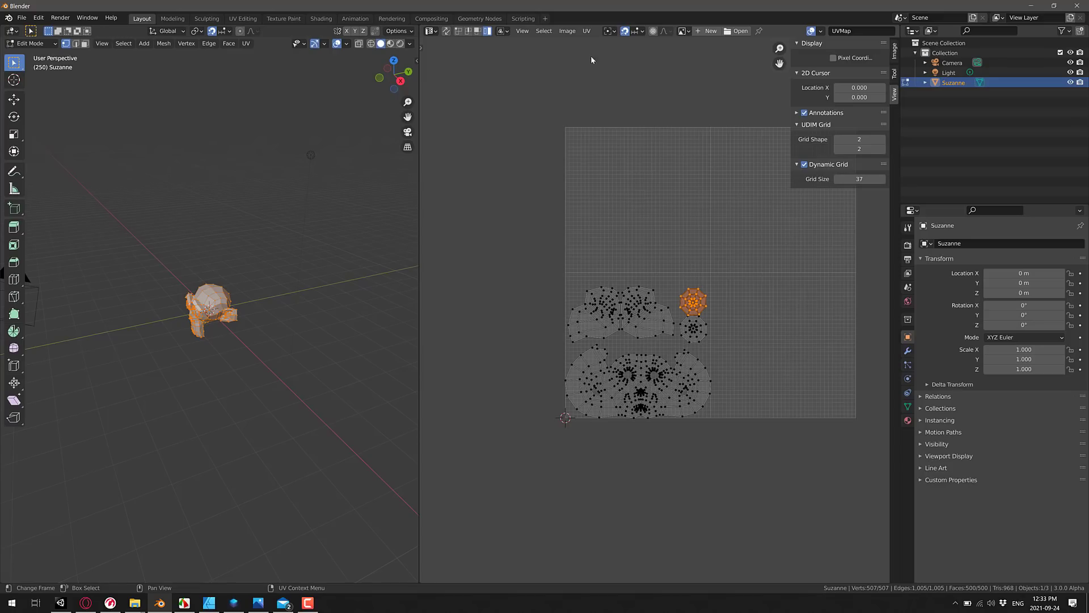
Step: Select the UV island sitting just above Suzanne's large face island
{"action": "left_click", "coordinate": [586, 31]}
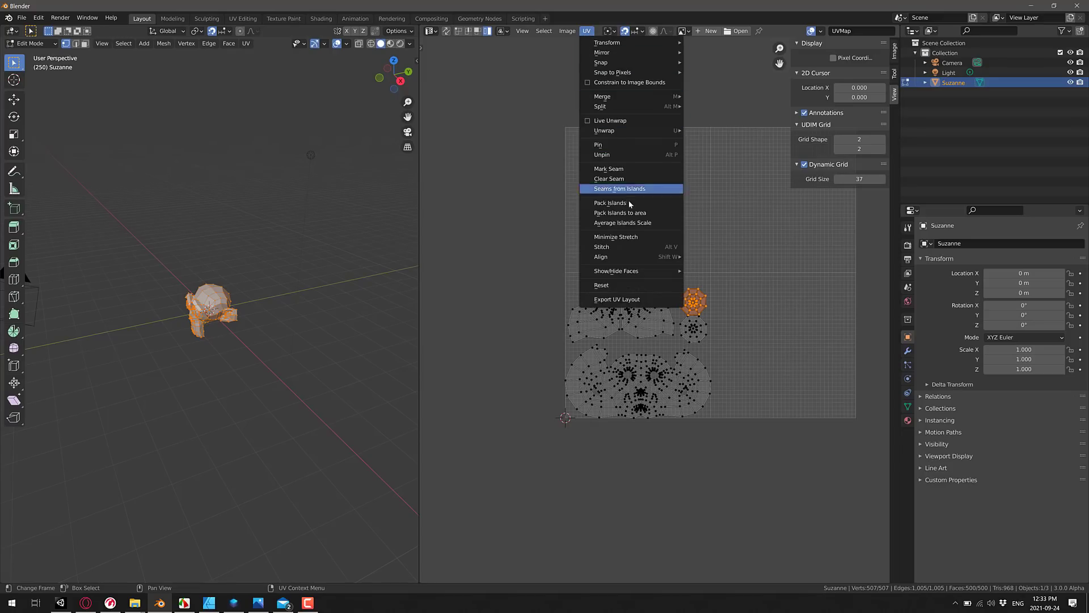
{"action": "mouse_move", "coordinate": [631, 212]}
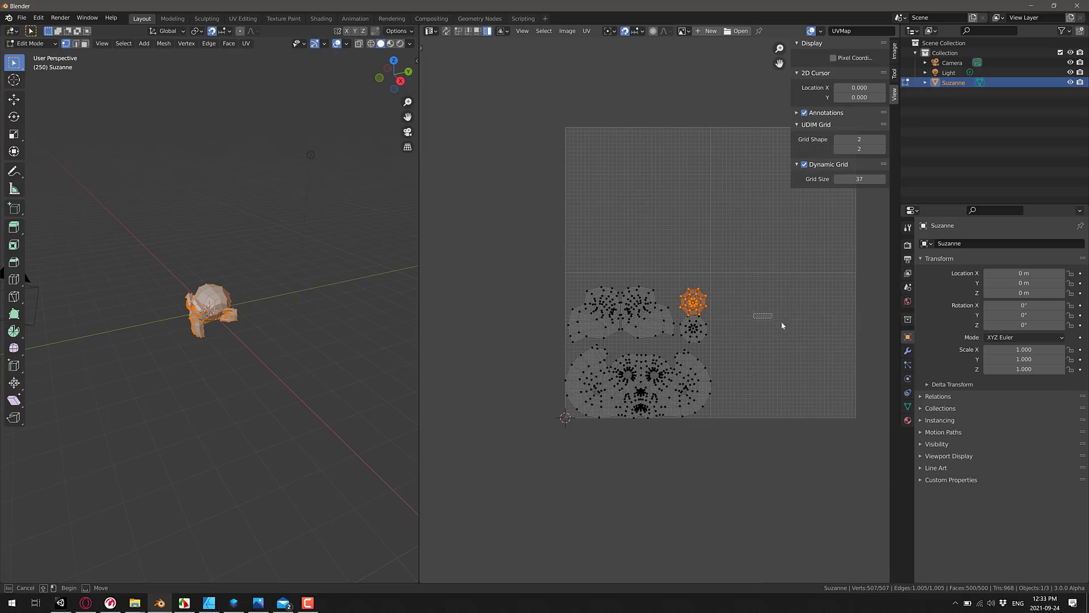
{"action": "left_click_drag", "start_coordinate": [753, 312], "coordinate": [848, 396]}
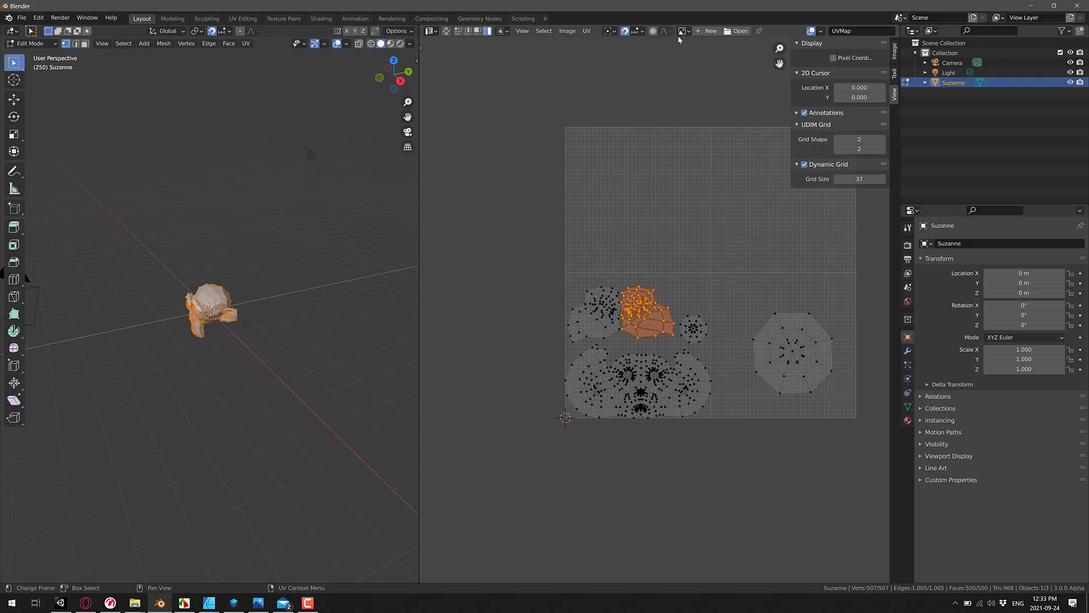
{"action": "left_click", "coordinate": [587, 31]}
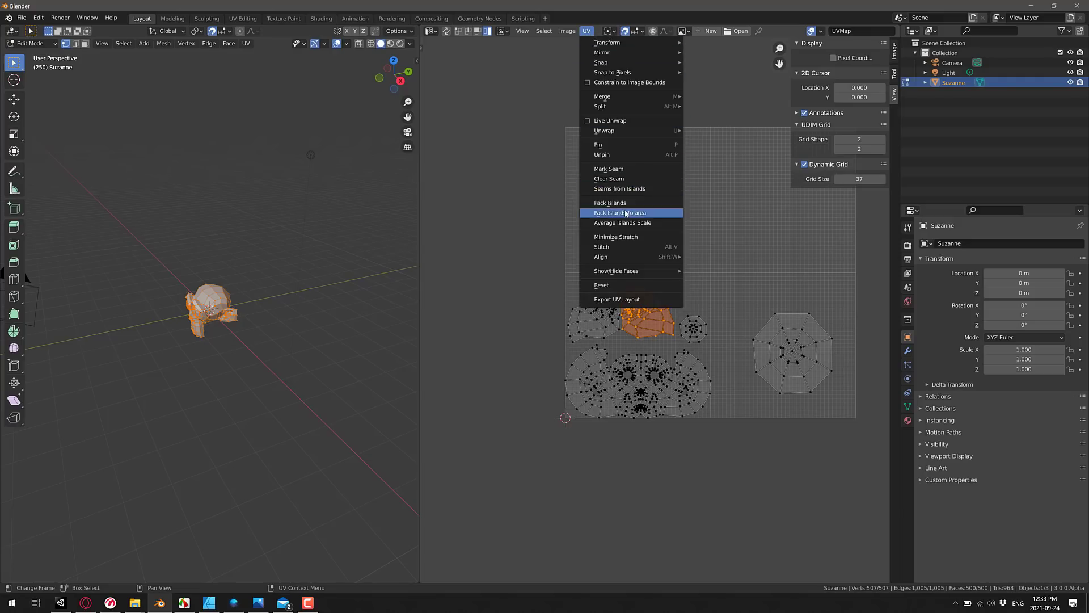
{"action": "mouse_move", "coordinate": [616, 219]}
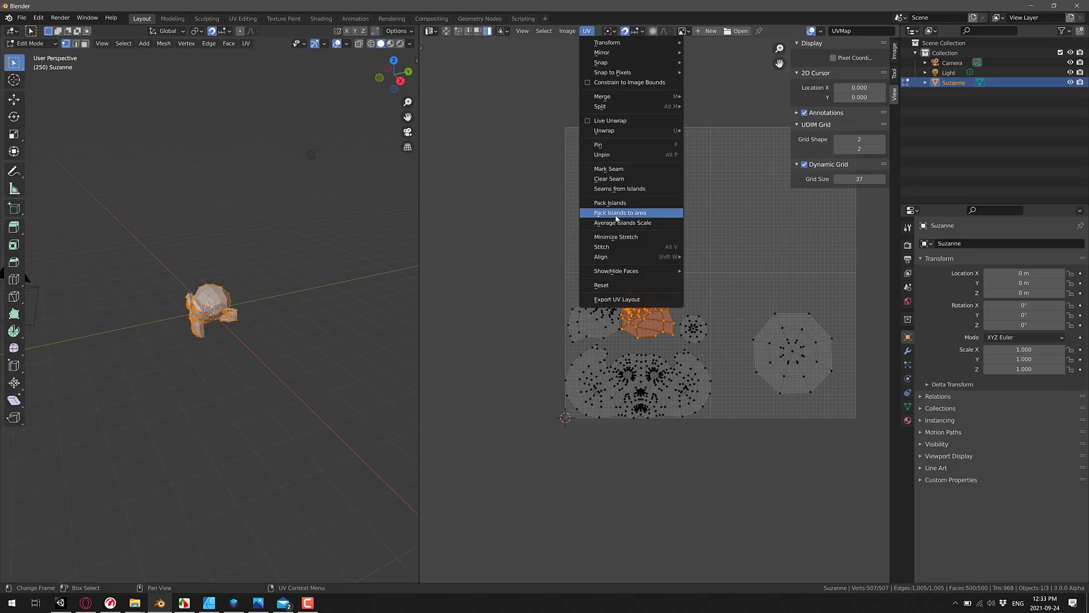
{"action": "left_click", "coordinate": [620, 213]}
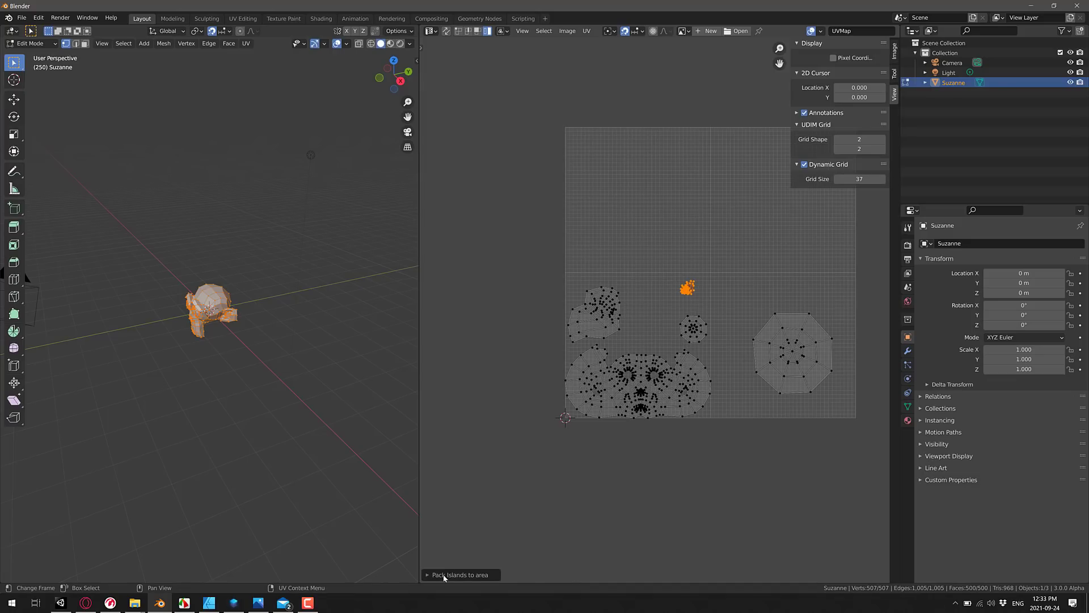
{"action": "left_click", "coordinate": [443, 575]}
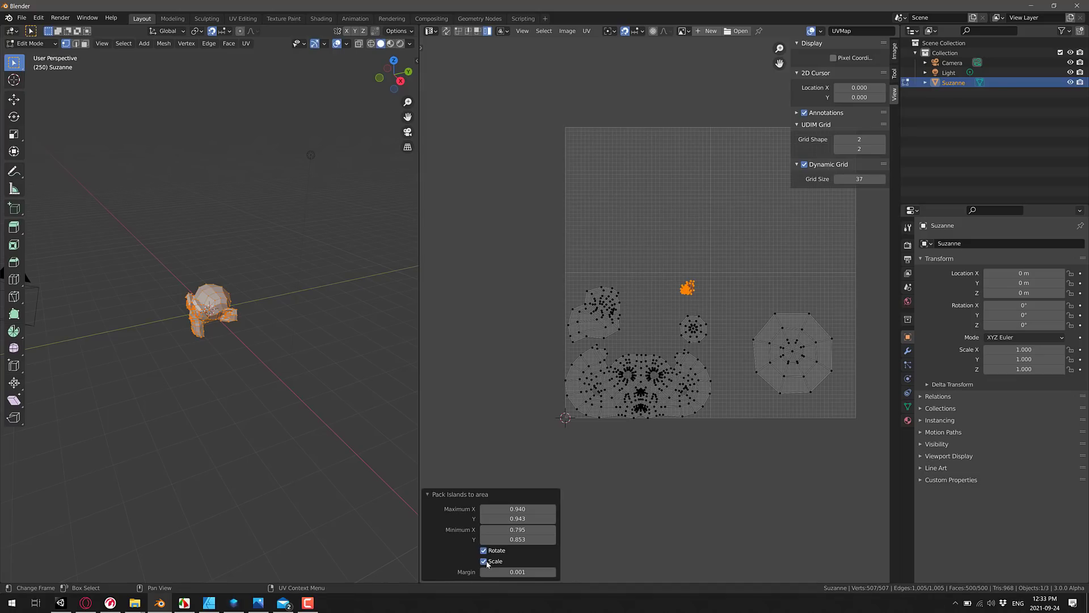
{"action": "left_click", "coordinate": [485, 561]}
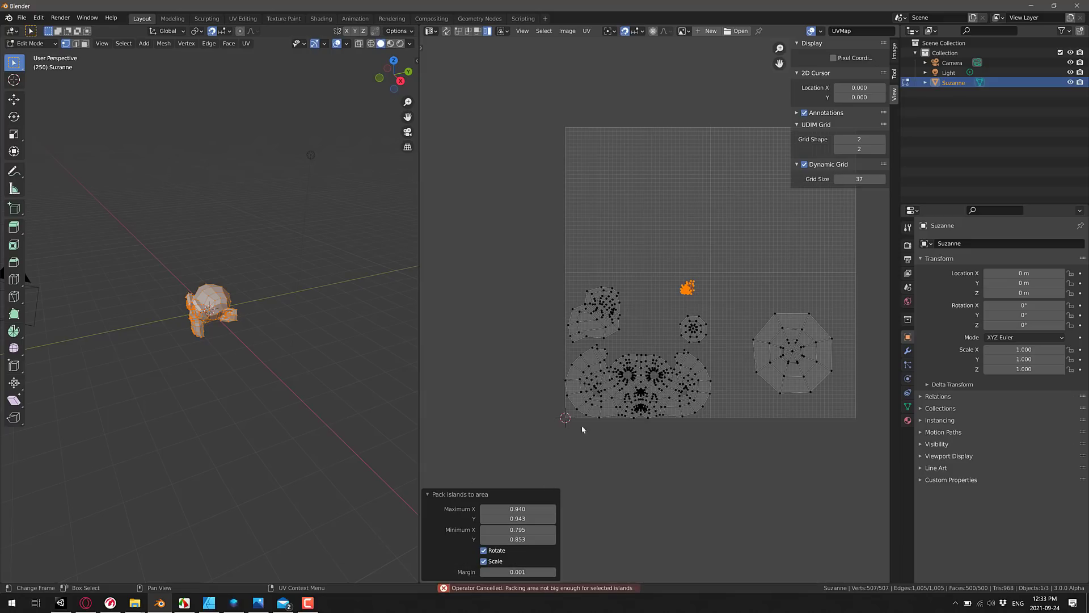
{"action": "mouse_move", "coordinate": [694, 273]}
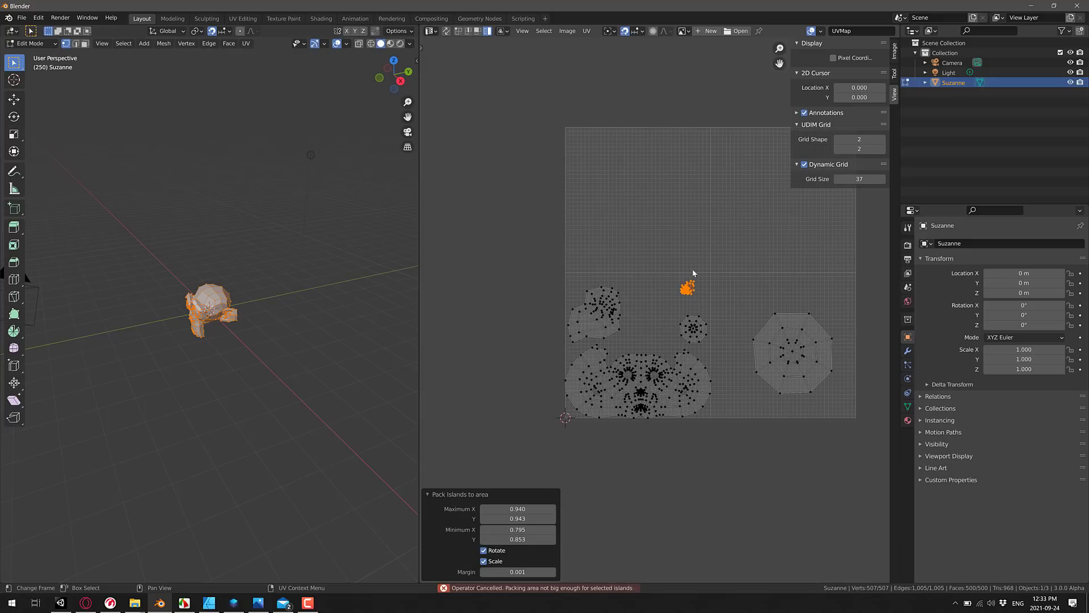
{"action": "mouse_move", "coordinate": [574, 572]}
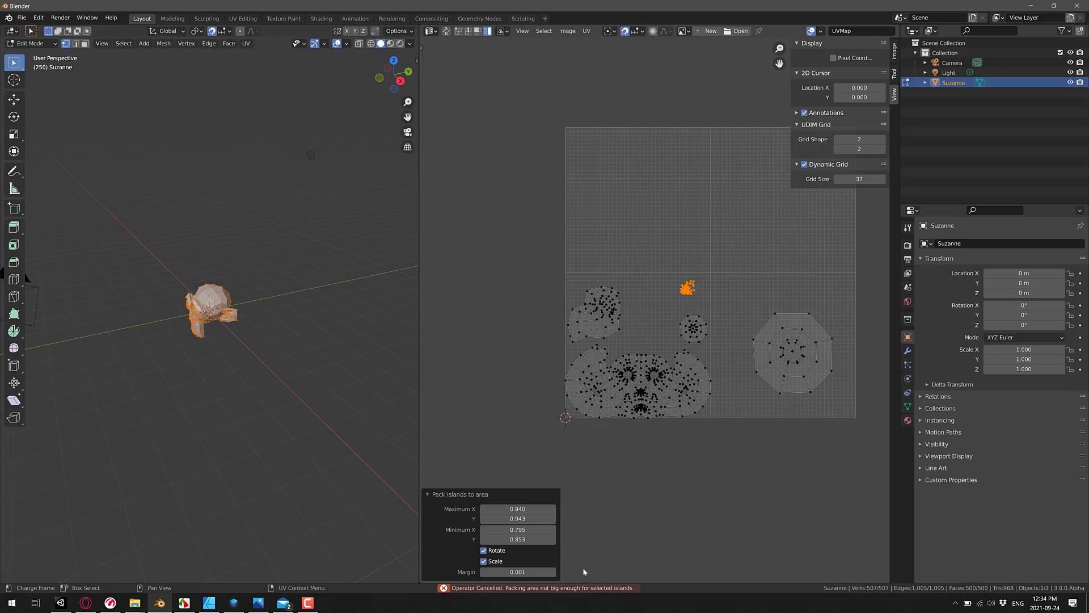
{"action": "mouse_move", "coordinate": [633, 572]}
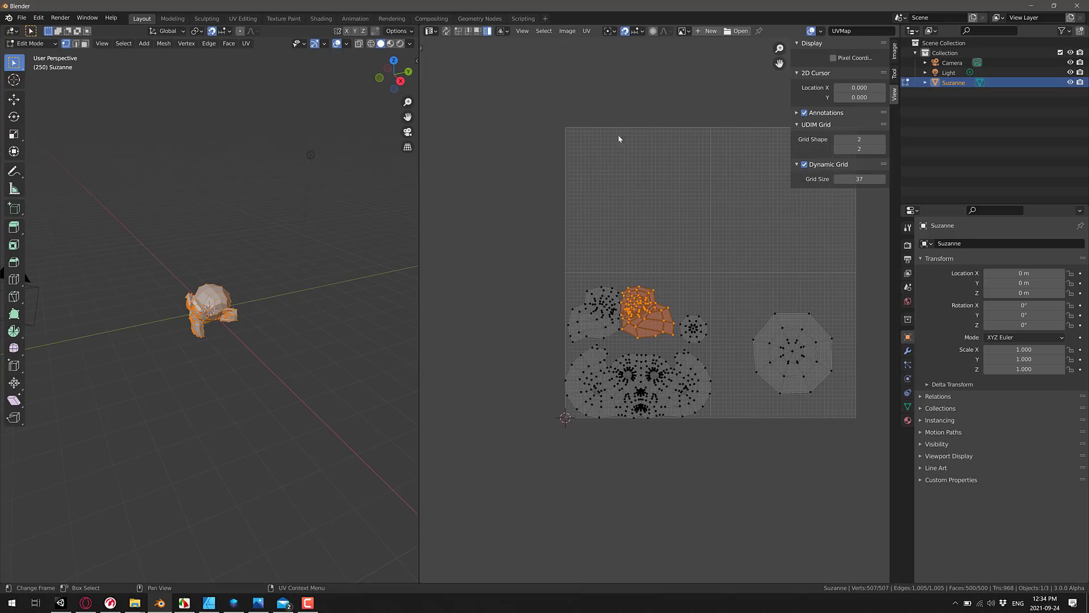
Step: Repack the island into the upper-left tile with Scale and Rotate off, then select the small island
{"action": "left_click", "coordinate": [586, 31]}
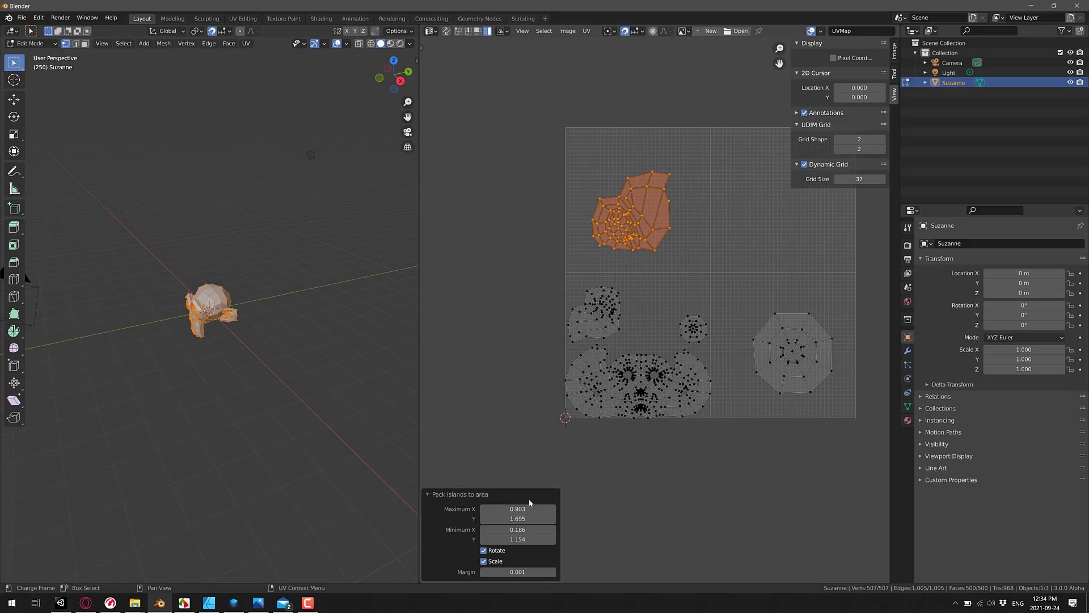
{"action": "left_click", "coordinate": [485, 561]}
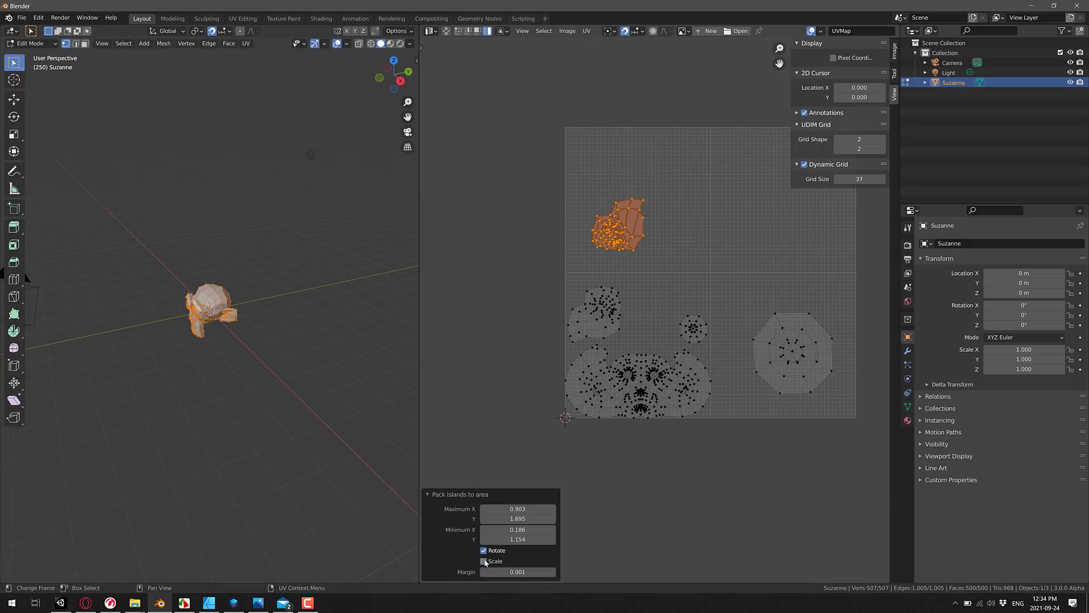
{"action": "left_click", "coordinate": [484, 549]}
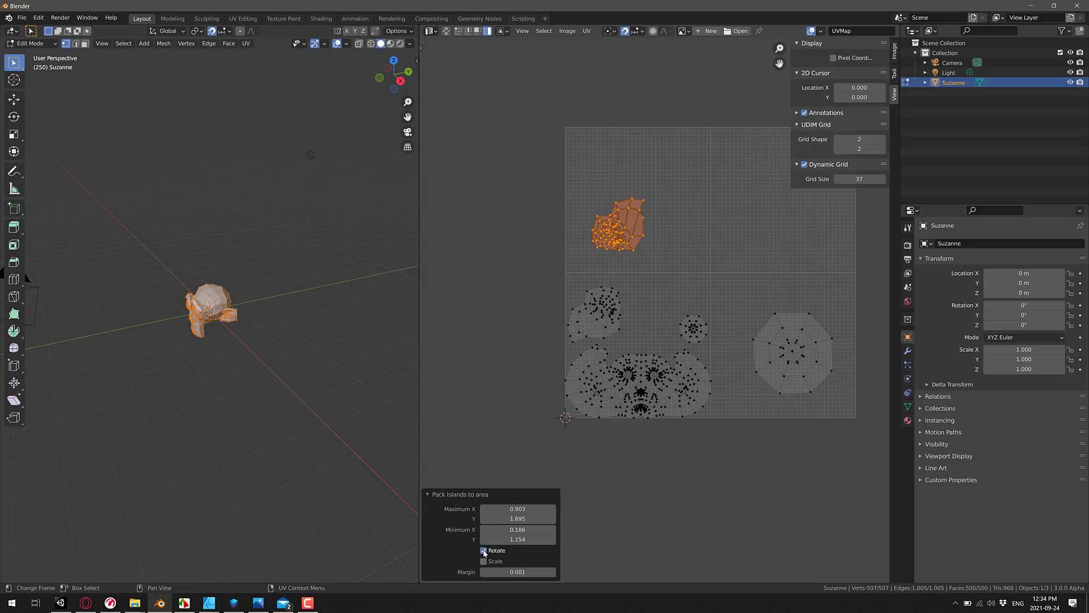
{"action": "left_click", "coordinate": [483, 550]}
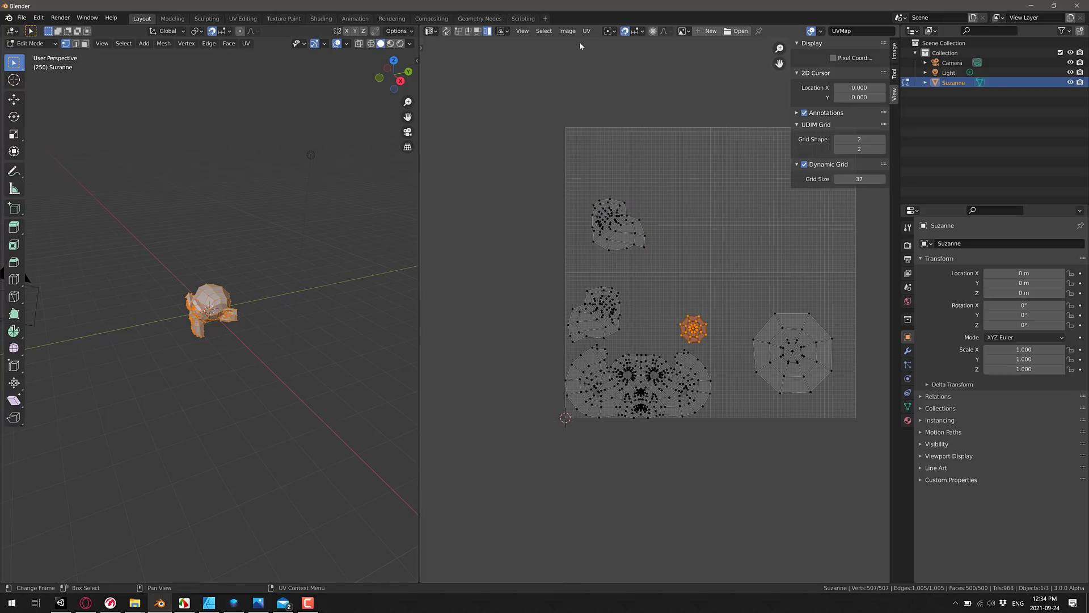
Step: Pack the small round island into UDIM tile 1002 using the Specified UDIM pack option
{"action": "left_click", "coordinate": [587, 31]}
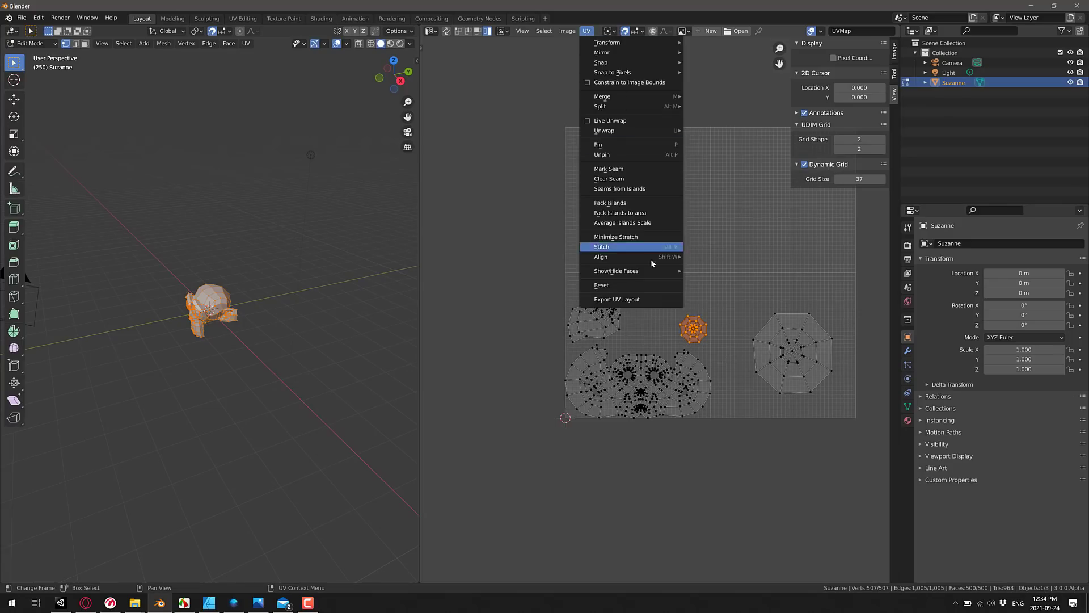
{"action": "mouse_move", "coordinate": [628, 213]}
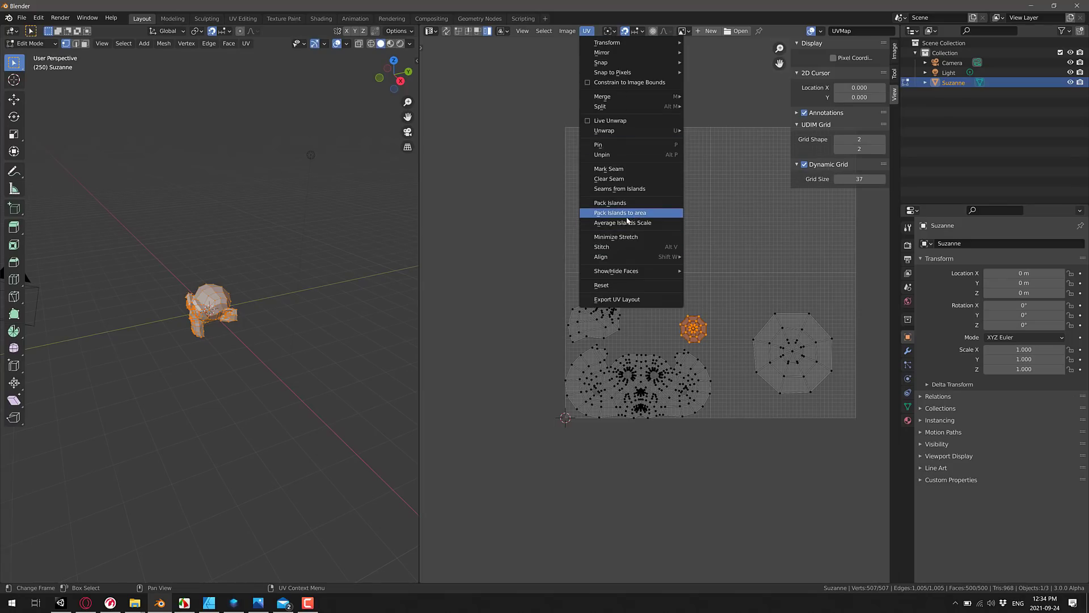
{"action": "mouse_move", "coordinate": [626, 213]}
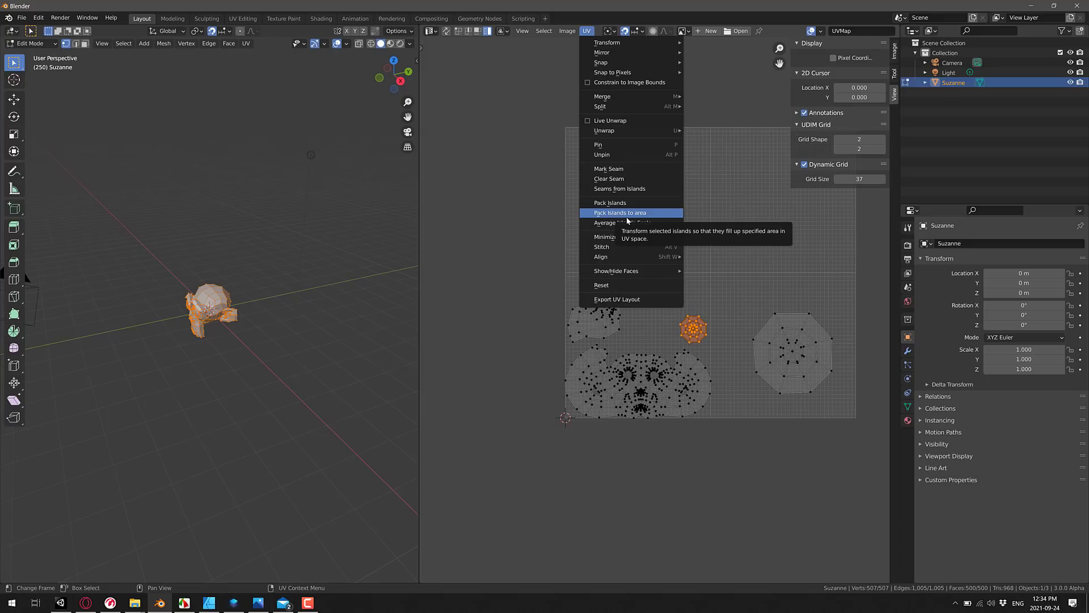
{"action": "left_click", "coordinate": [609, 202]}
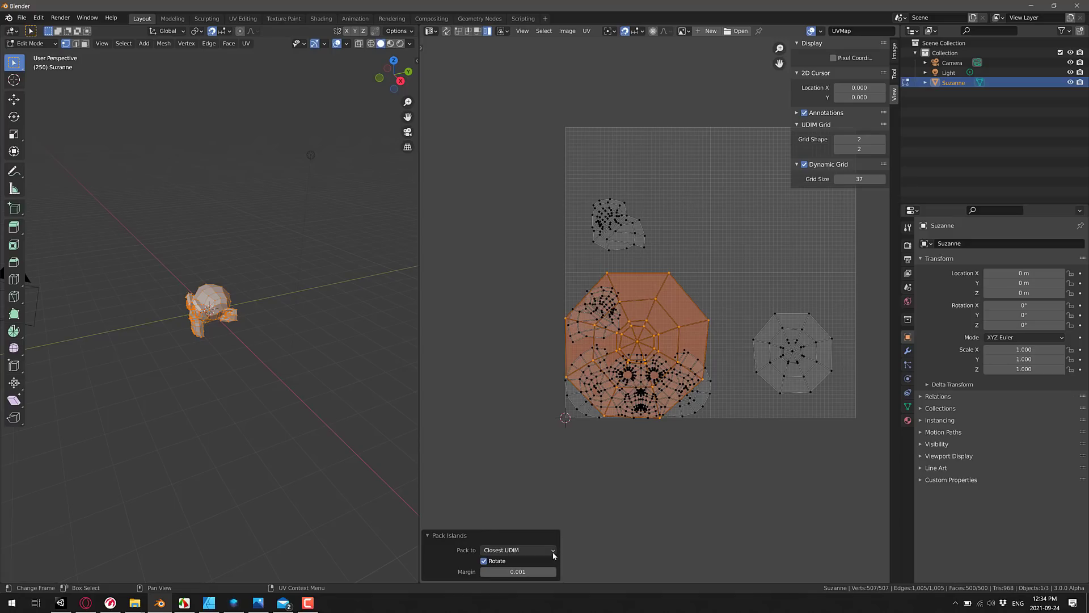
{"action": "left_click", "coordinate": [518, 549]}
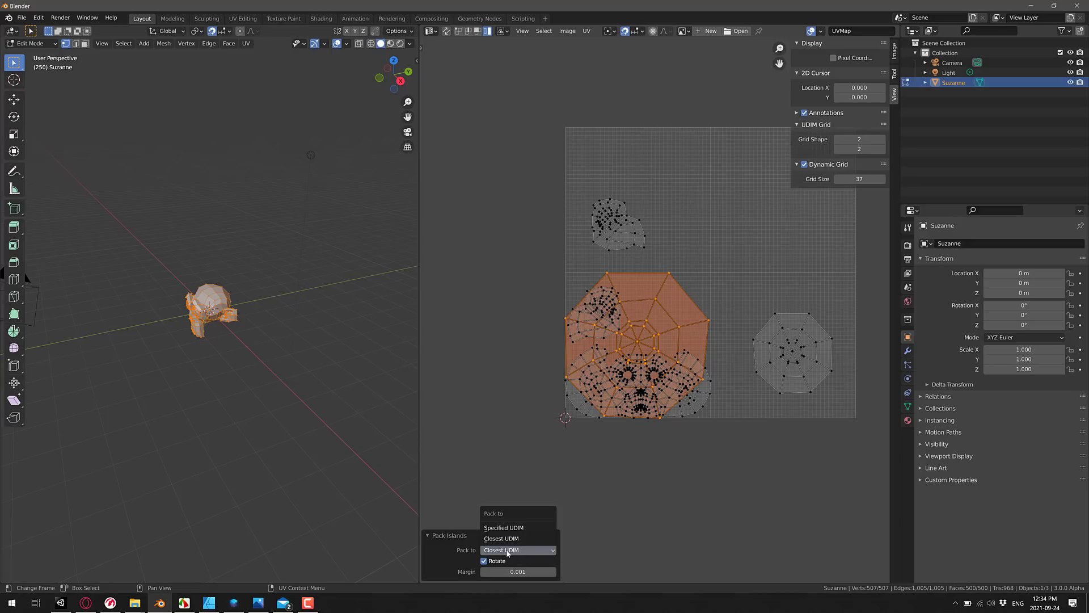
{"action": "left_click", "coordinate": [504, 527]}
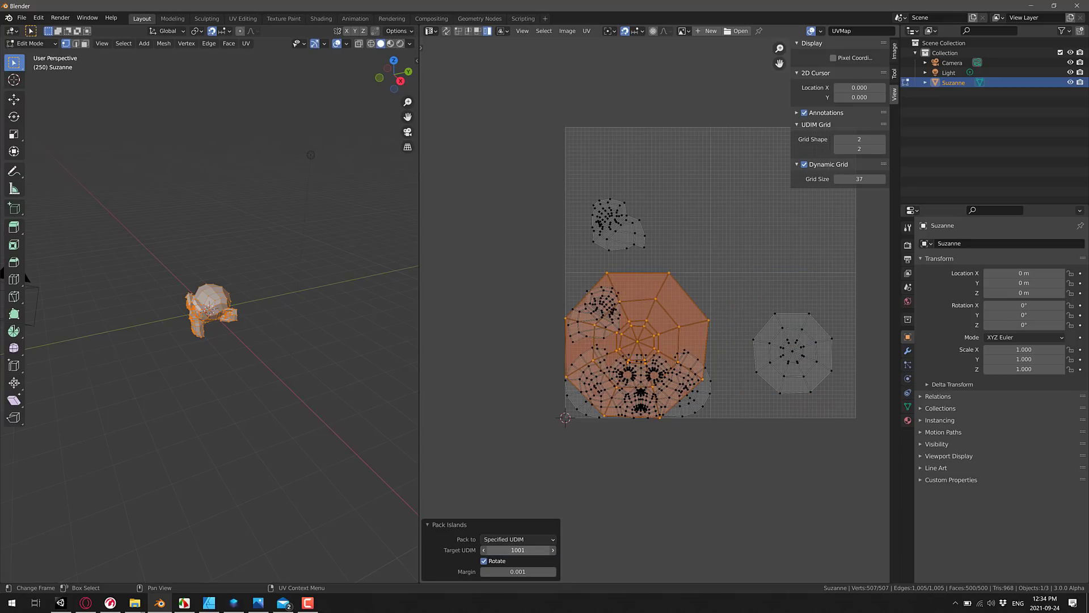
{"action": "left_click", "coordinate": [553, 549]}
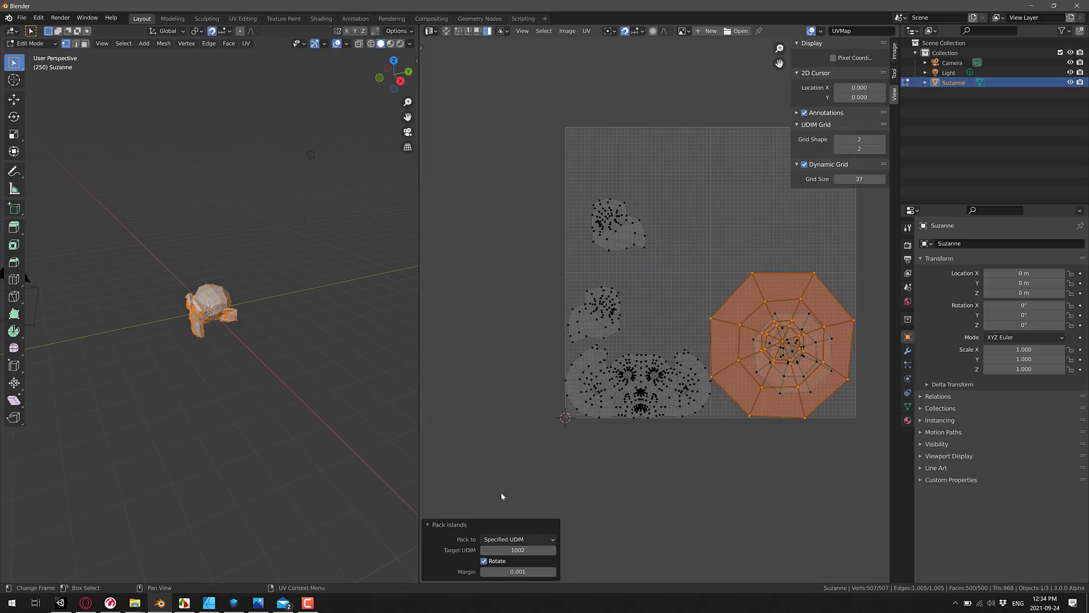
{"action": "mouse_move", "coordinate": [525, 478]}
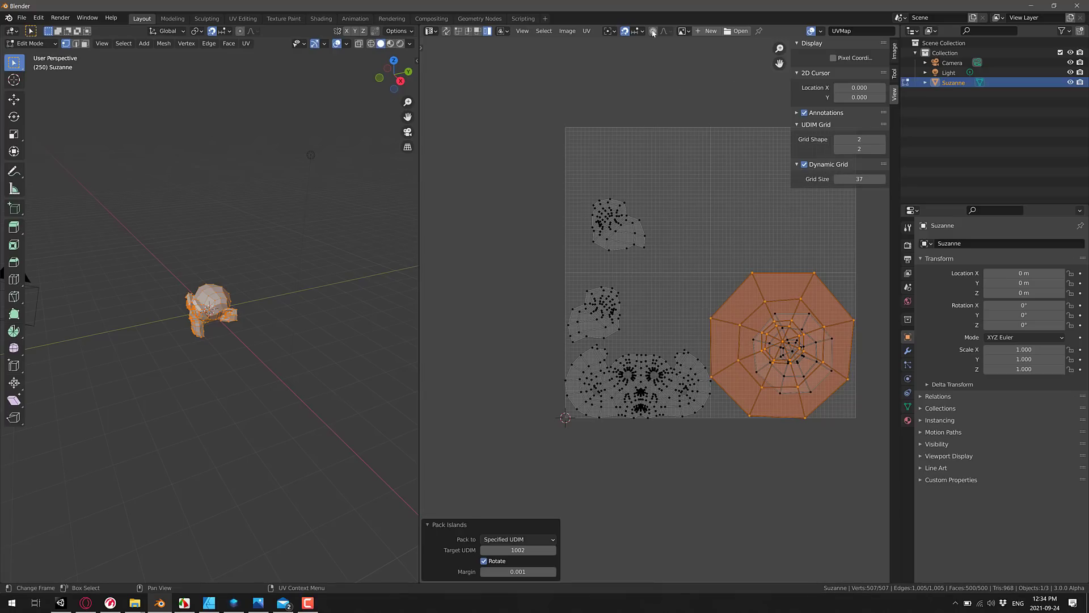
{"action": "left_click", "coordinate": [644, 31]}
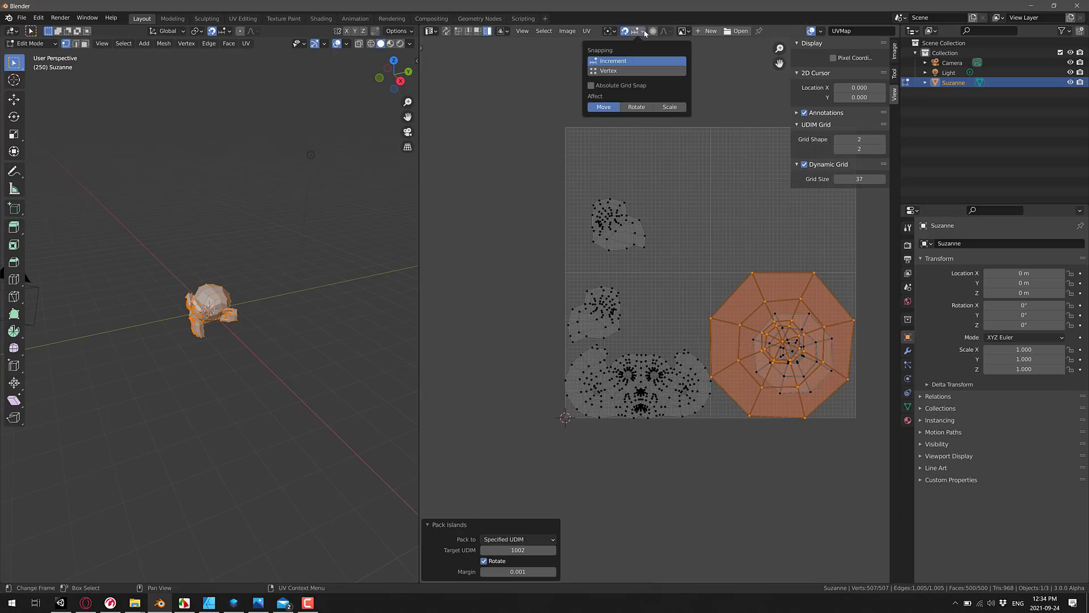
{"action": "left_click", "coordinate": [56, 602]}
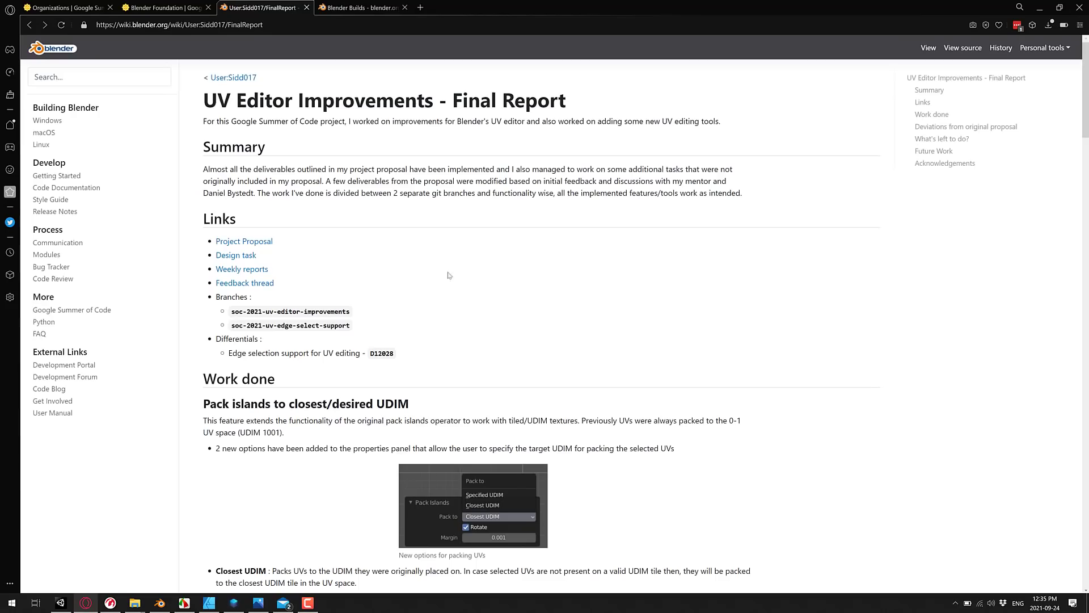
Step: Scroll the wiki report past the pack islands video to the Subdividing and Dynamic grid sections
{"action": "scroll", "scroll_direction": "down", "scroll_amount": 3}
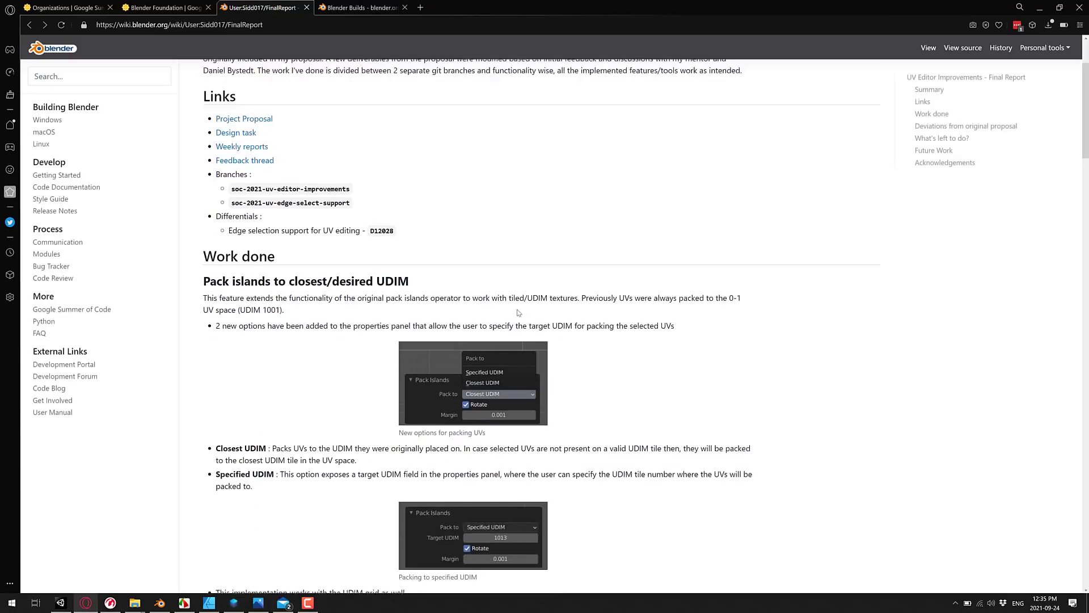
{"action": "scroll", "scroll_direction": "down", "scroll_amount": 3}
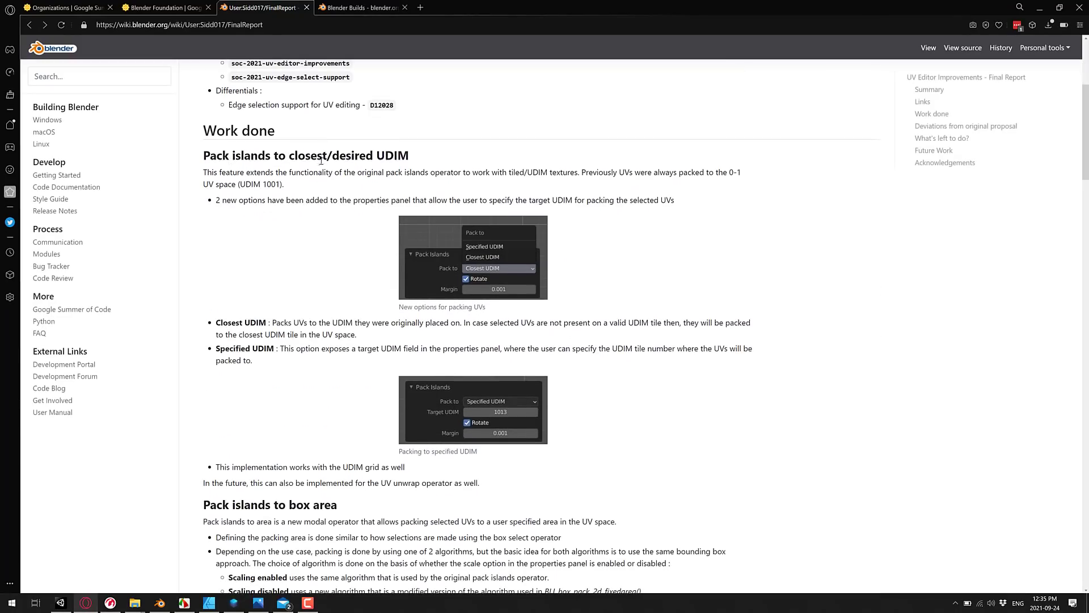
{"action": "mouse_move", "coordinate": [481, 259]}
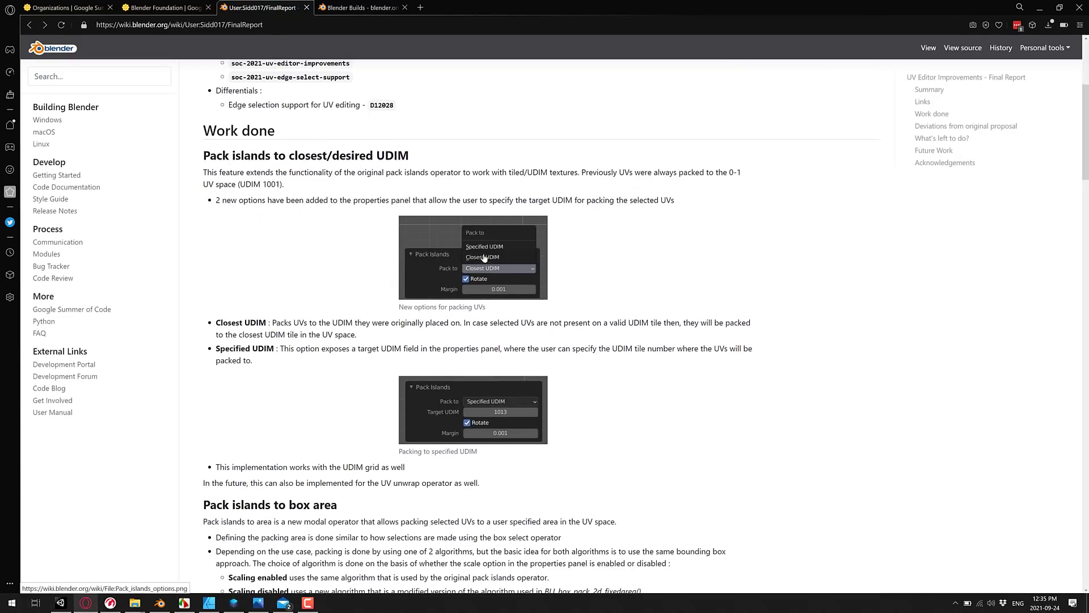
{"action": "scroll", "scroll_direction": "down", "scroll_amount": 3}
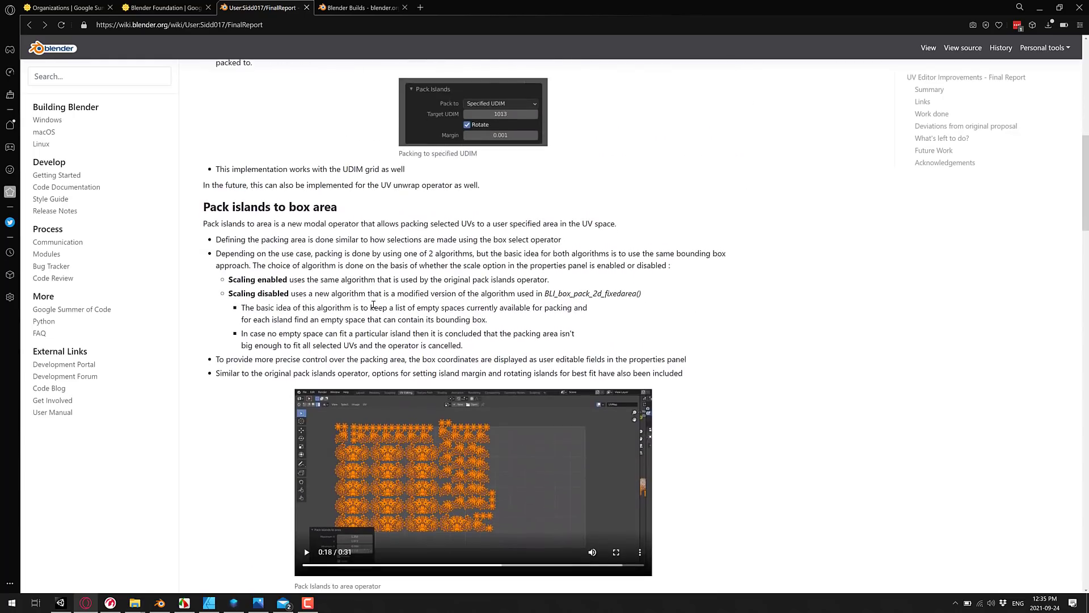
{"action": "scroll", "scroll_direction": "down", "scroll_amount": 3}
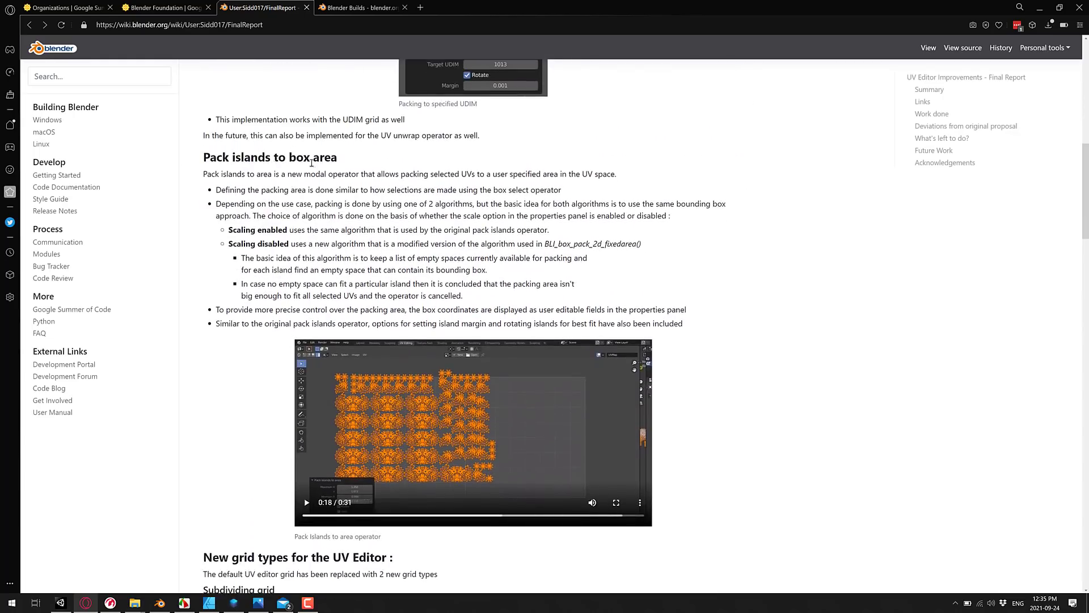
{"action": "scroll", "scroll_direction": "down", "scroll_amount": 3}
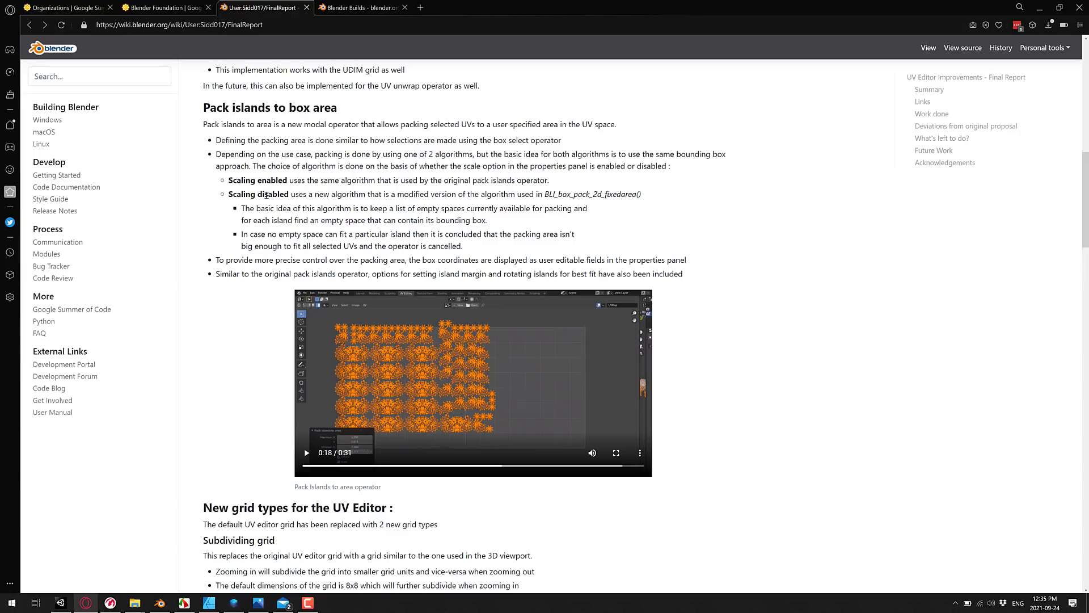
{"action": "scroll", "scroll_direction": "down", "scroll_amount": 3}
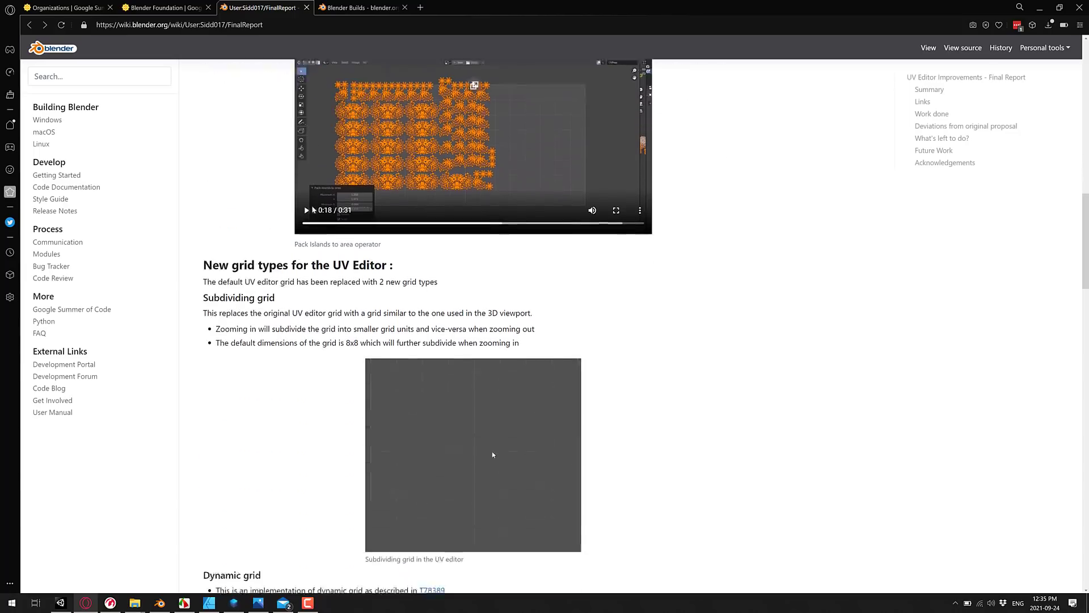
{"action": "scroll", "scroll_direction": "down", "scroll_amount": 3}
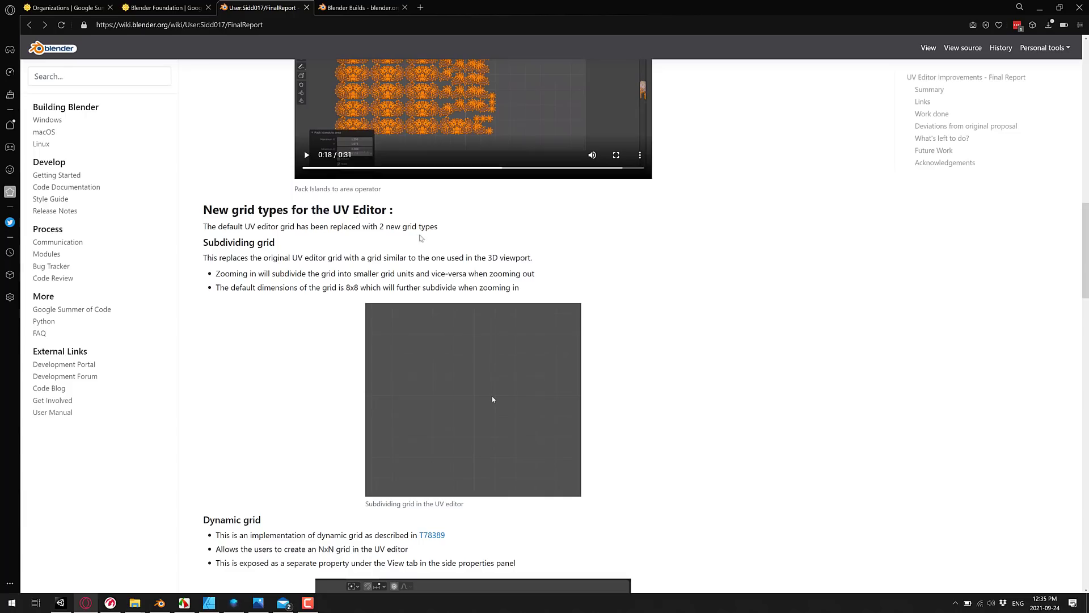
{"action": "scroll", "scroll_direction": "down", "scroll_amount": 3}
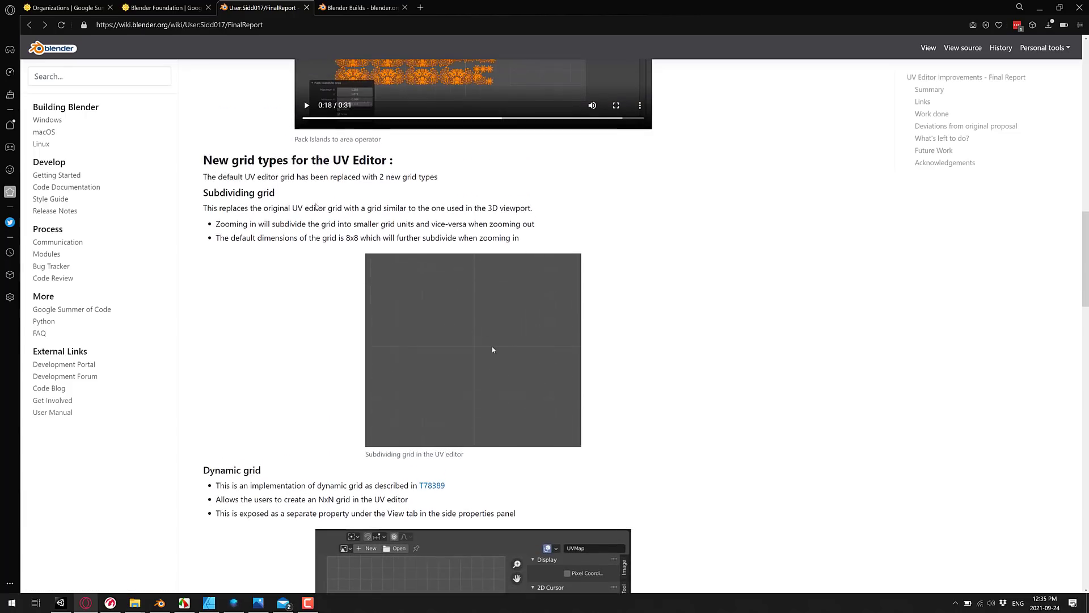
{"action": "scroll", "scroll_direction": "down", "scroll_amount": 3}
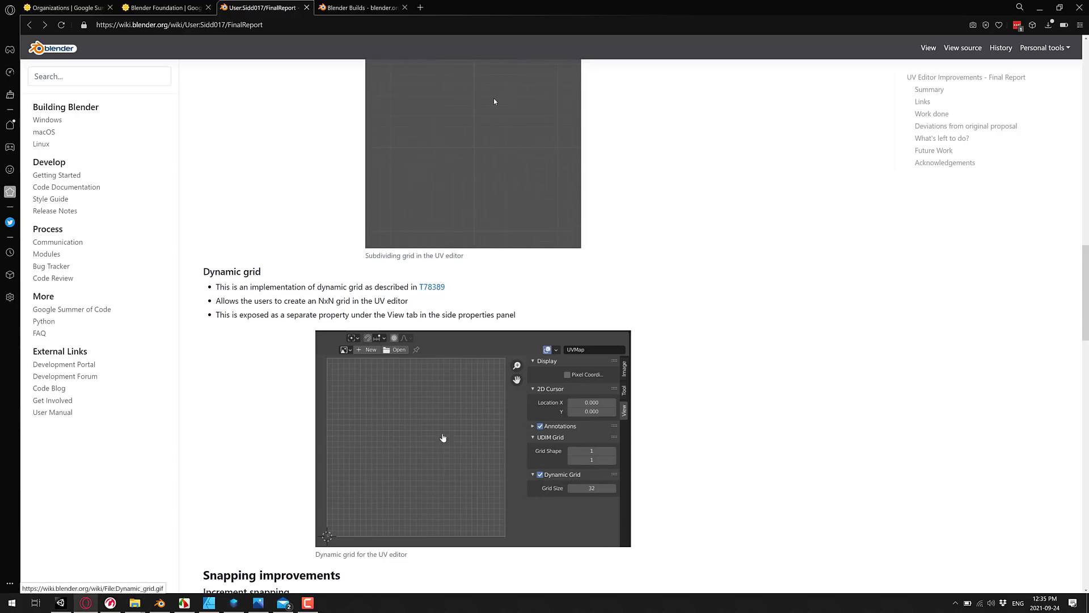
Step: Scroll on through Snapping improvements, UV offset operator and Proper UV edge selection support
{"action": "scroll", "scroll_direction": "down", "scroll_amount": 3}
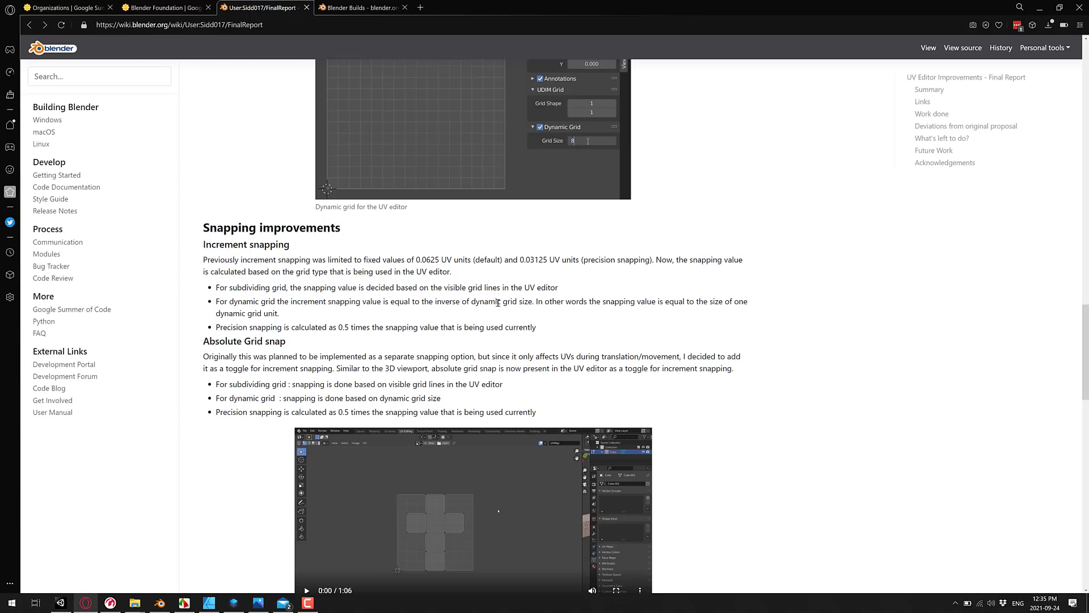
{"action": "mouse_move", "coordinate": [617, 301]}
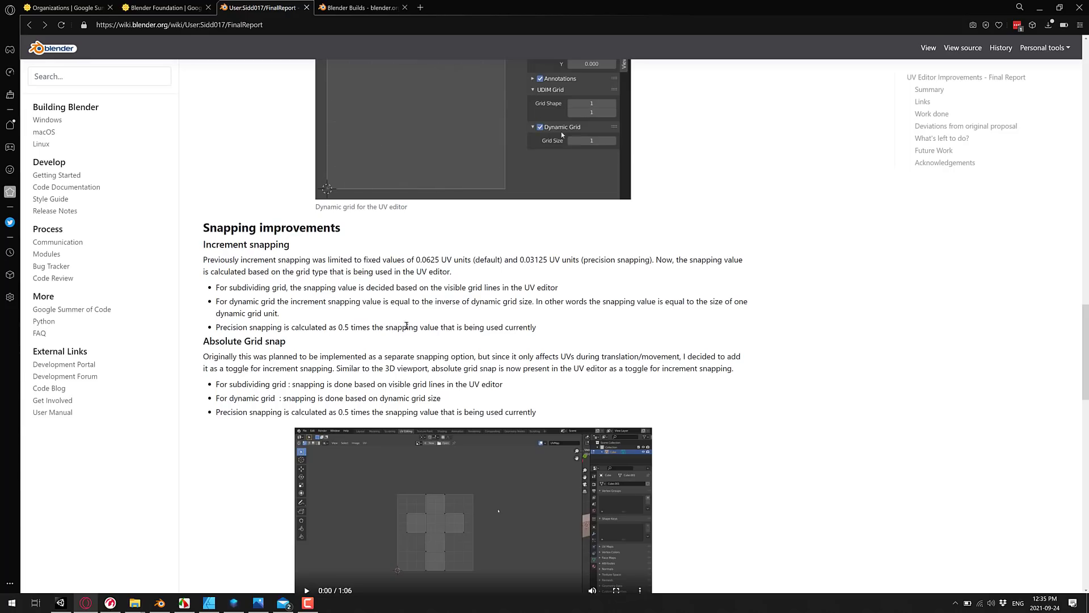
{"action": "scroll", "scroll_direction": "down", "scroll_amount": 3}
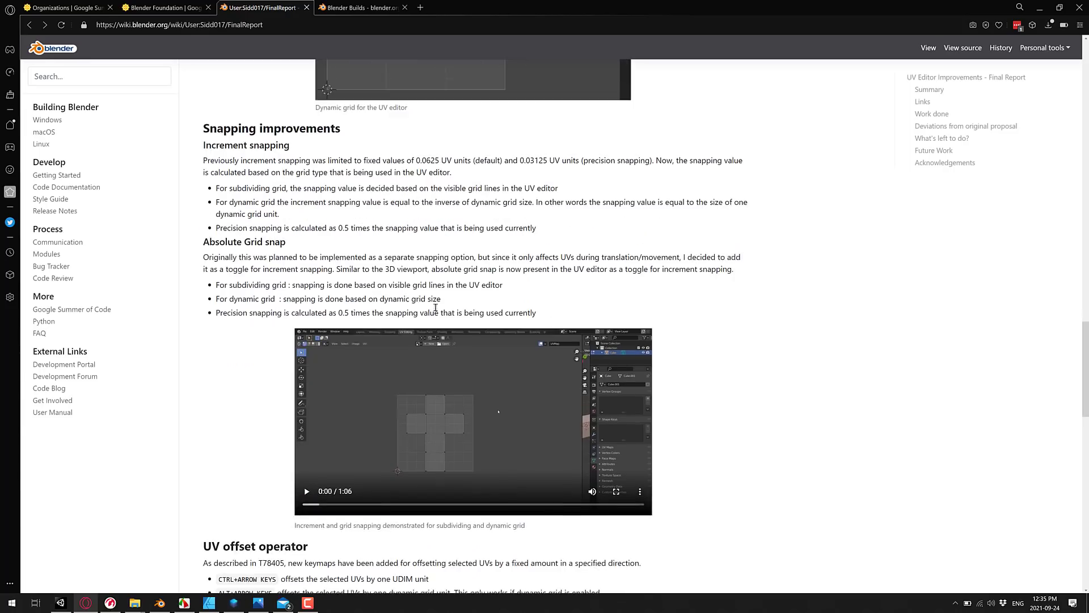
{"action": "scroll", "scroll_direction": "down", "scroll_amount": 3}
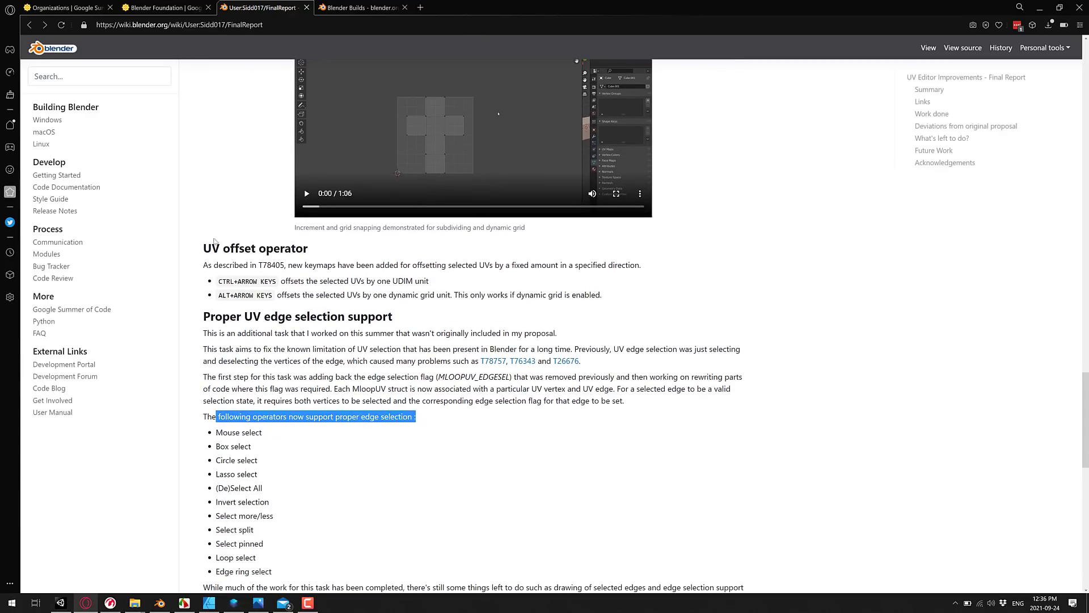
{"action": "mouse_move", "coordinate": [241, 281]}
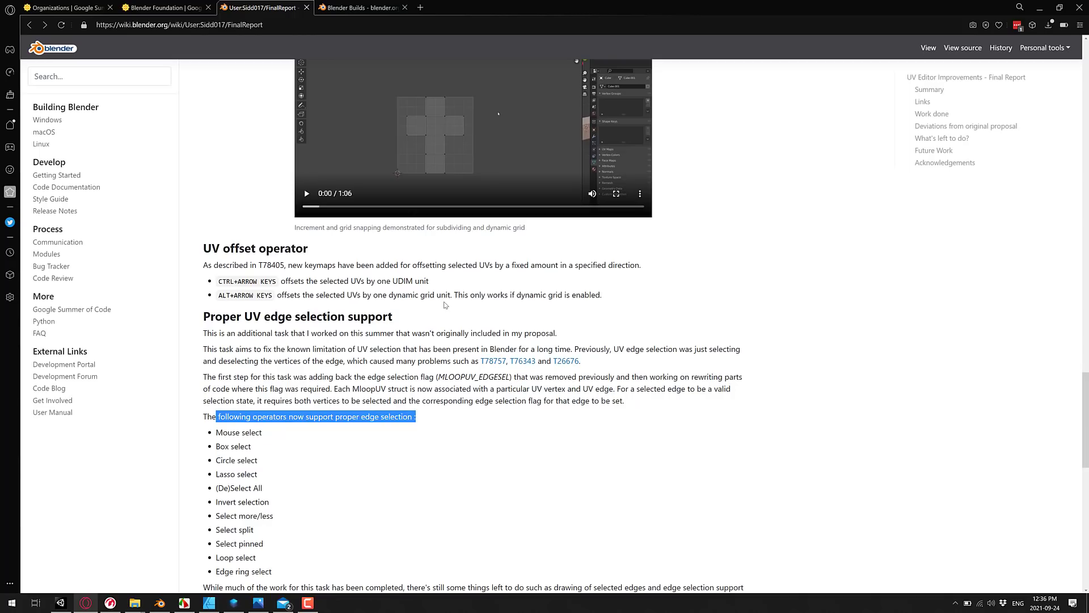
{"action": "mouse_move", "coordinate": [531, 249]}
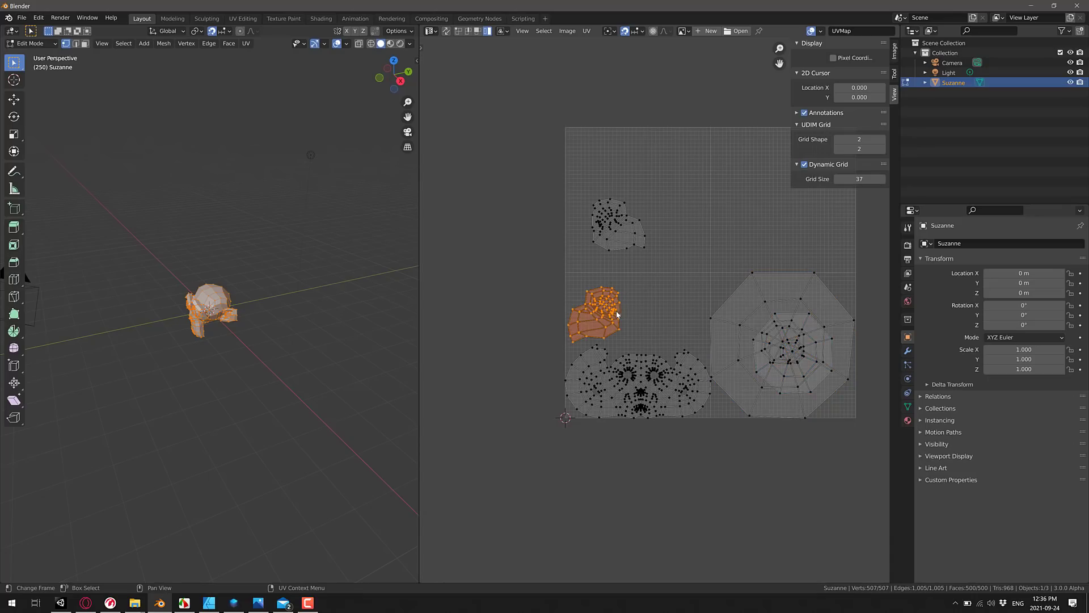
{"action": "mouse_move", "coordinate": [638, 291]}
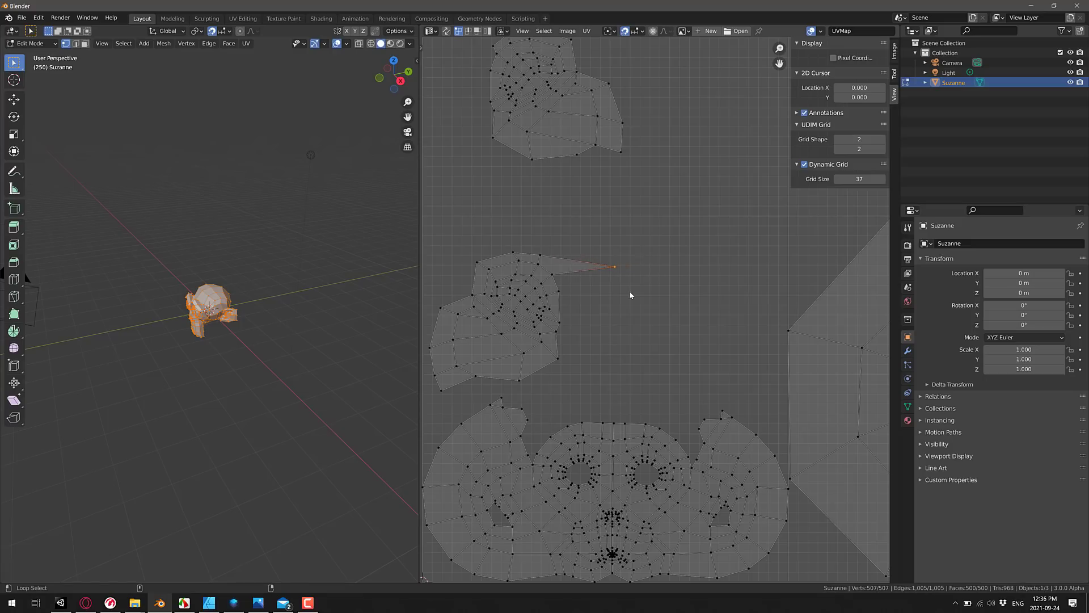
Step: Drag a Suzanne UV vertex far right into a long spike, toggling header snapping
{"action": "left_click", "coordinate": [640, 31]}
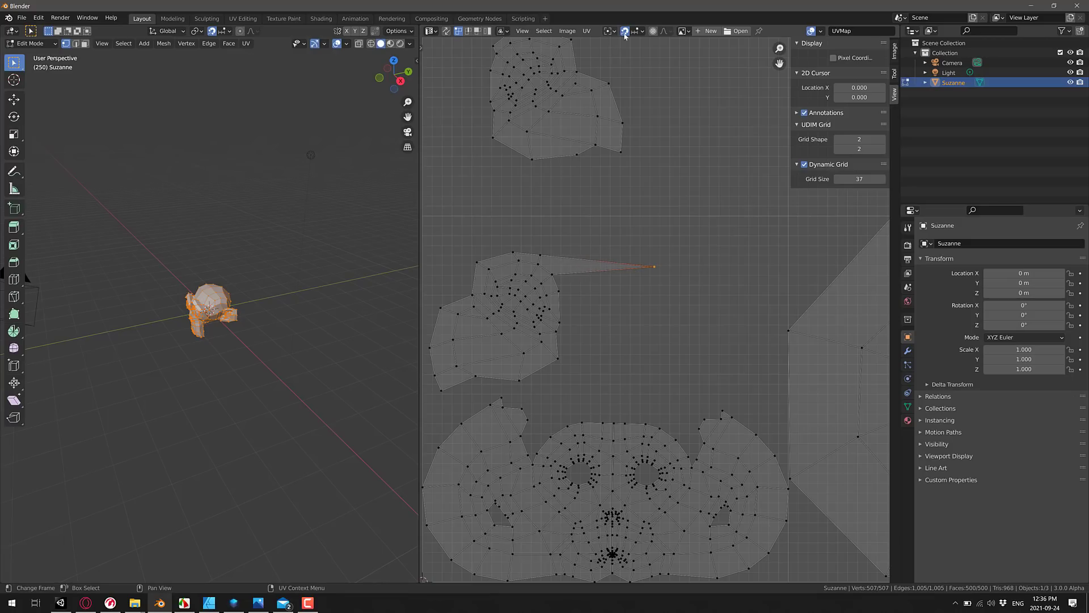
{"action": "left_click", "coordinate": [630, 31]}
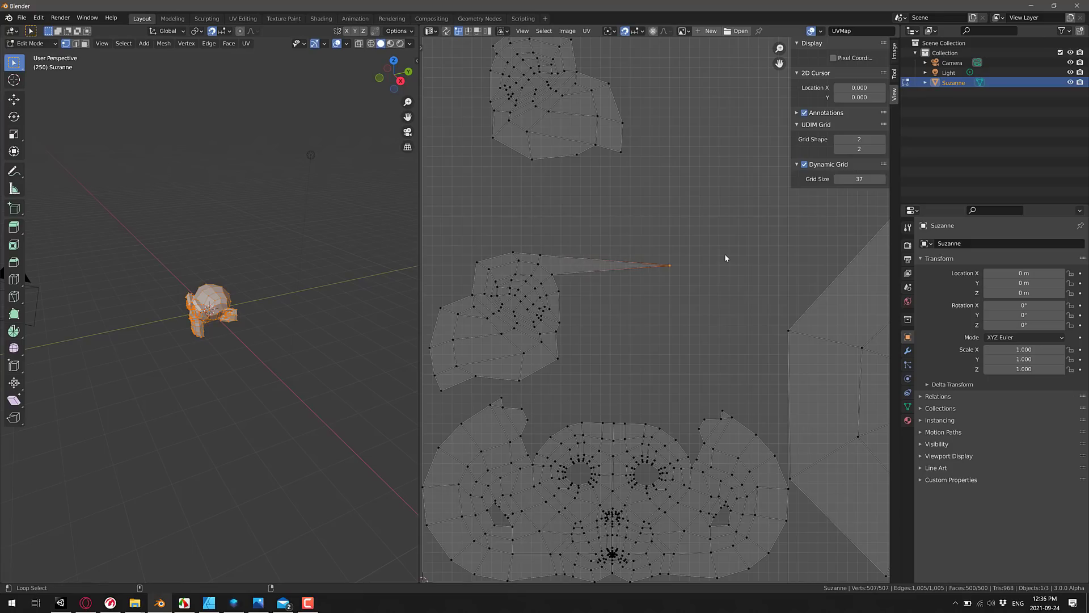
{"action": "left_click", "coordinate": [639, 31]}
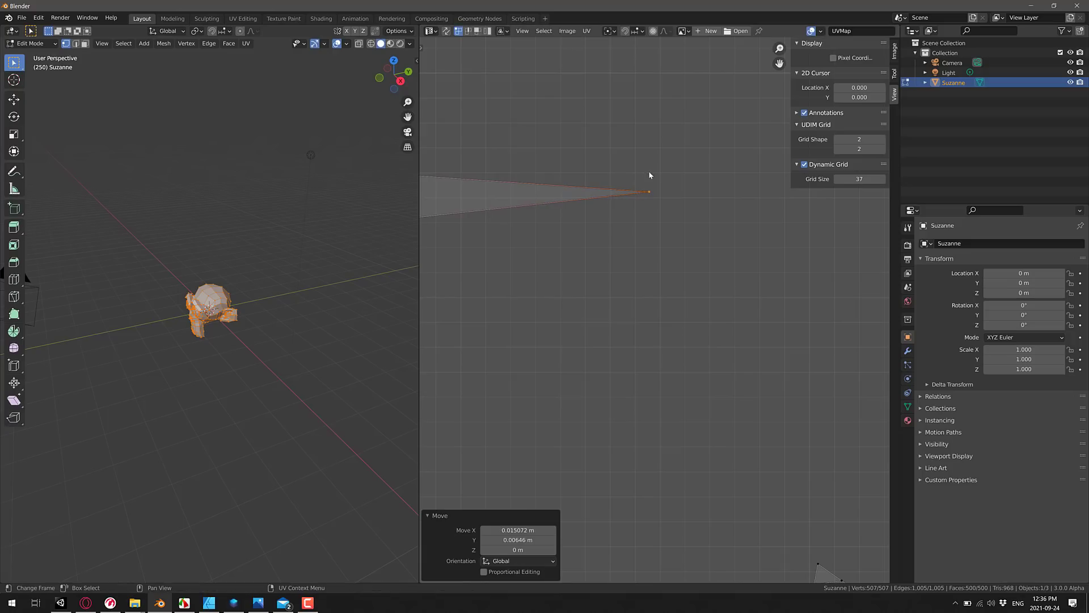
{"action": "mouse_move", "coordinate": [745, 130]}
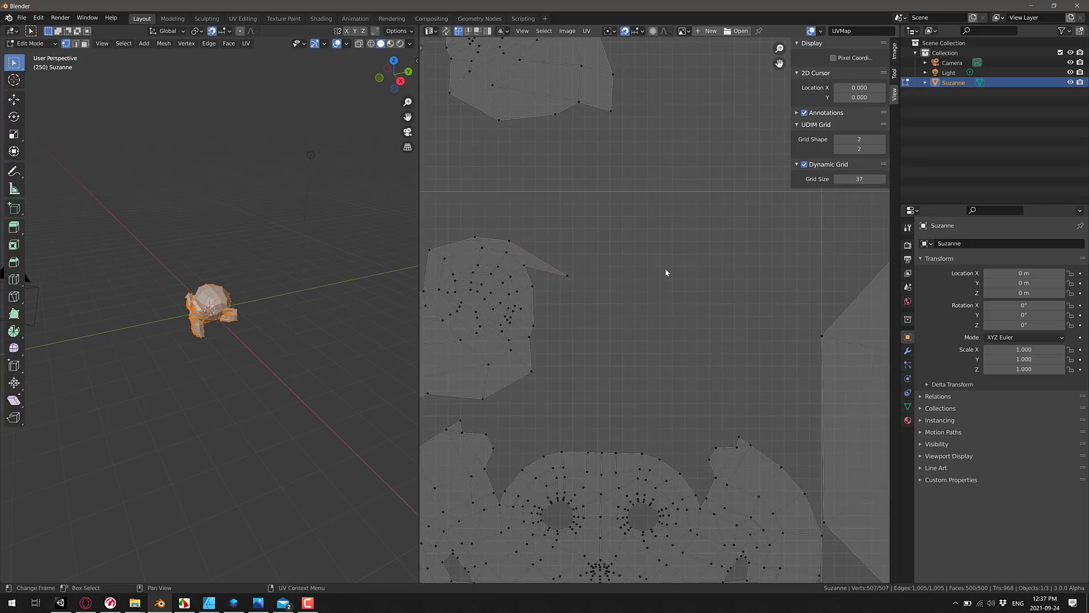
Step: Scroll the wiki report to the rest of UV edge selection and the Deviations heading
{"action": "scroll", "scroll_direction": "down", "scroll_amount": 3}
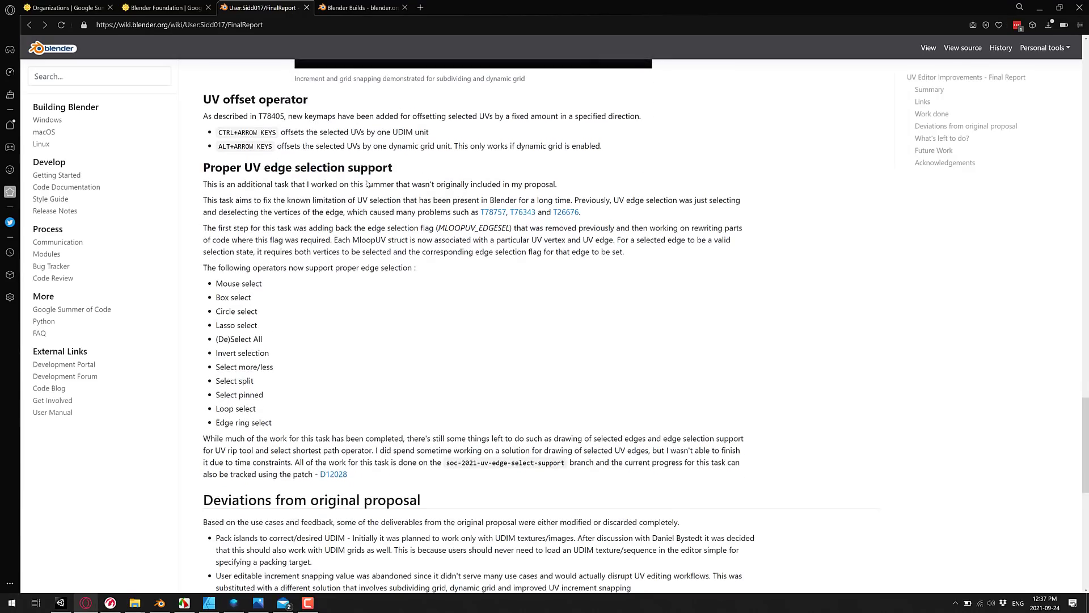
Step: Scroll through Deviations, What's left to do, Future Work and Acknowledgements
{"action": "scroll", "scroll_direction": "down", "scroll_amount": 3}
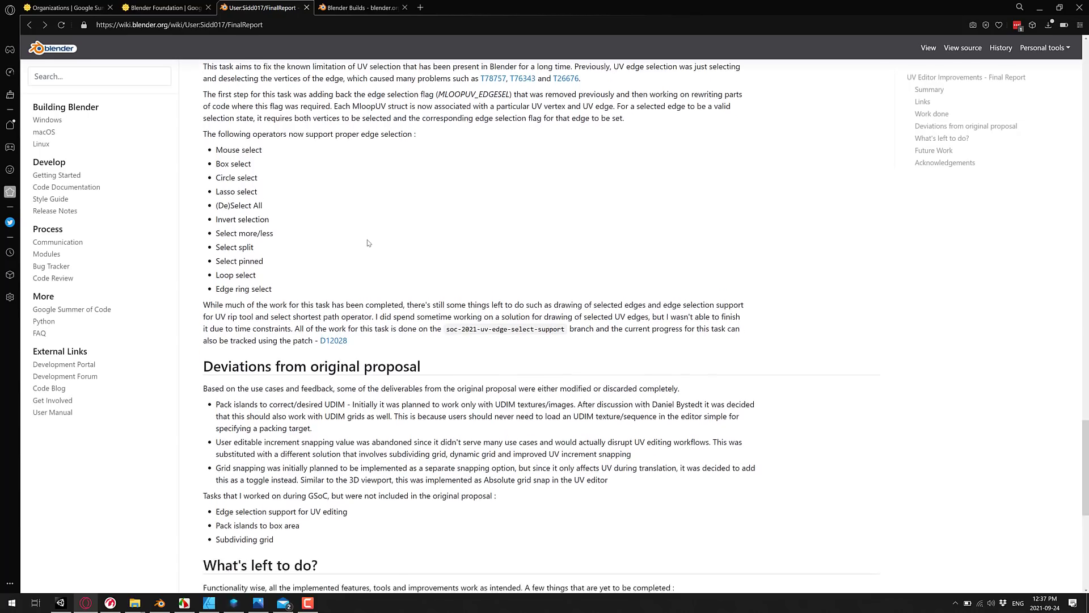
{"action": "scroll", "scroll_direction": "down", "scroll_amount": 3}
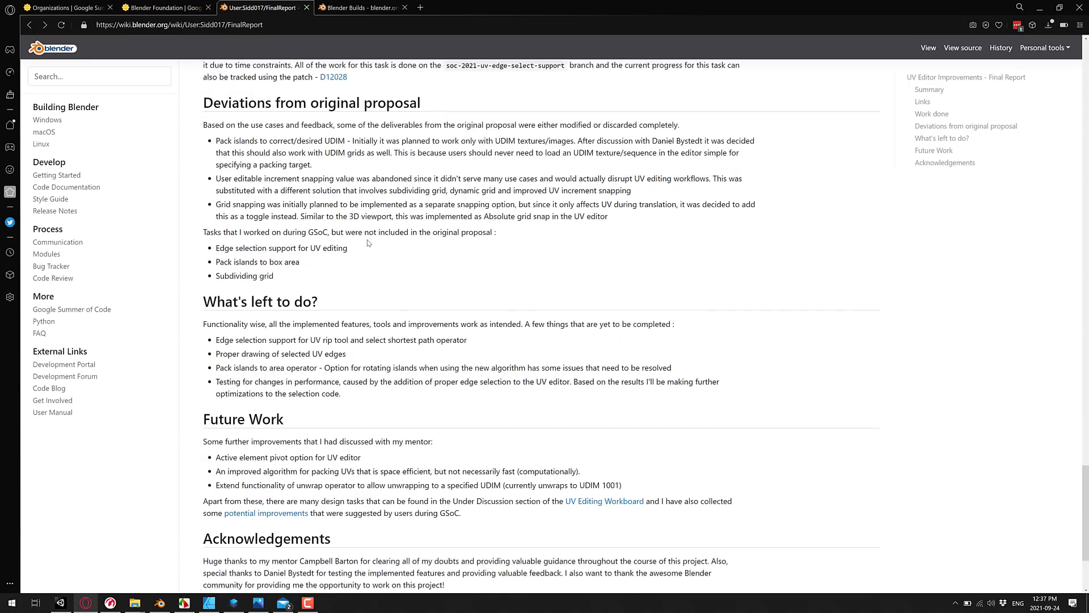
{"action": "scroll", "scroll_direction": "up", "scroll_amount": 3}
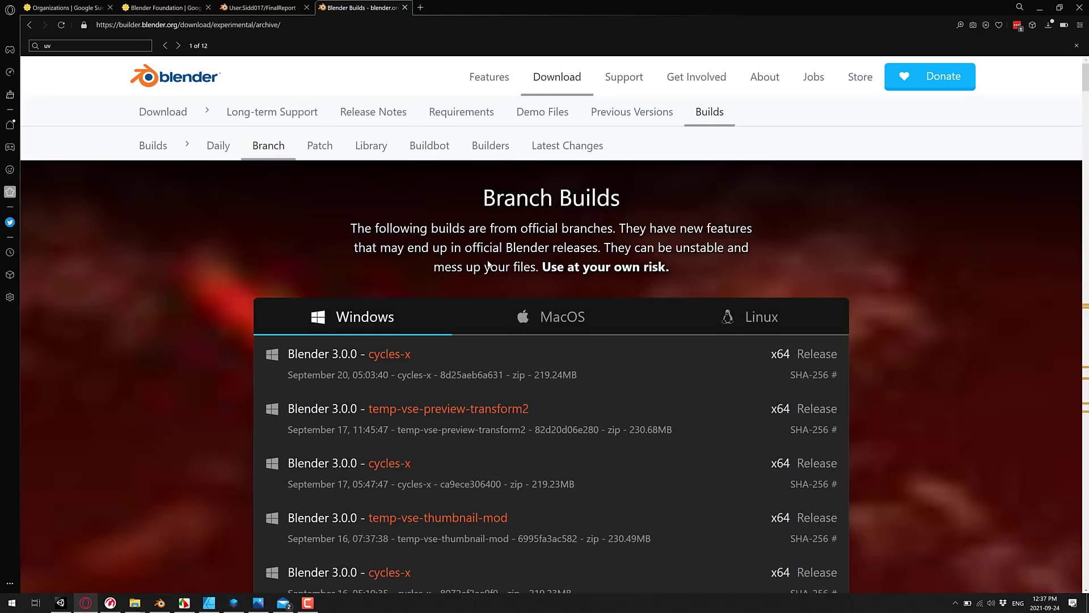
Step: Scroll the Branch Builds Windows list, then return to the Google Summer of Code Organizations page
{"action": "scroll", "scroll_direction": "down", "scroll_amount": 3}
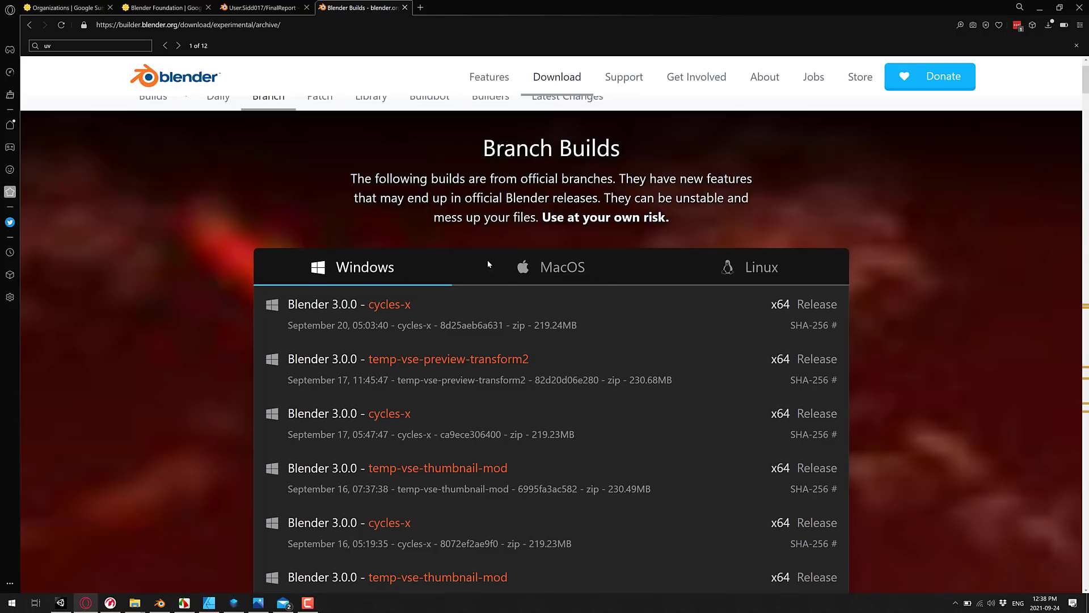
{"action": "left_click", "coordinate": [68, 7]}
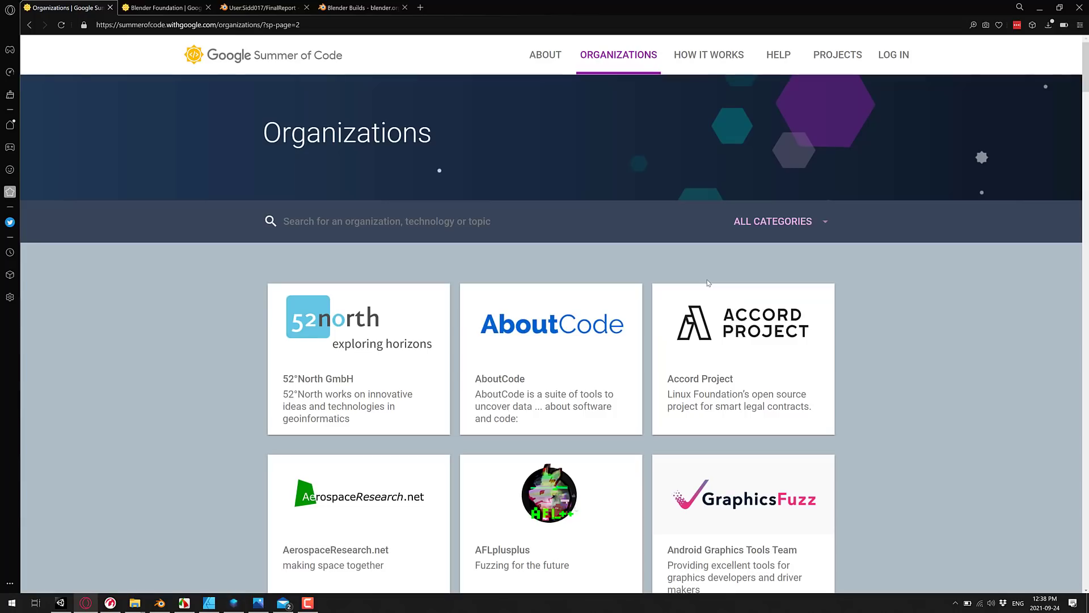
{"action": "mouse_move", "coordinate": [480, 116]}
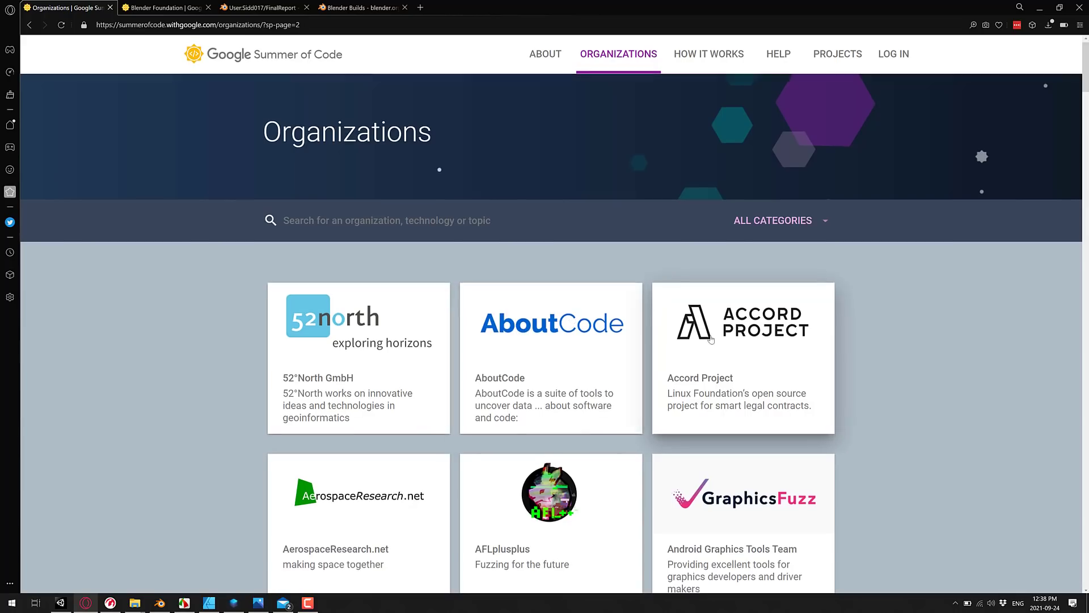
Step: Return to the Google Summer of Code Blender Foundation organization page
{"action": "left_click", "coordinate": [164, 7]}
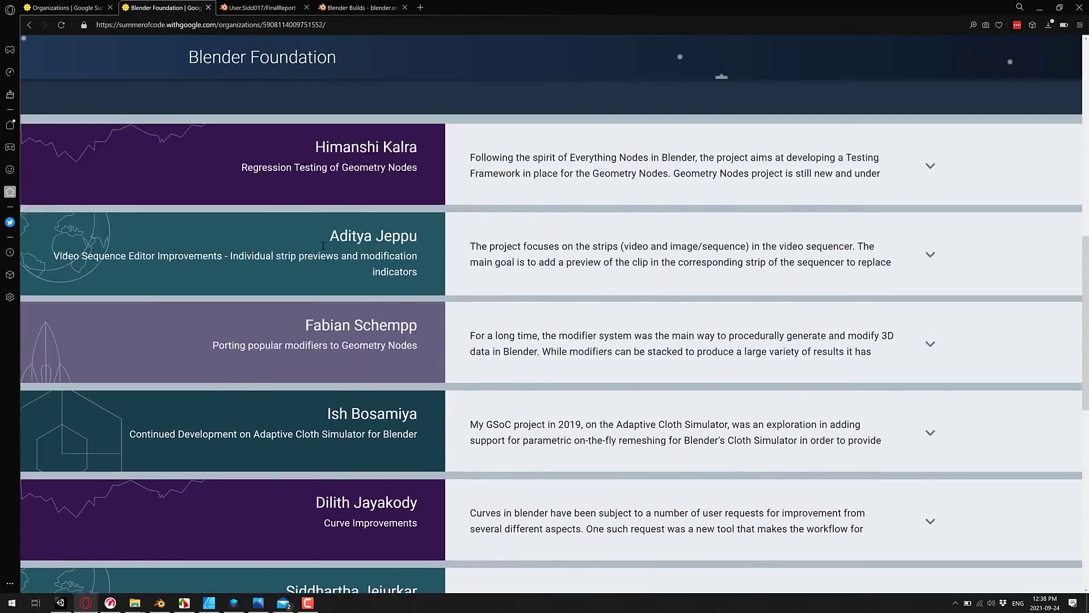
Step: Scroll the project list down to Siddhartha Jejurkar's UV editor improvements project
{"action": "scroll", "scroll_direction": "down", "scroll_amount": 3}
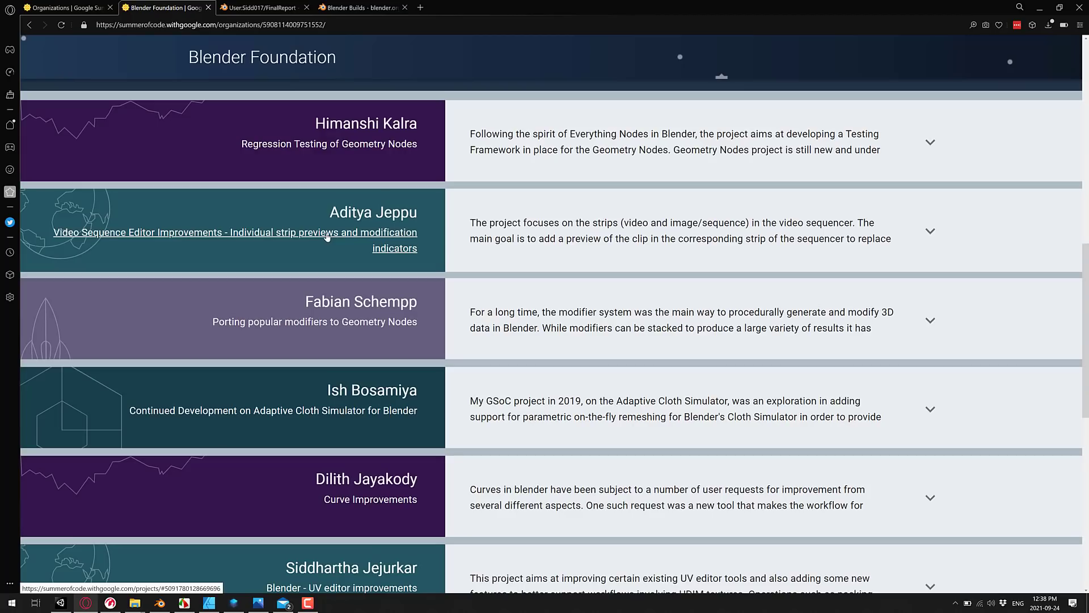
{"action": "scroll", "scroll_direction": "down", "scroll_amount": 3}
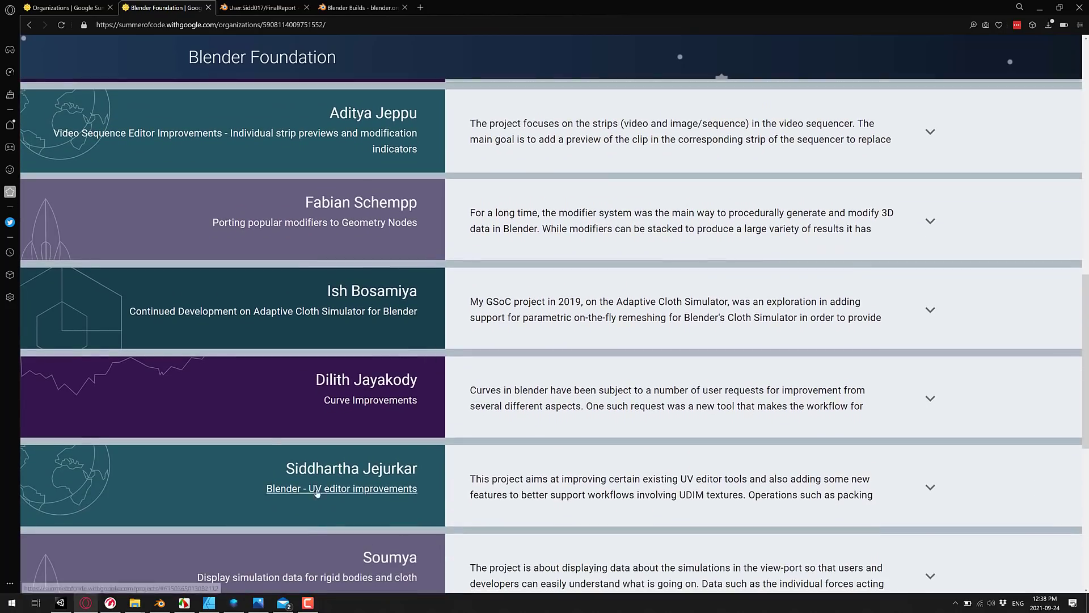
{"action": "mouse_move", "coordinate": [363, 462]}
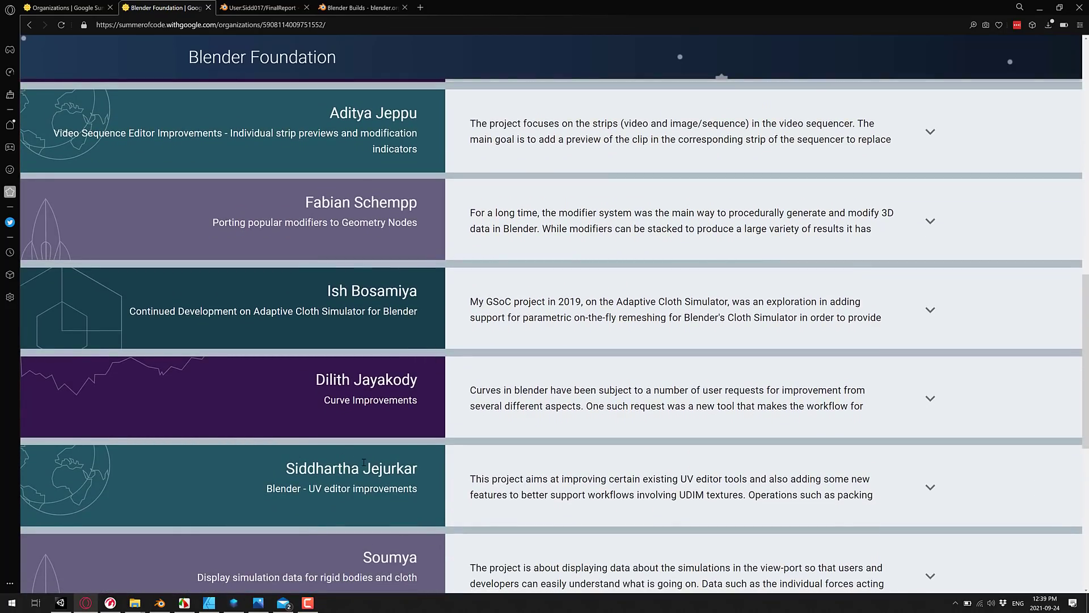